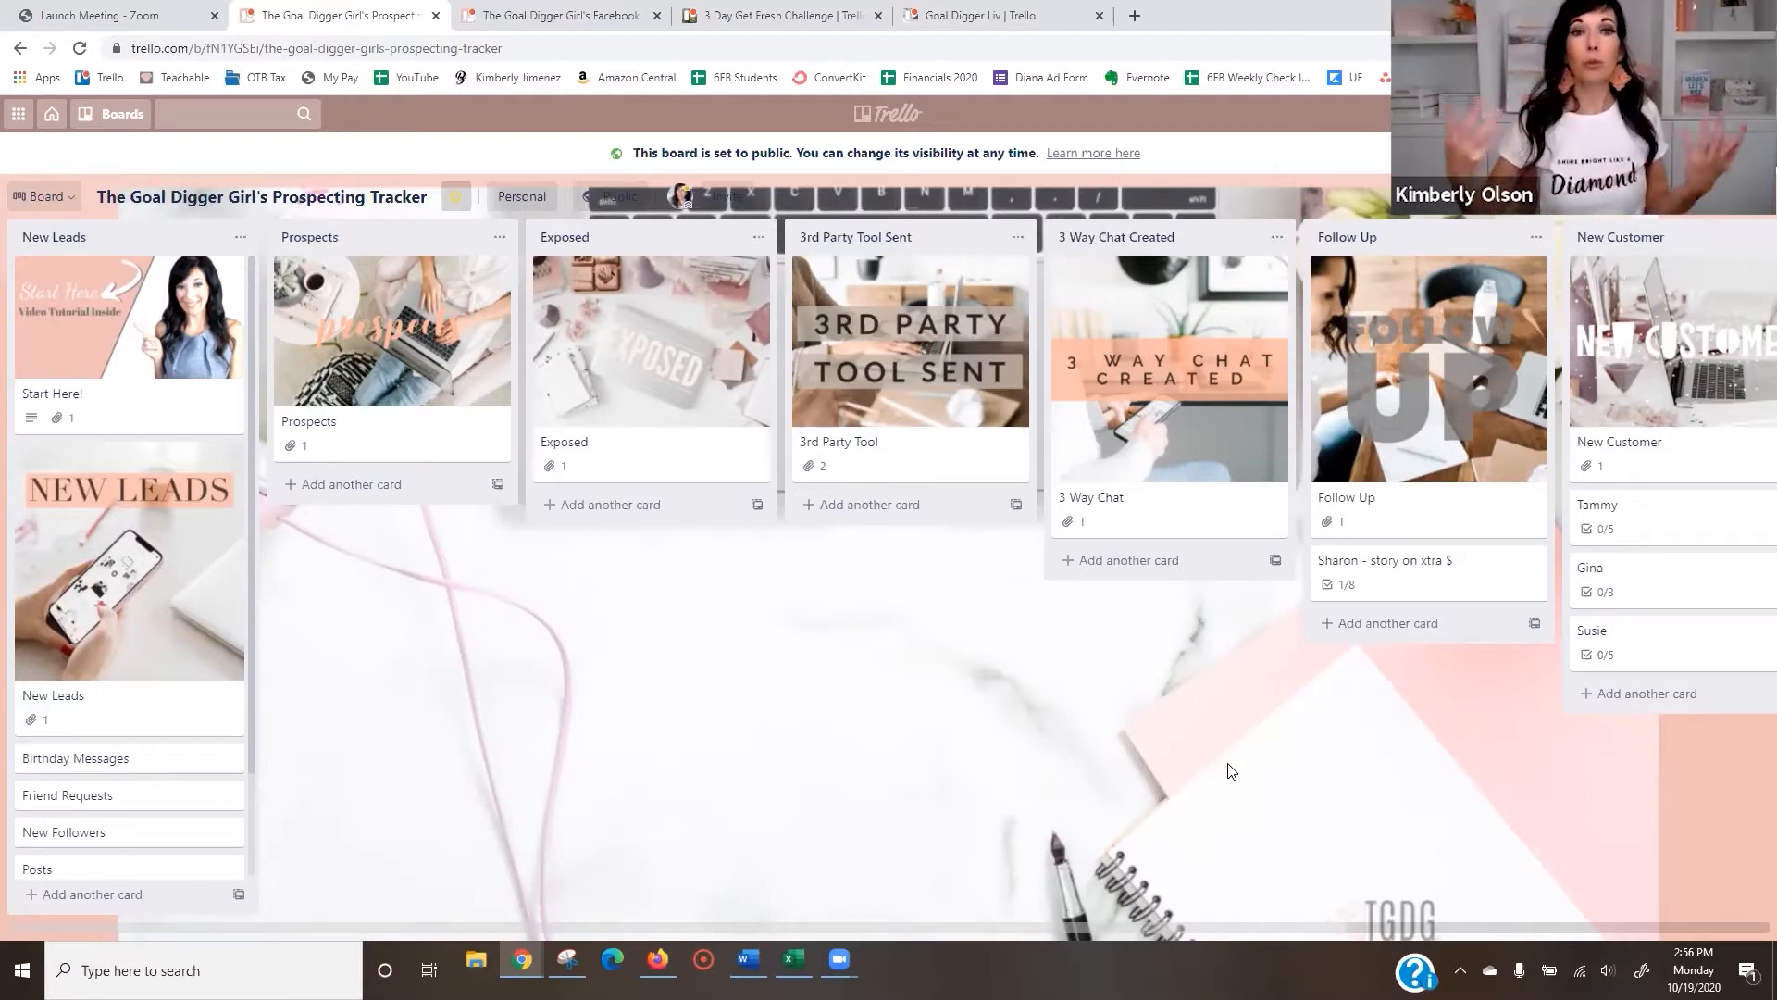
{"action": "mouse_move", "coordinate": [757, 644]}
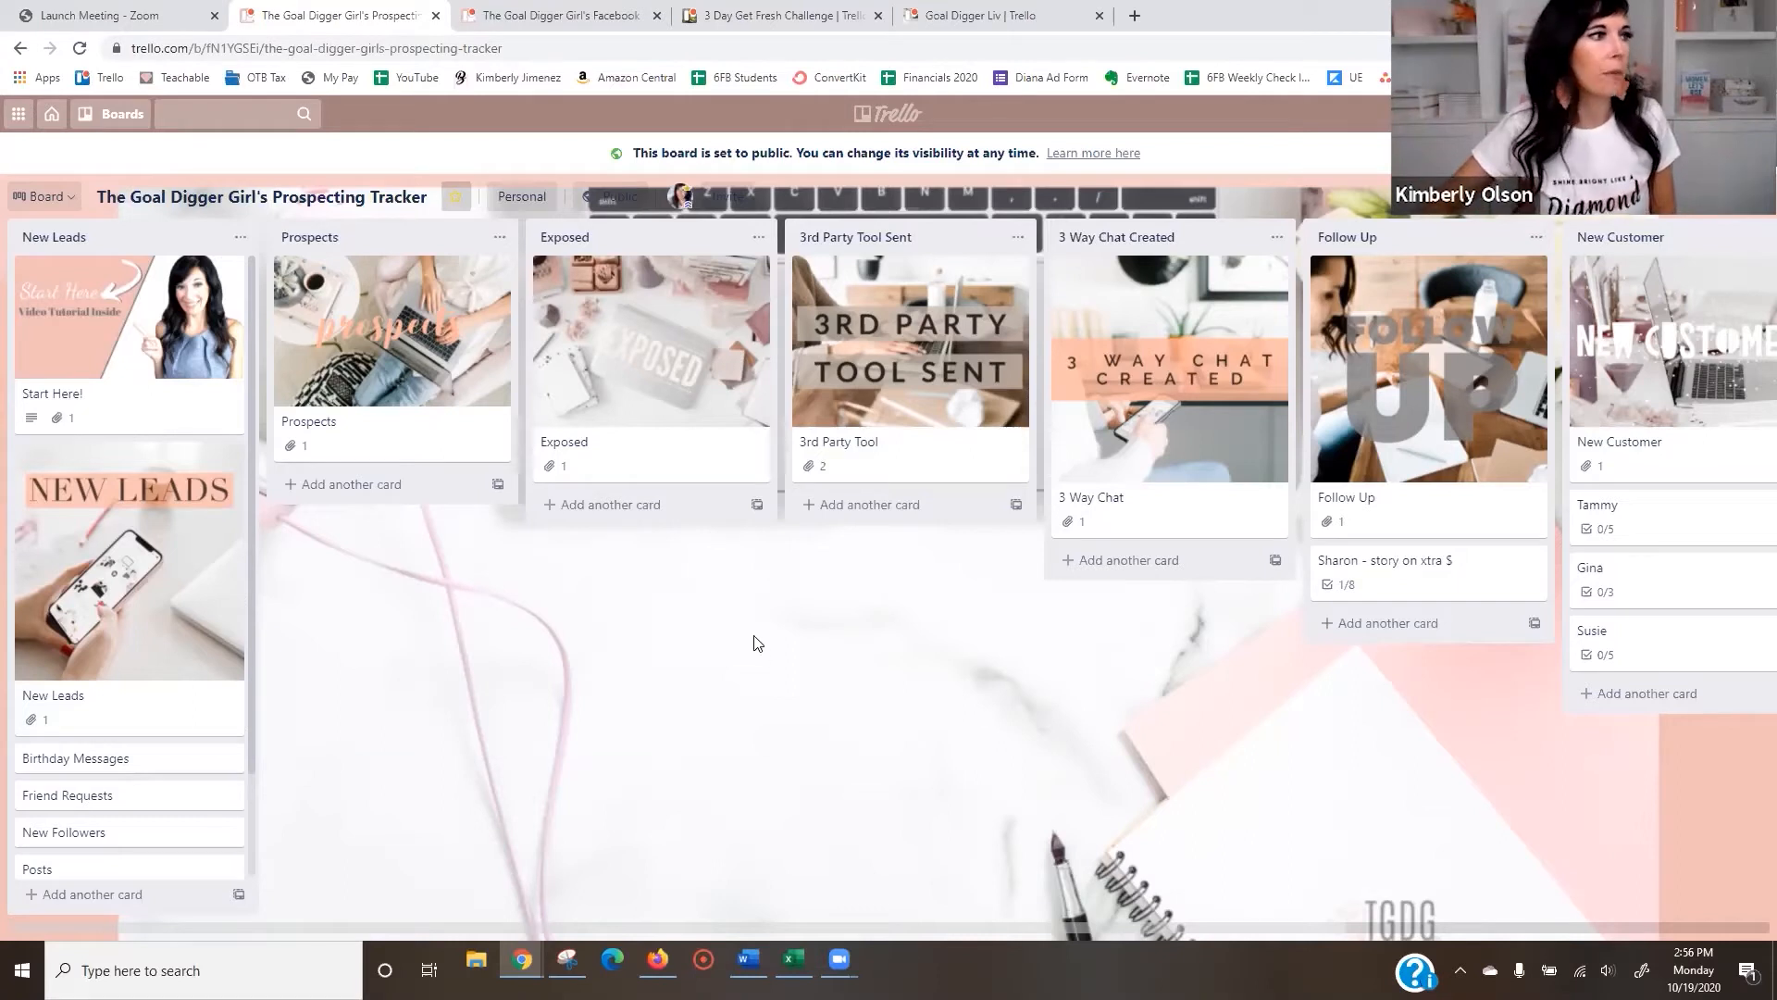
{"action": "mouse_move", "coordinate": [668, 609]}
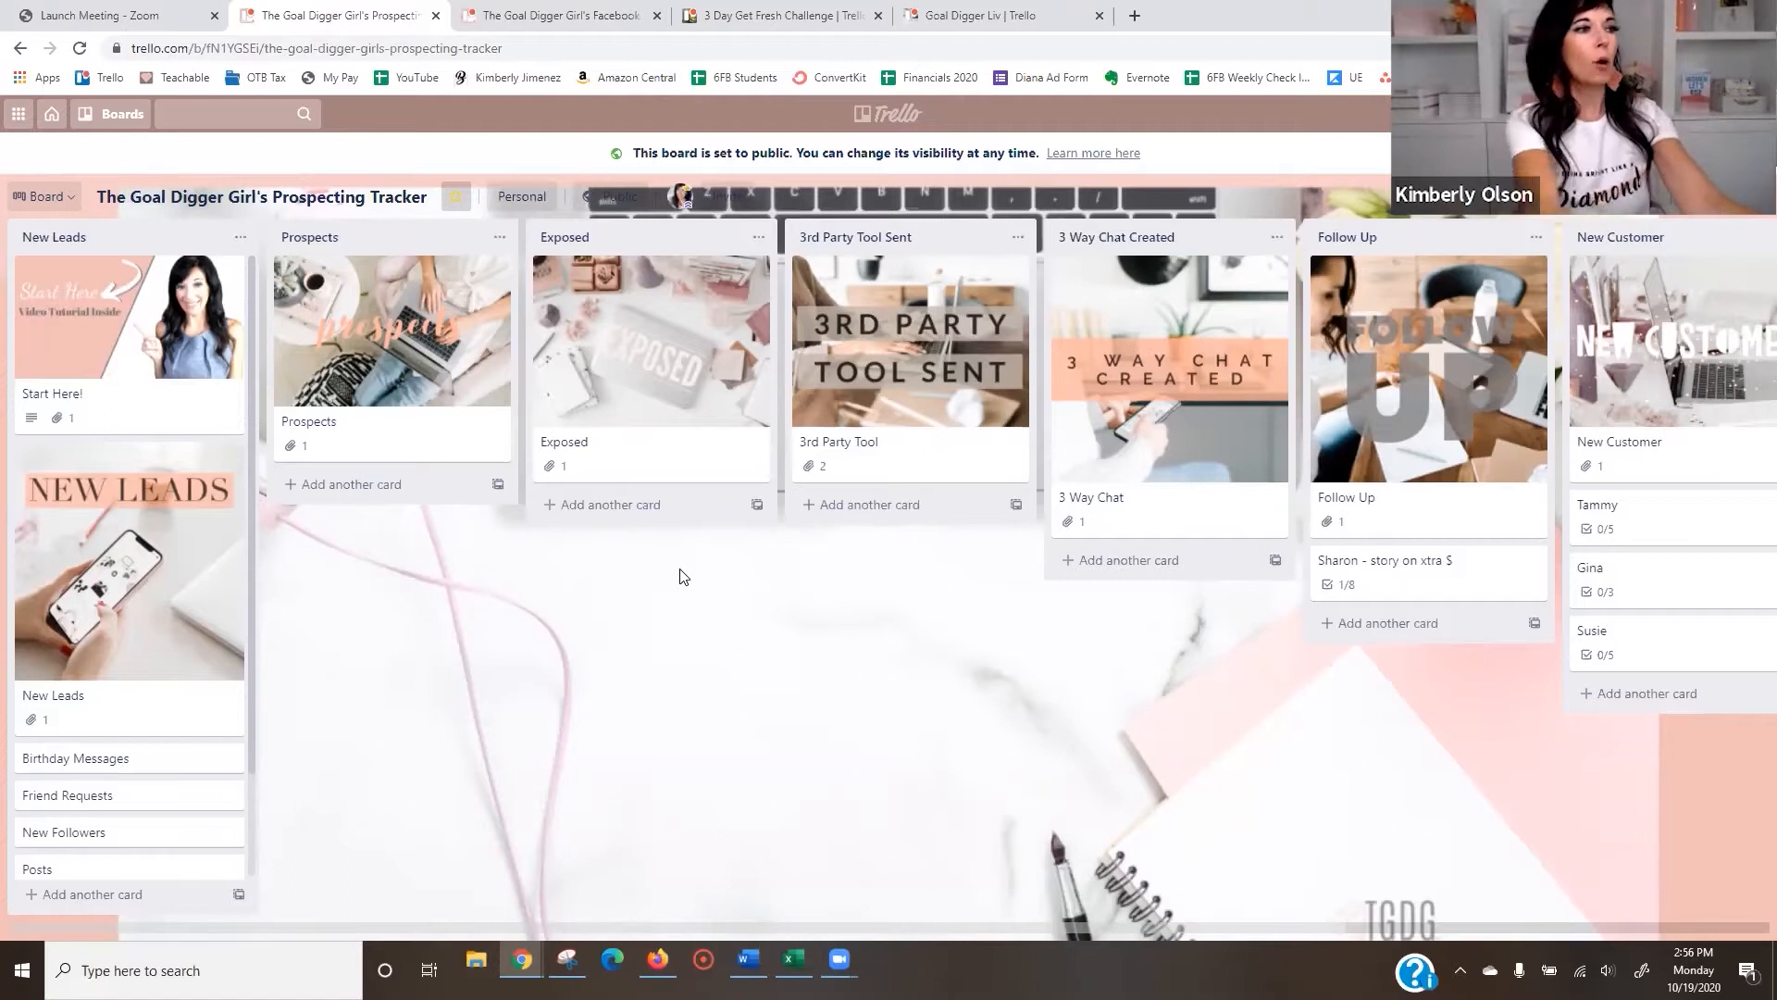
{"action": "mouse_move", "coordinate": [365, 768]}
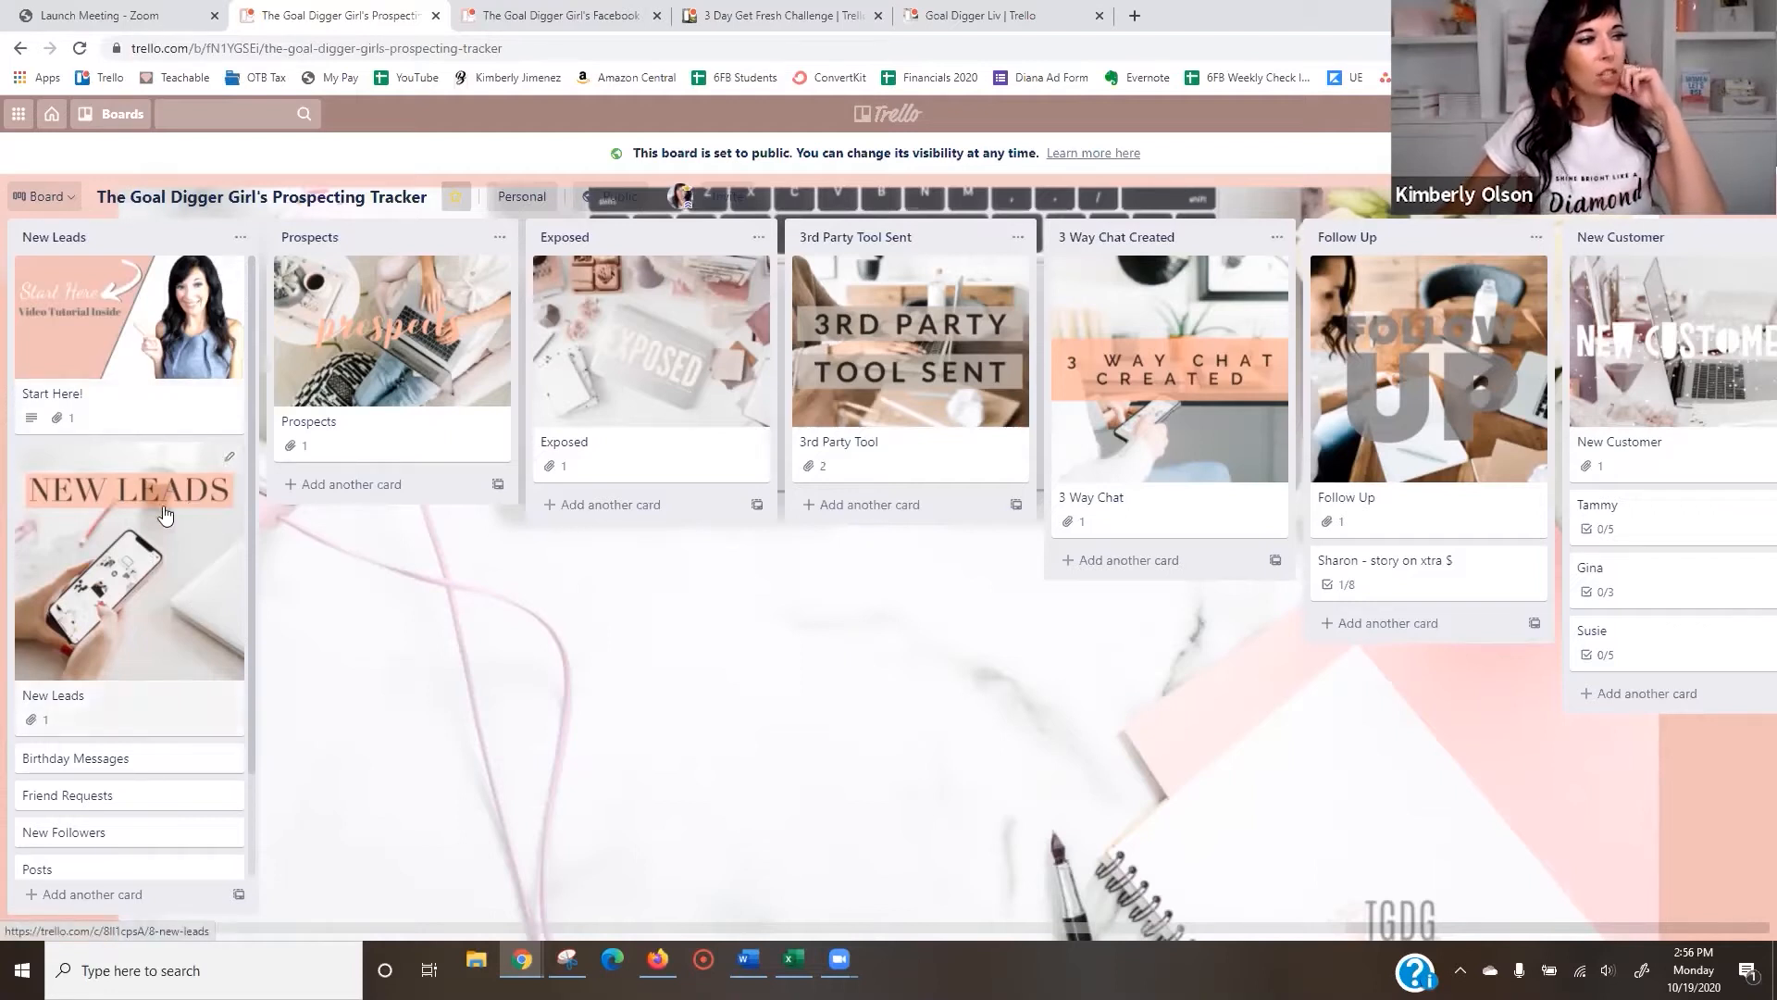
{"action": "mouse_move", "coordinate": [431, 439]}
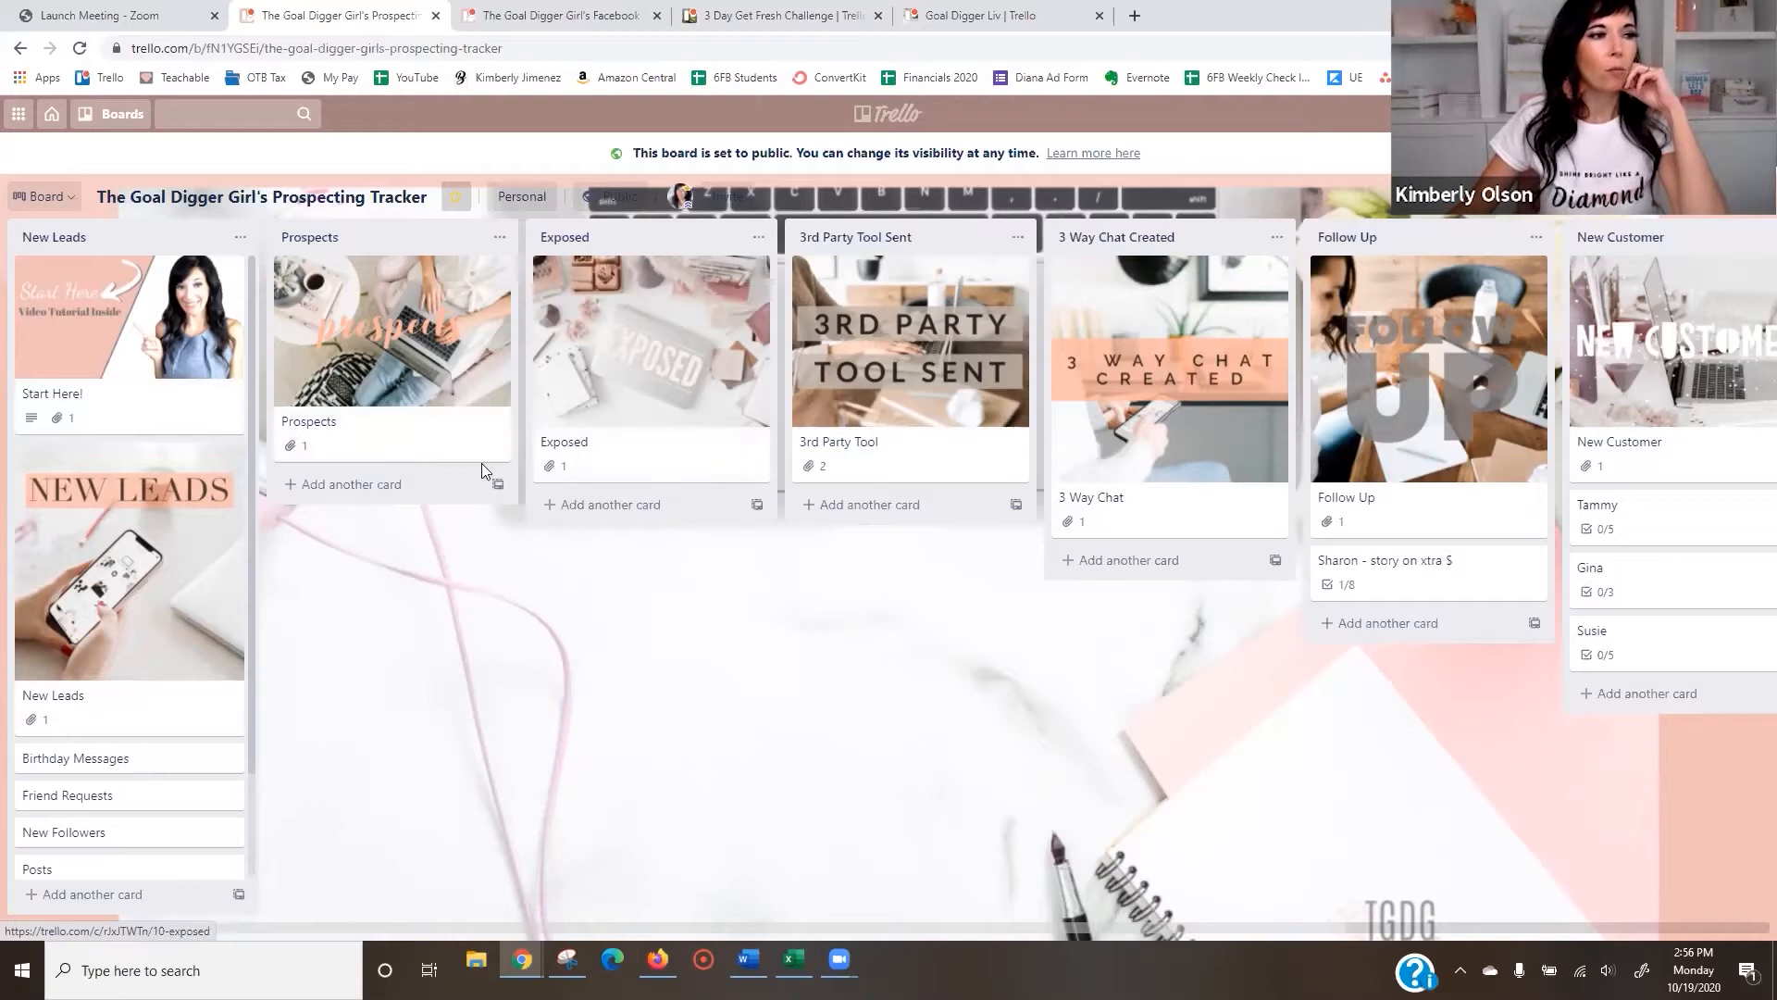
{"action": "mouse_move", "coordinate": [946, 363]}
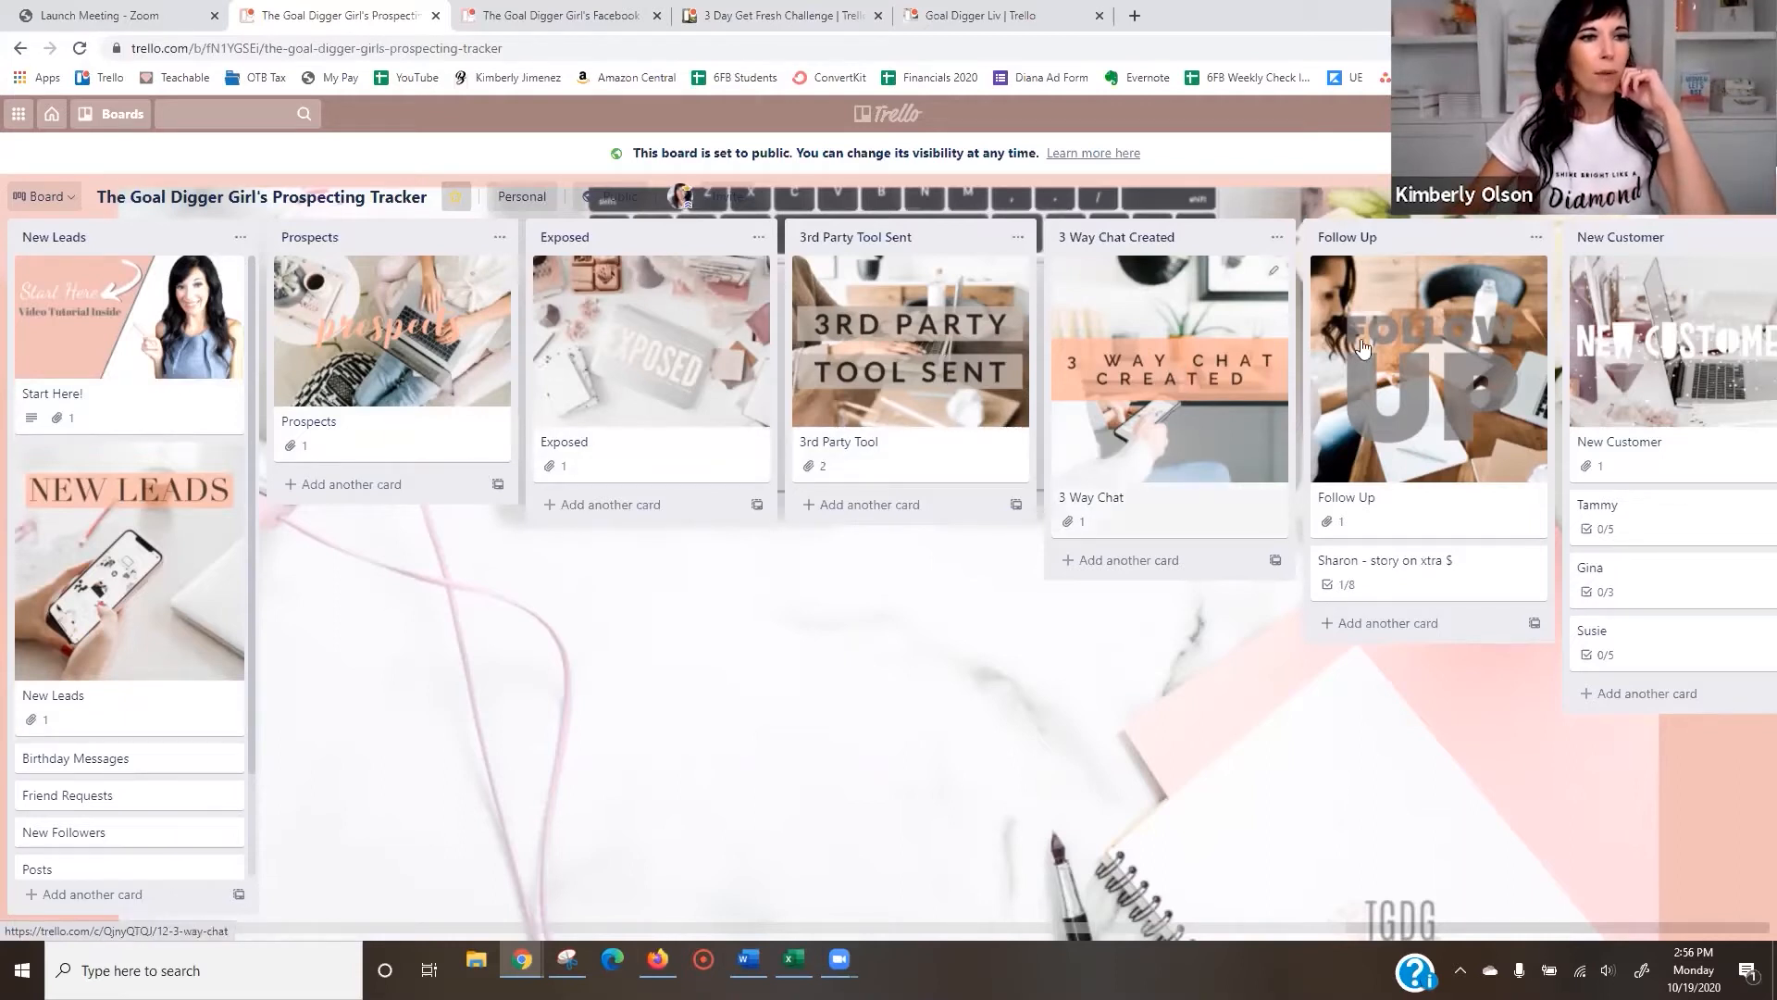
{"action": "mouse_move", "coordinate": [687, 570]}
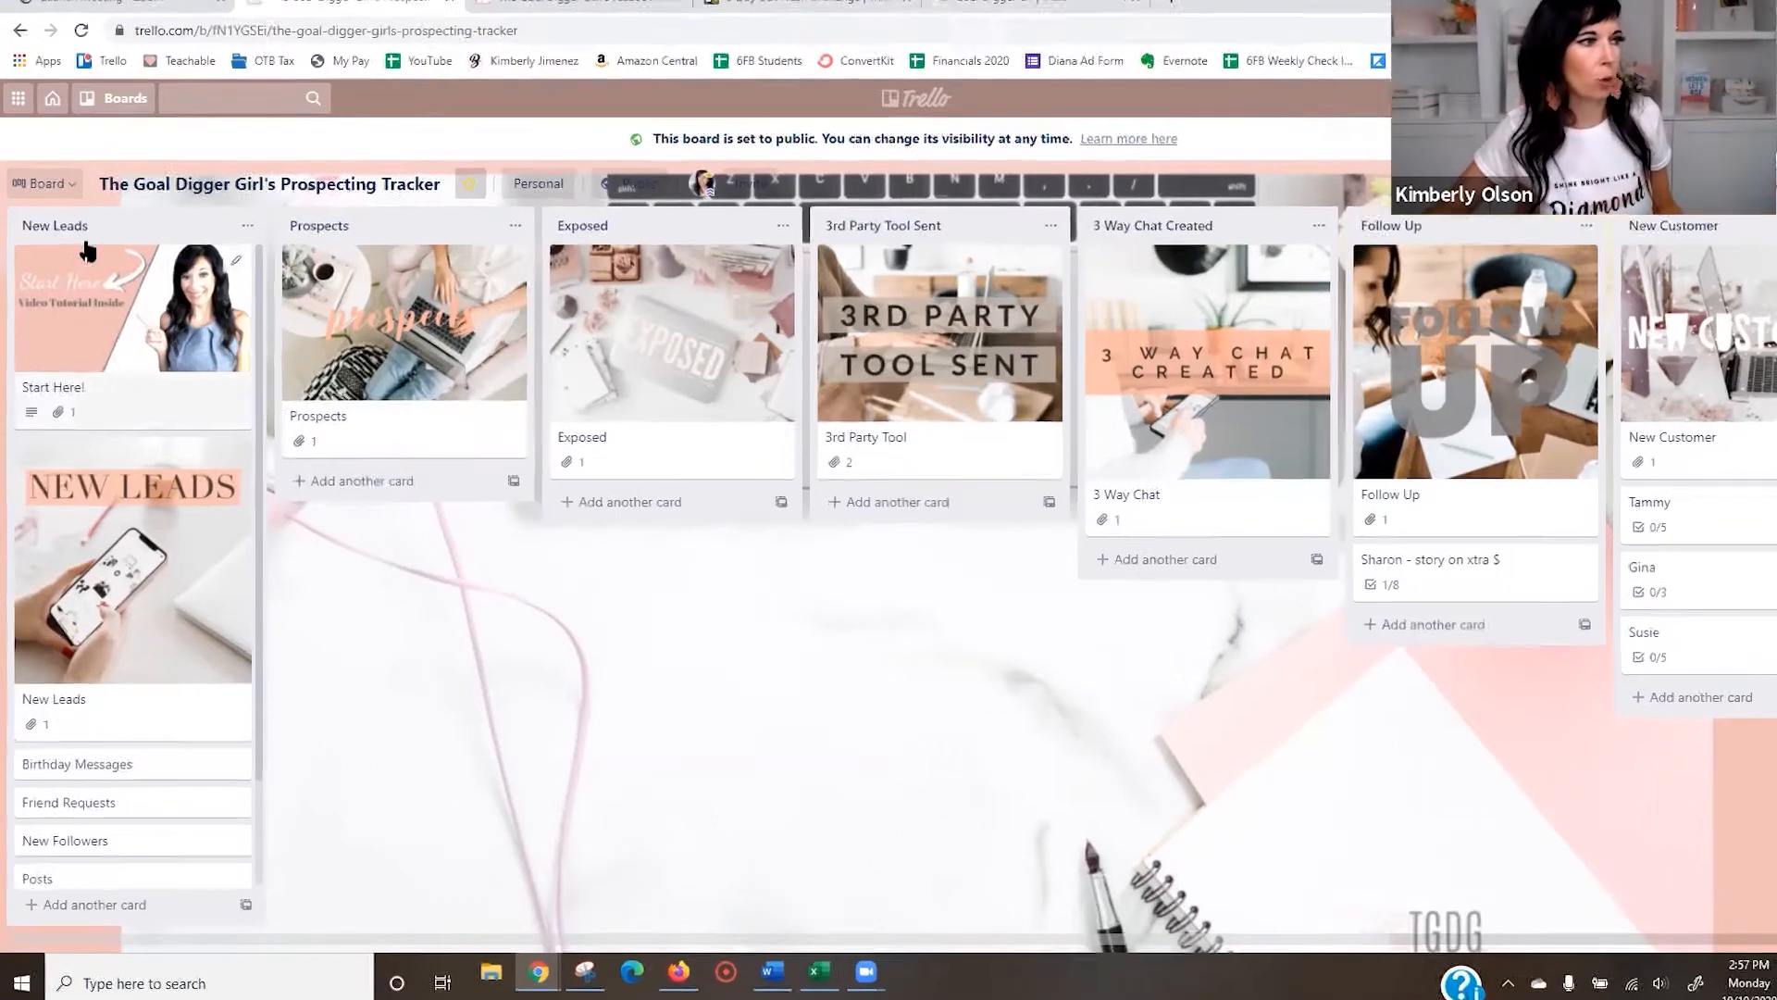
Create a 'DEMO' card in Prospects, view its details, then close the card window.
{"action": "key", "text": "F11"}
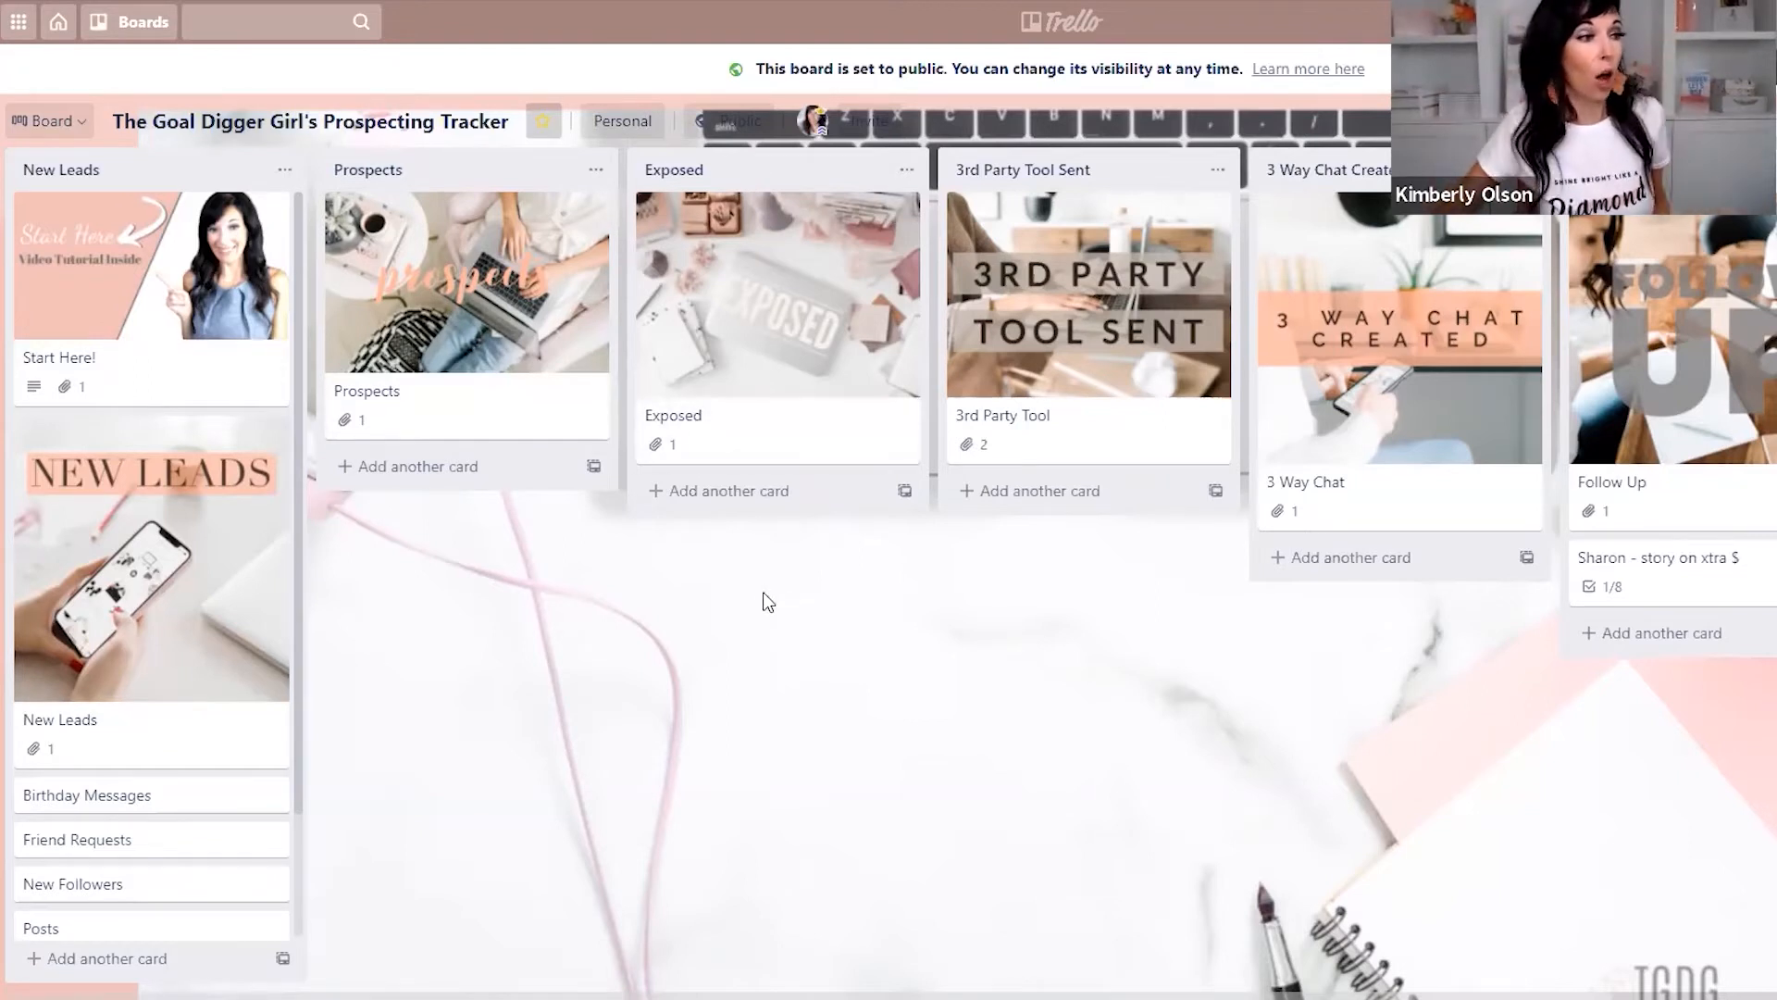
{"action": "mouse_move", "coordinate": [415, 478]}
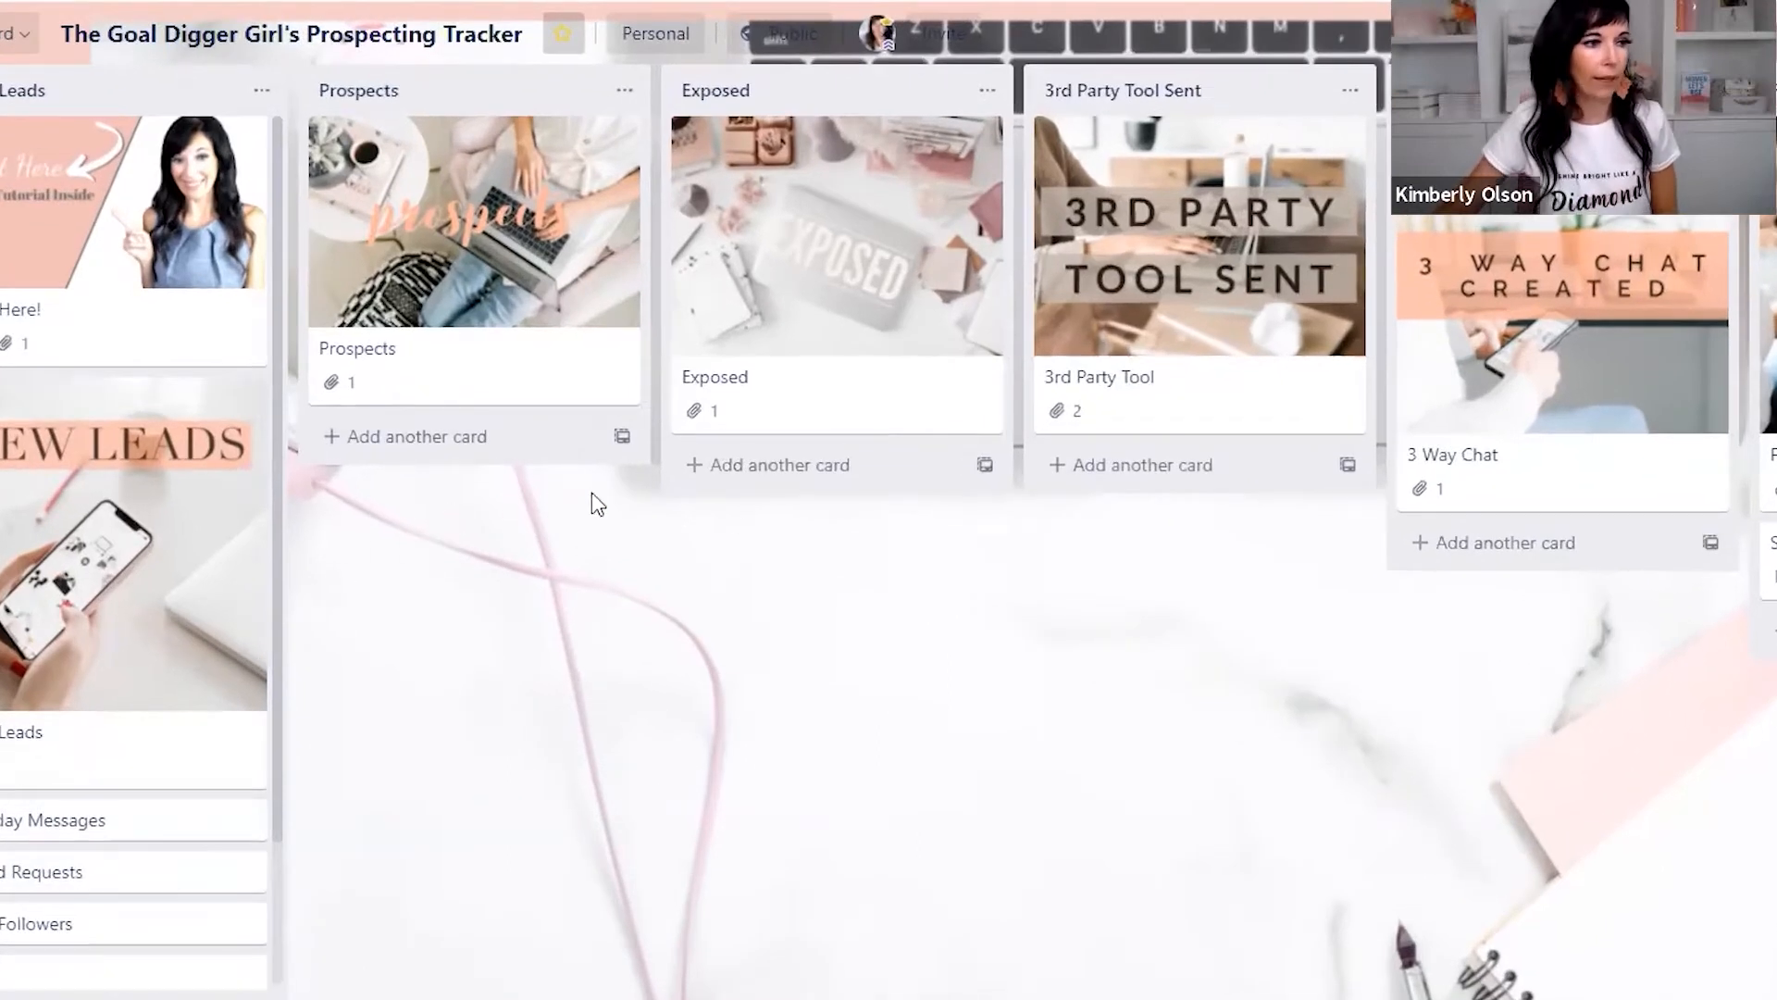
{"action": "left_click", "coordinate": [416, 436]}
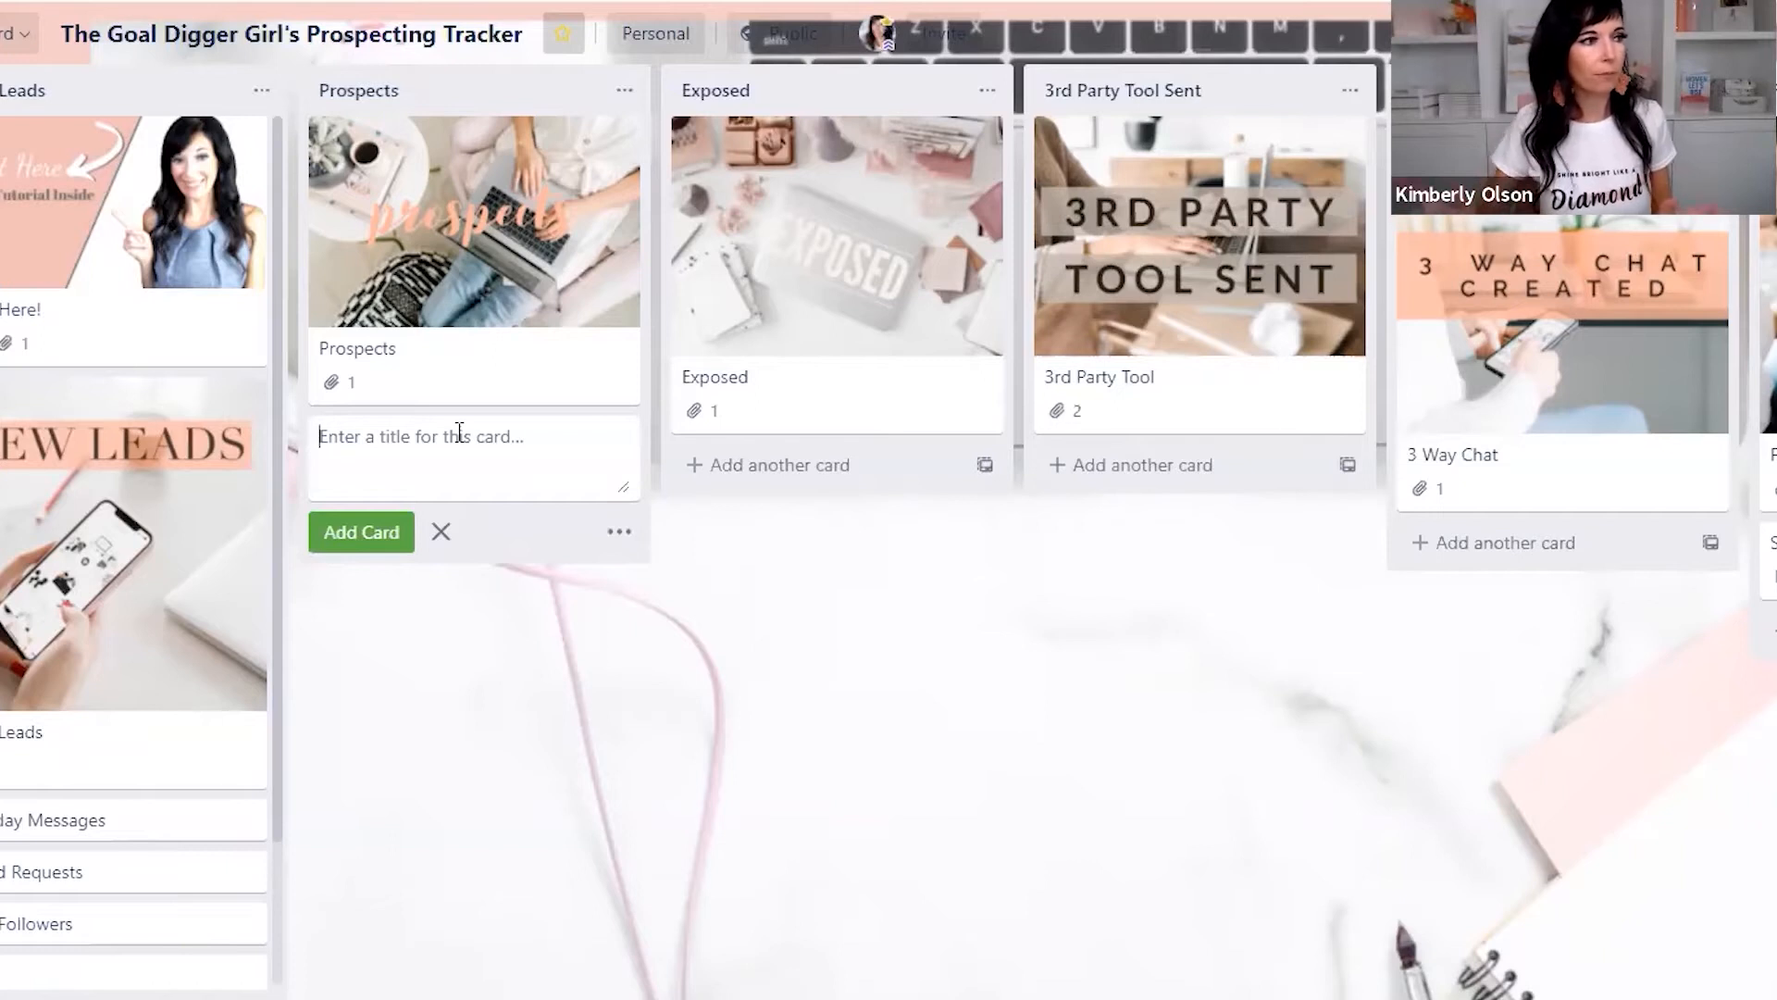
{"action": "type", "text": "DEM"}
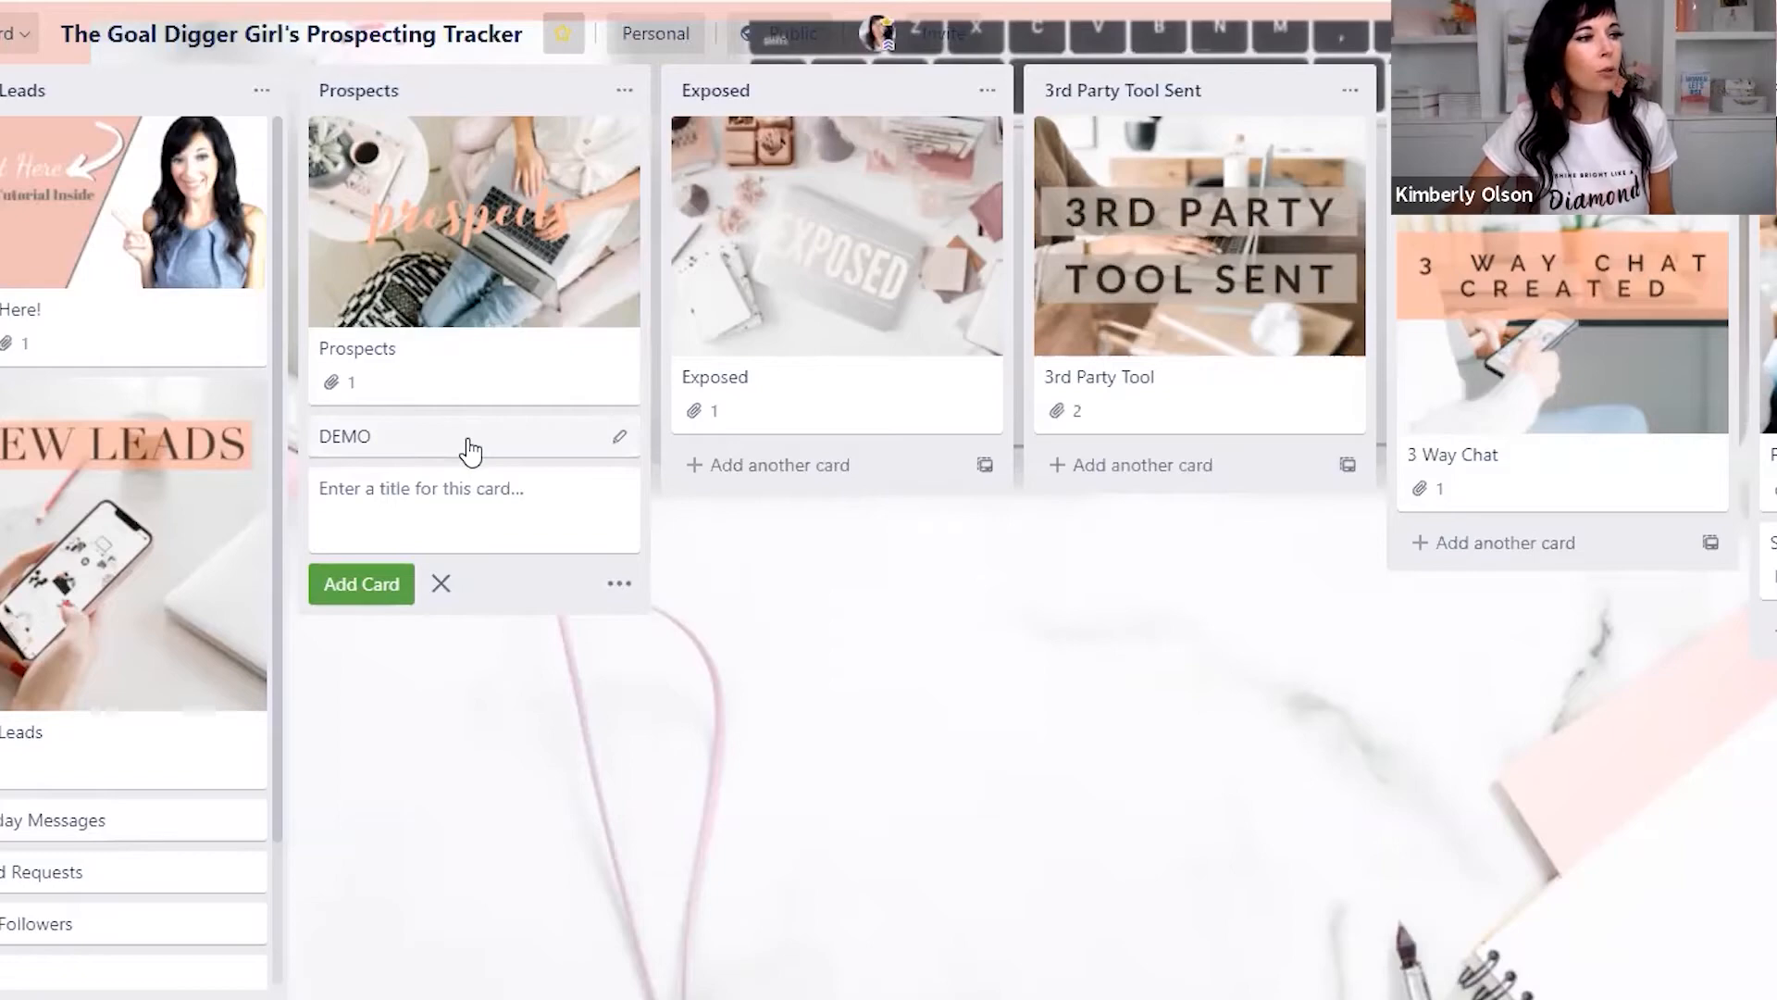
{"action": "left_click", "coordinate": [344, 436]}
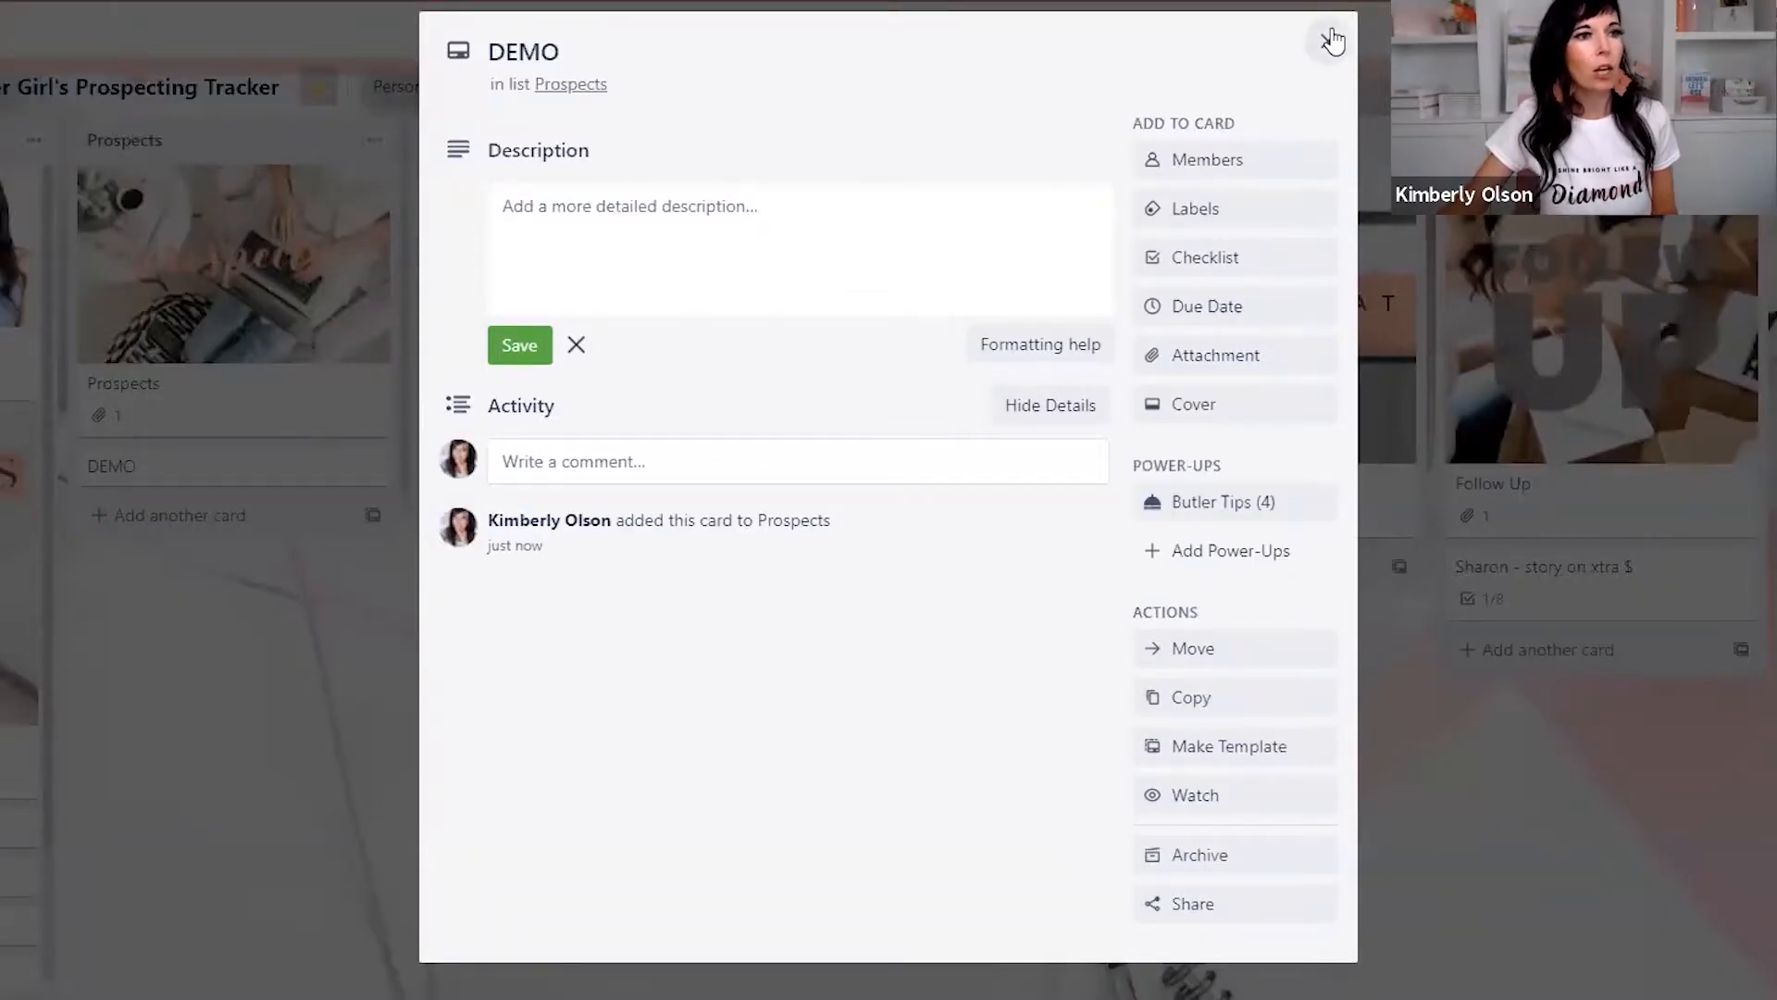
{"action": "left_click", "coordinate": [1332, 39]}
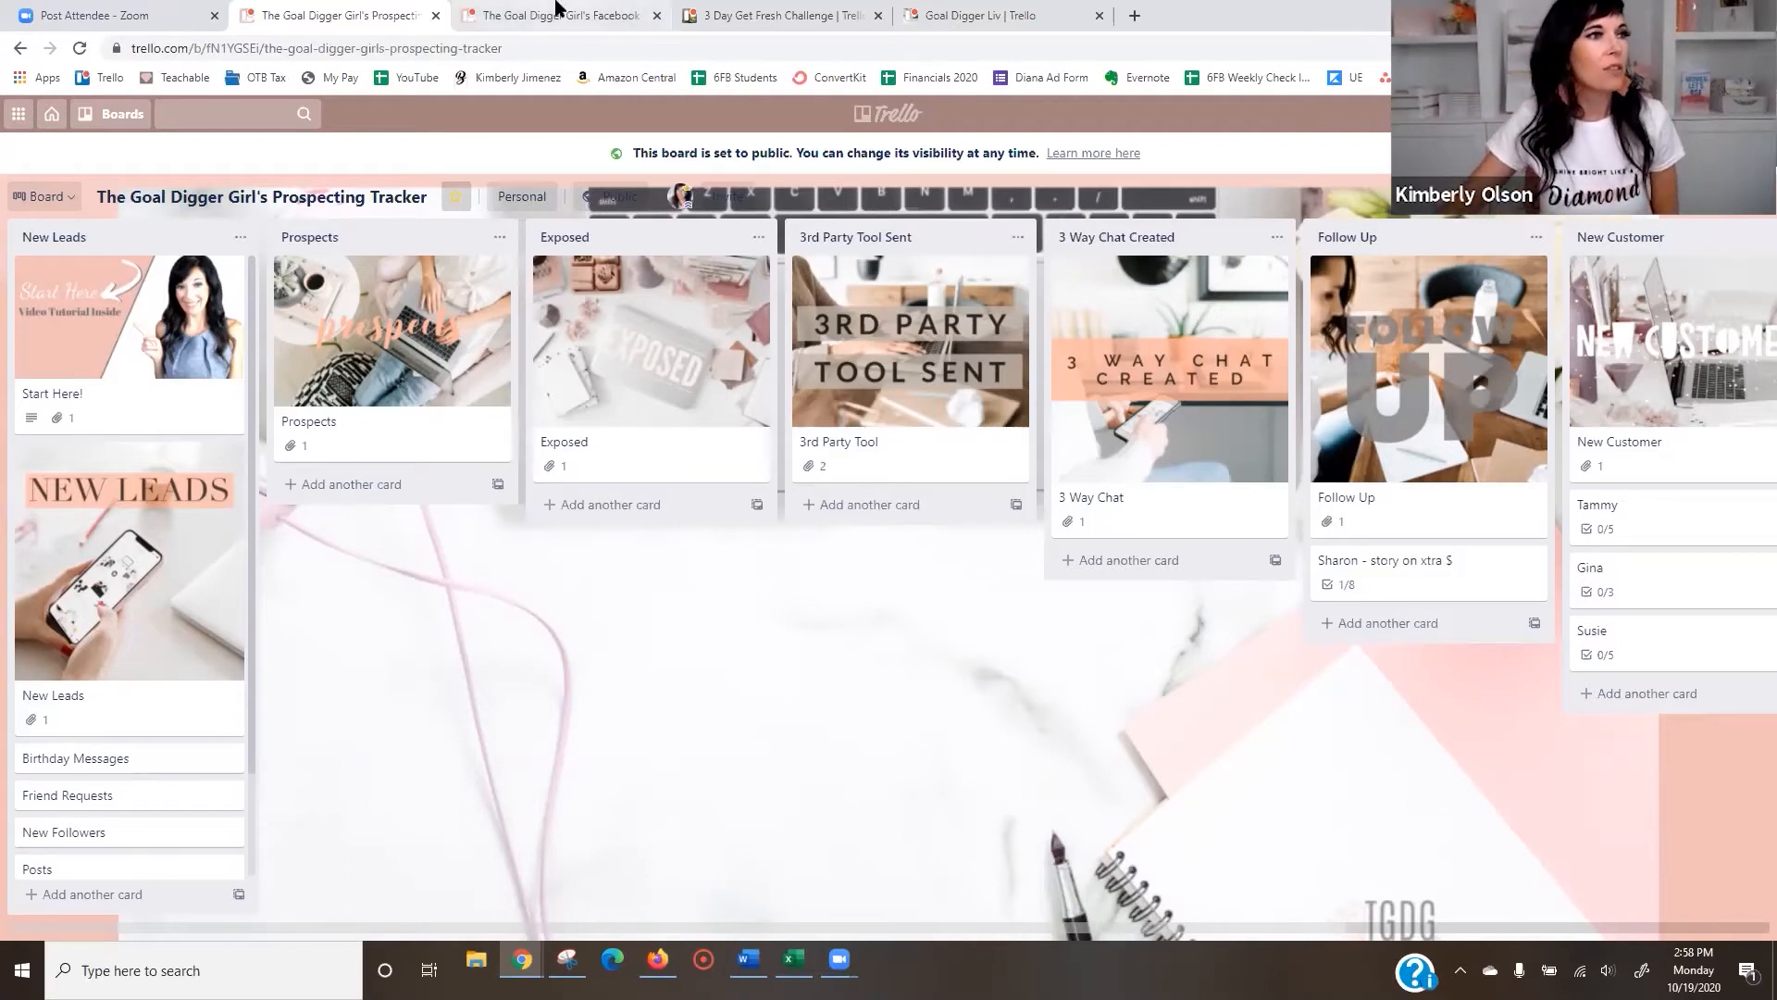
View the Facebook Planner board, then switch to the 3 Day Get Fresh Challenge board.
{"action": "left_click", "coordinate": [555, 15]}
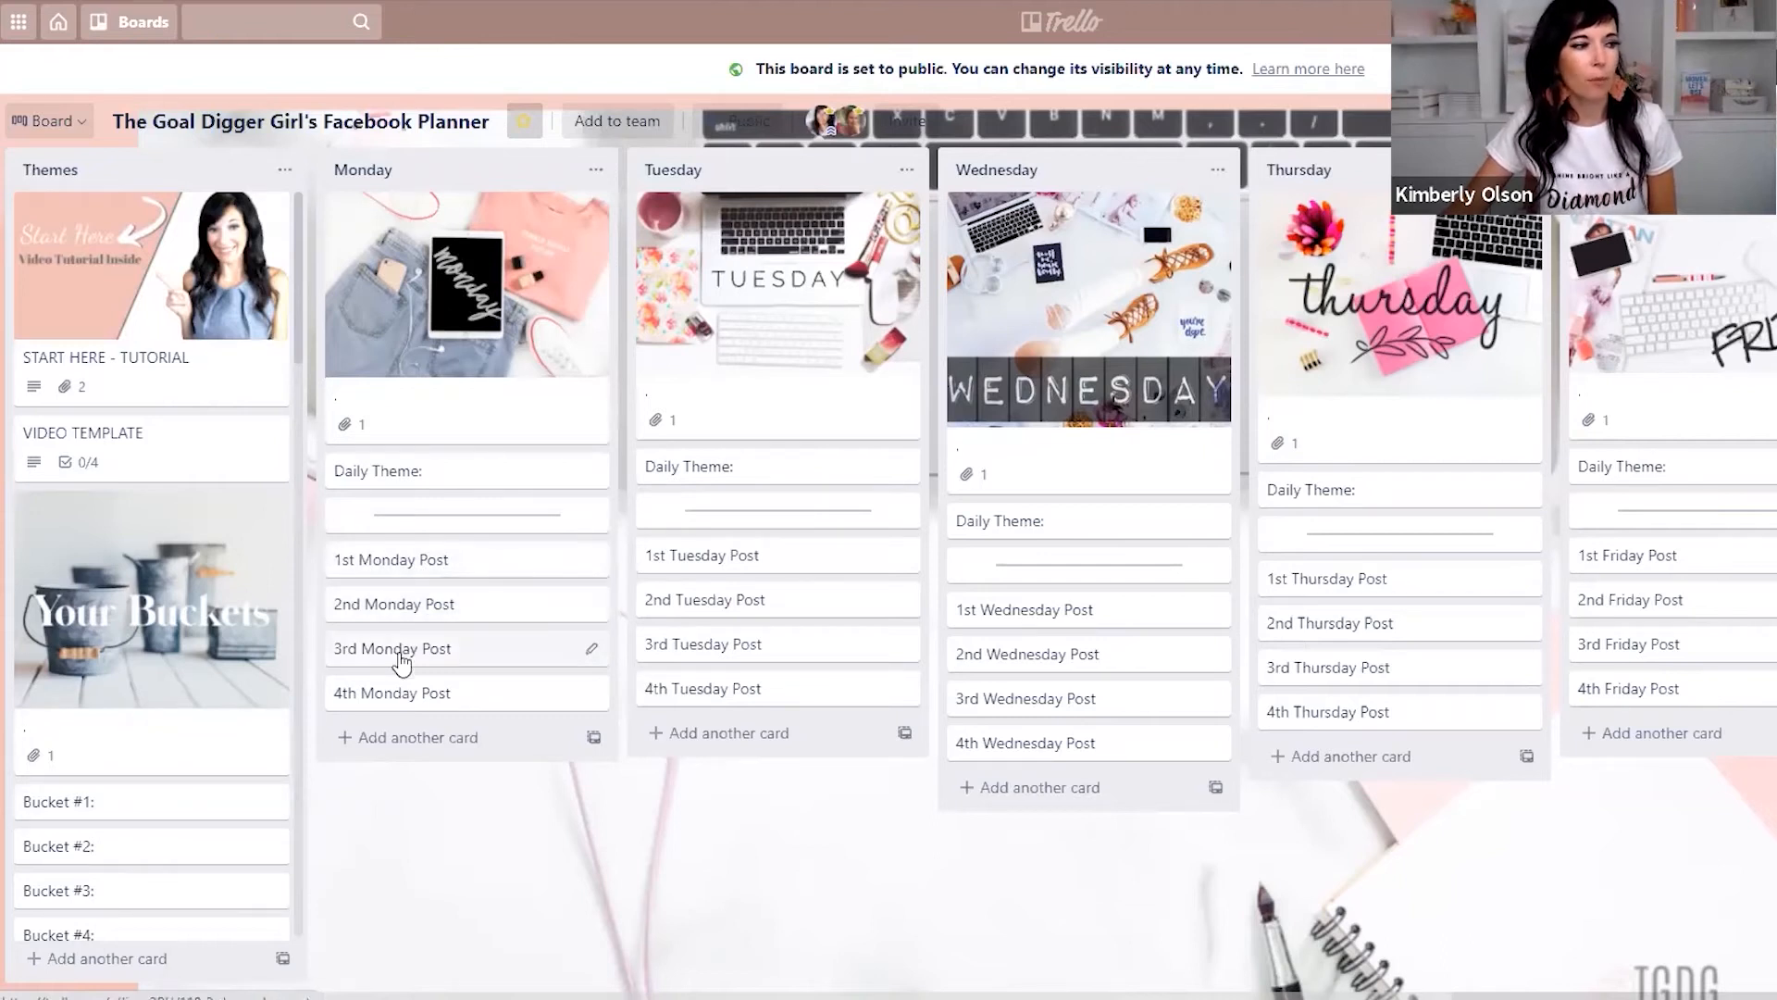
{"action": "mouse_move", "coordinate": [799, 858]}
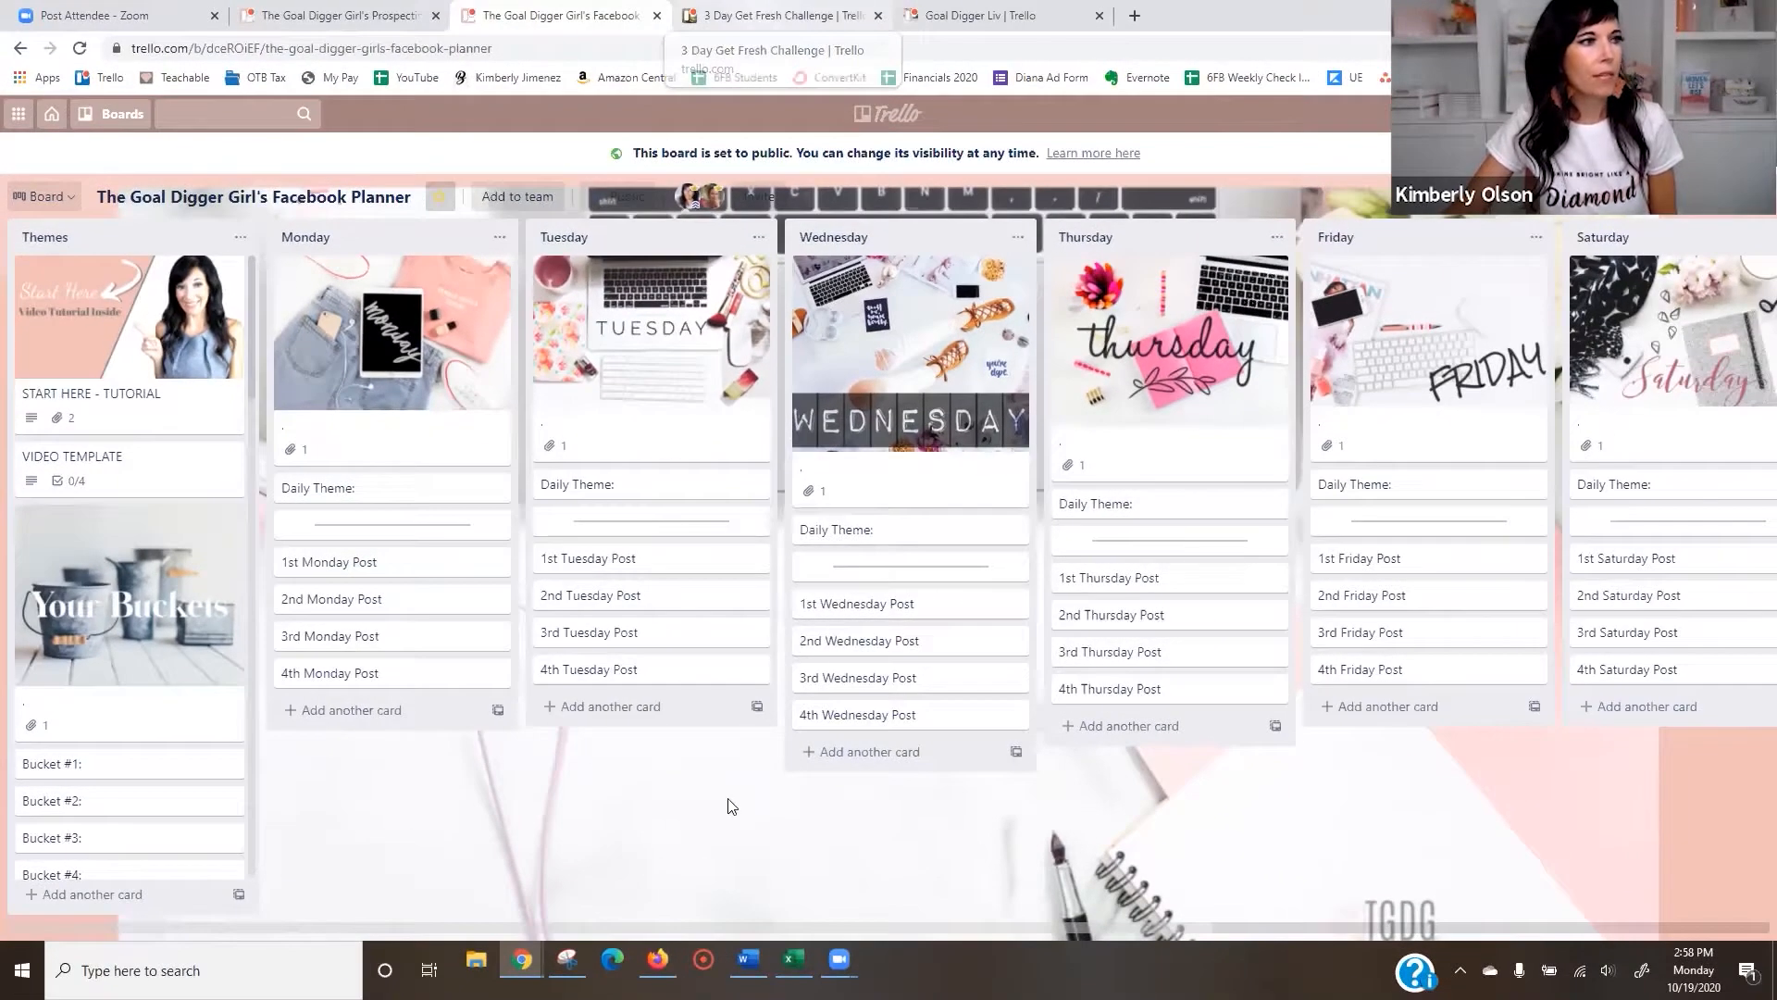
{"action": "left_click", "coordinate": [778, 15]}
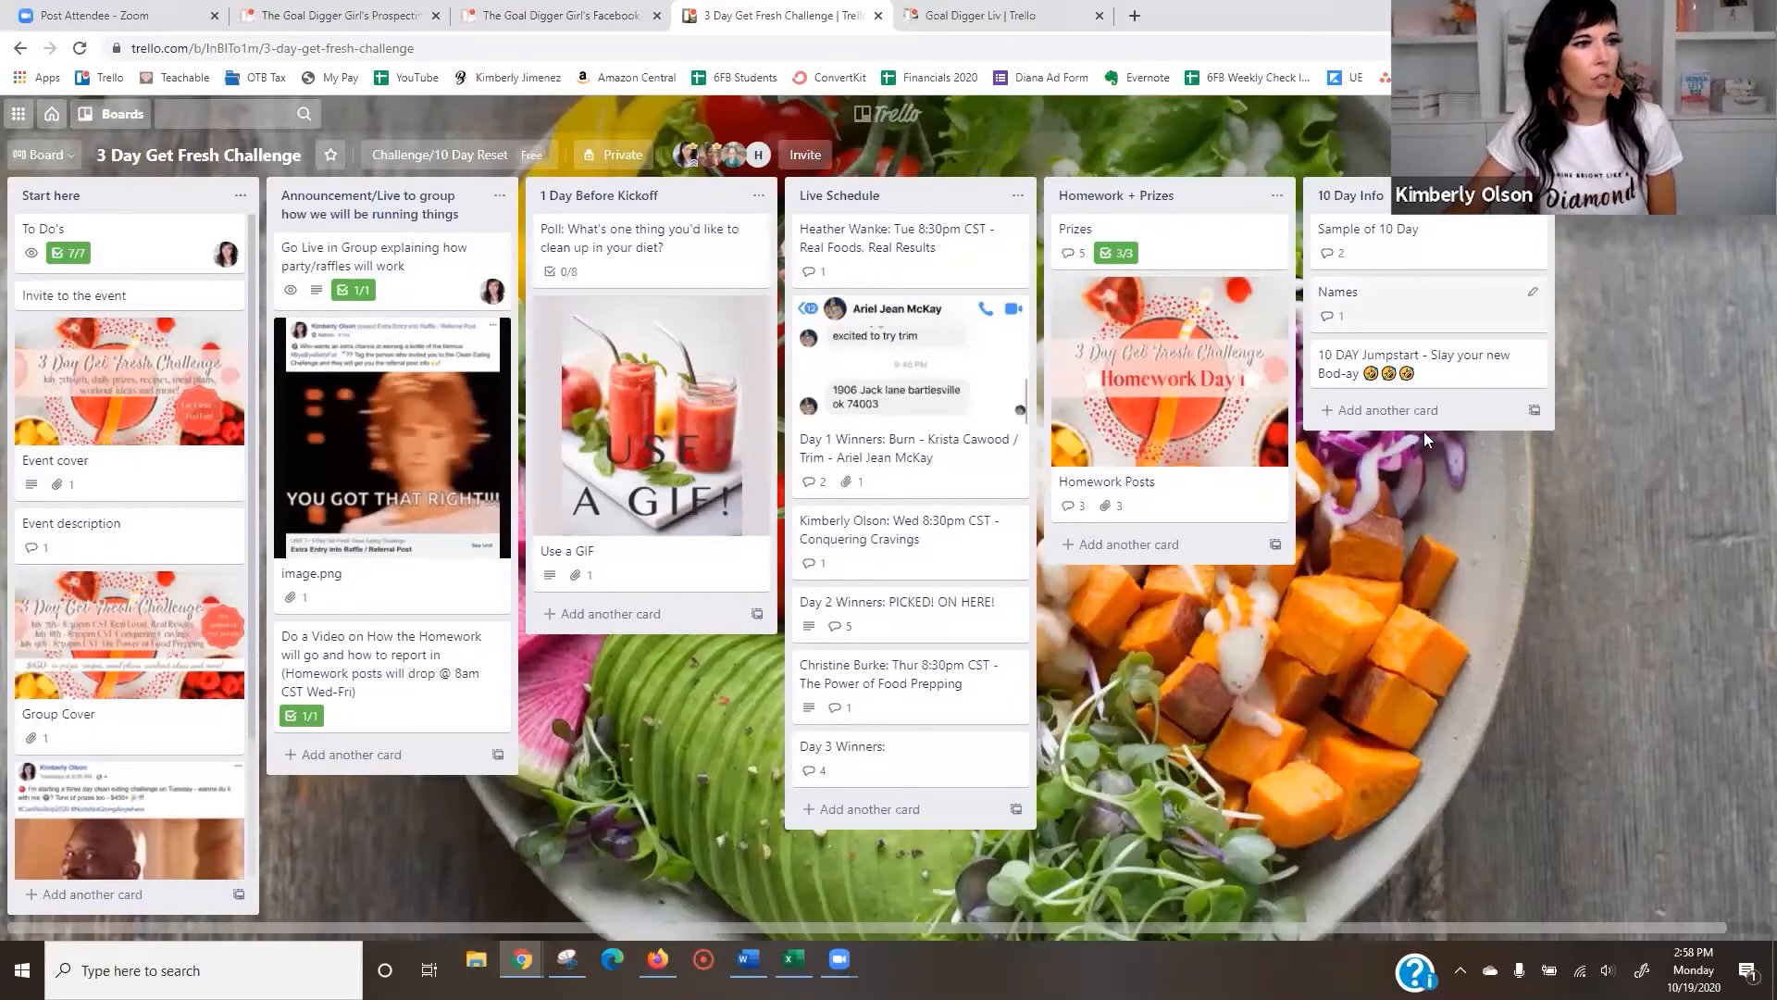
{"action": "mouse_move", "coordinate": [1369, 677]}
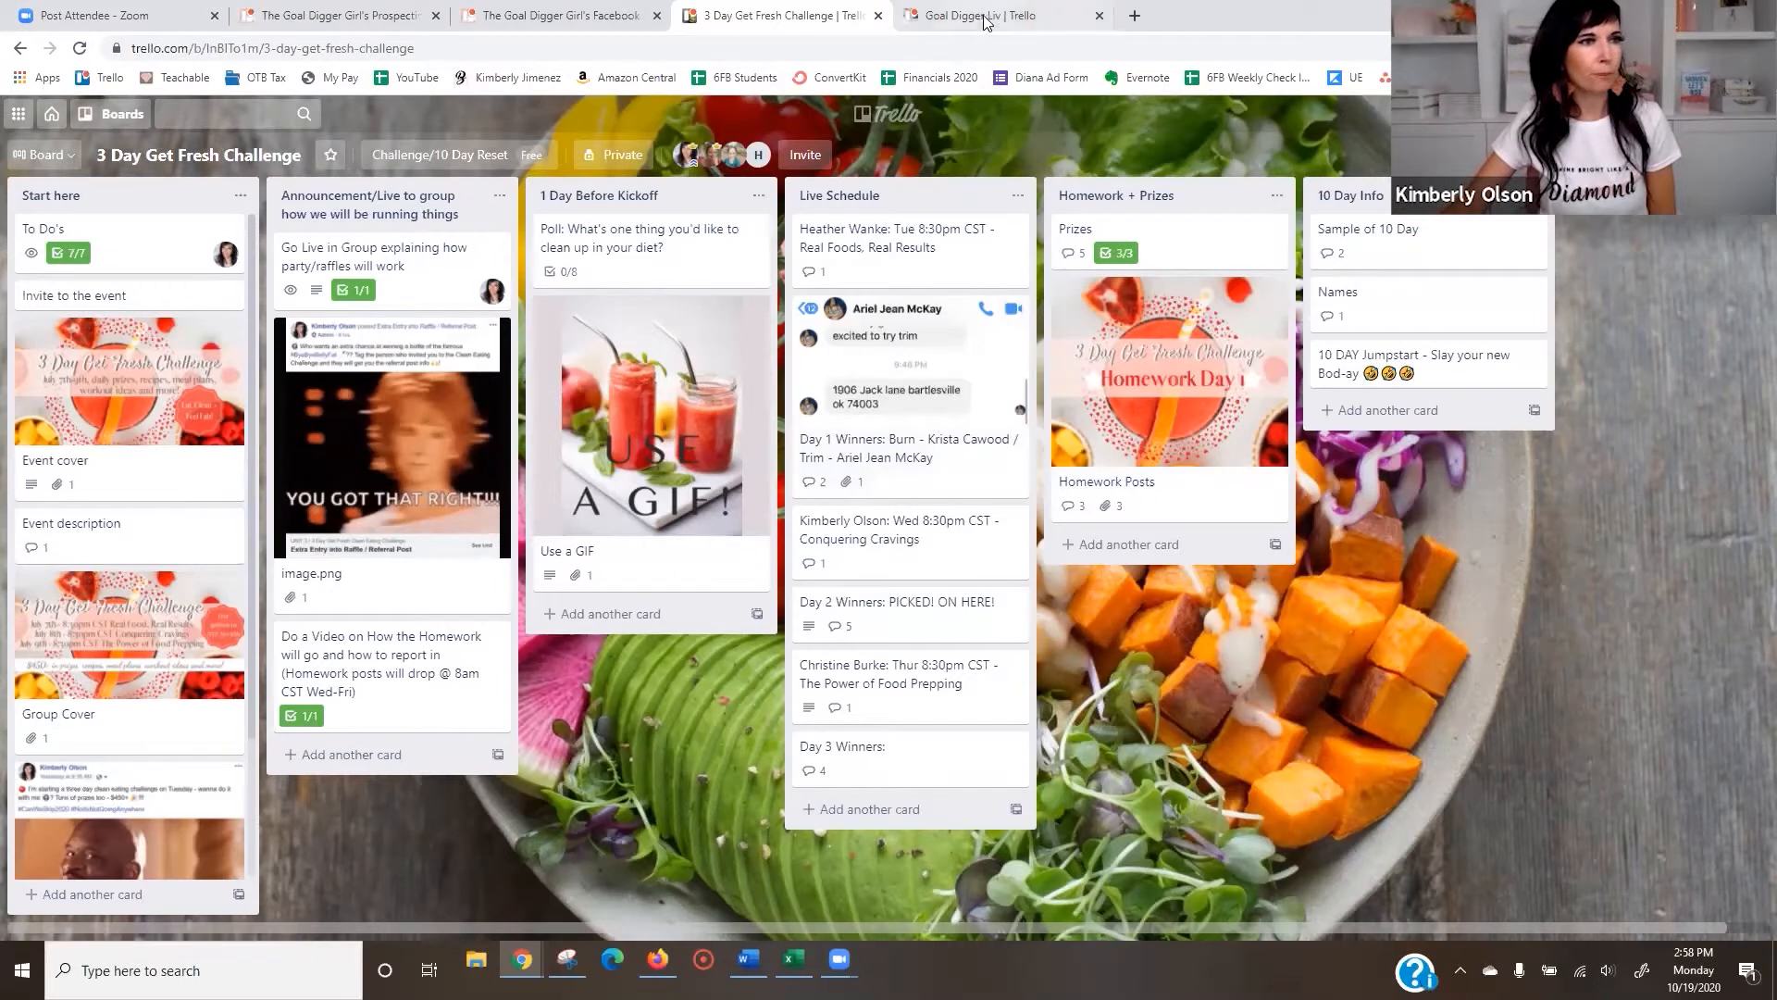
{"action": "left_click", "coordinate": [996, 15]}
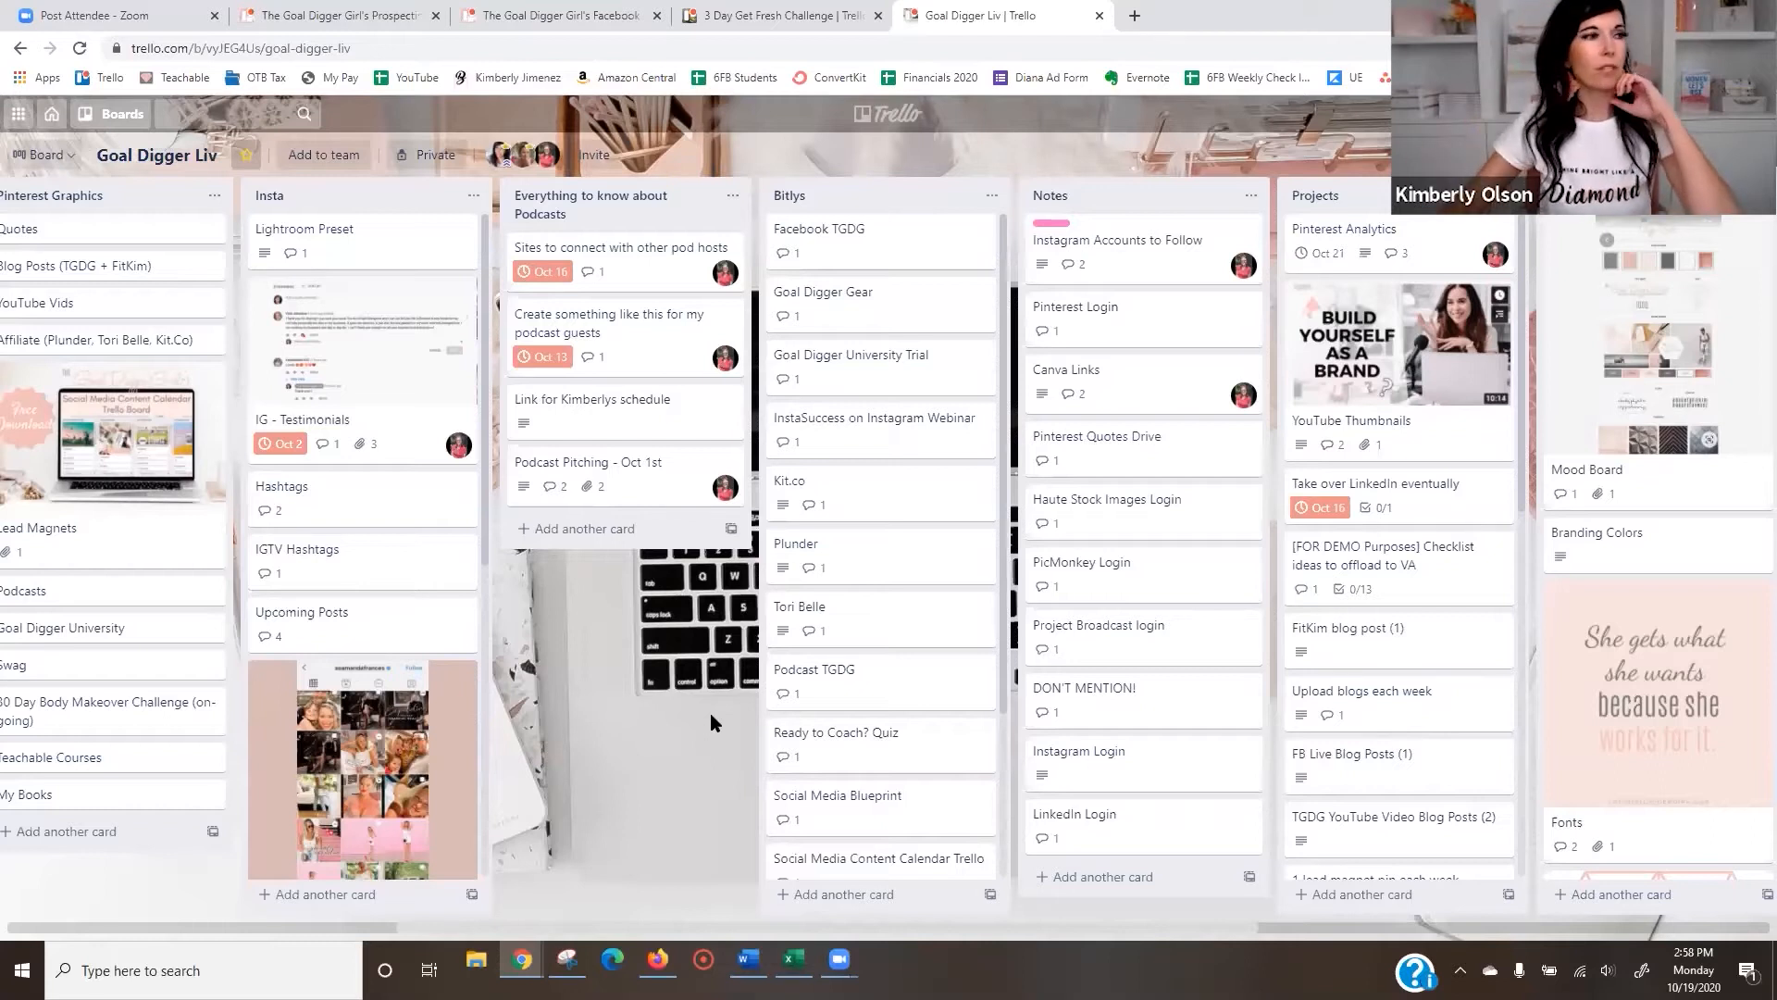
{"action": "mouse_move", "coordinate": [474, 932]}
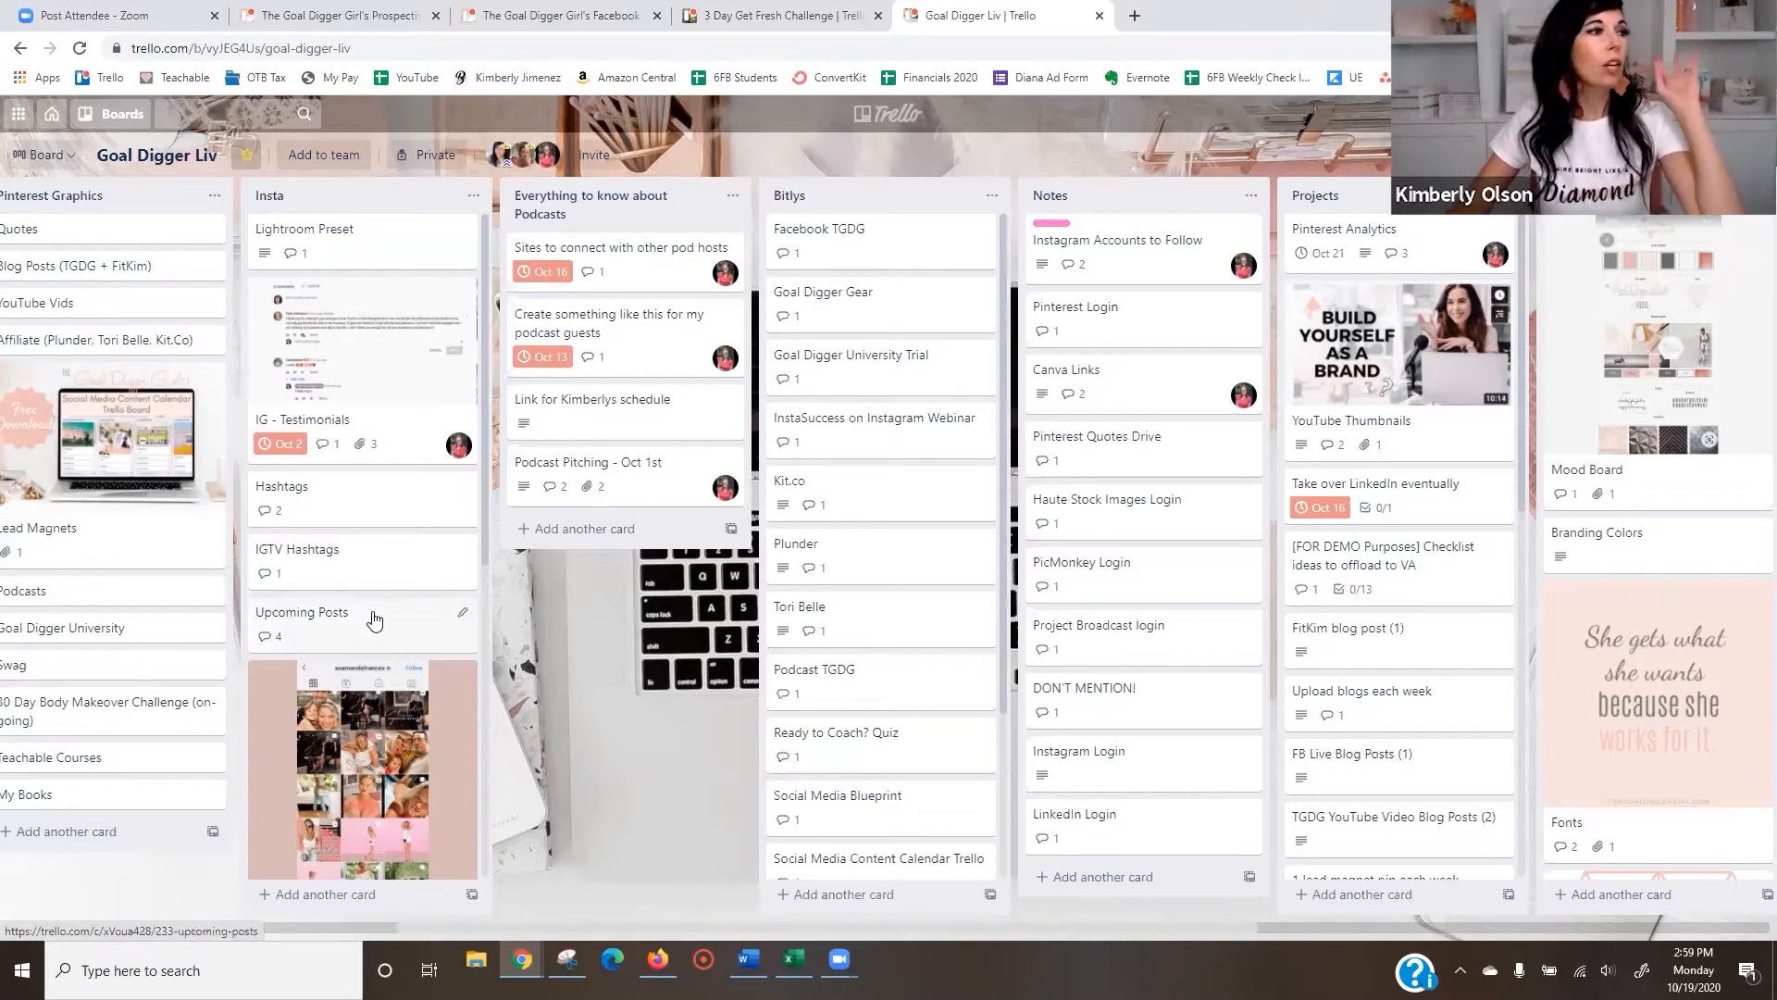
{"action": "mouse_move", "coordinate": [602, 683]}
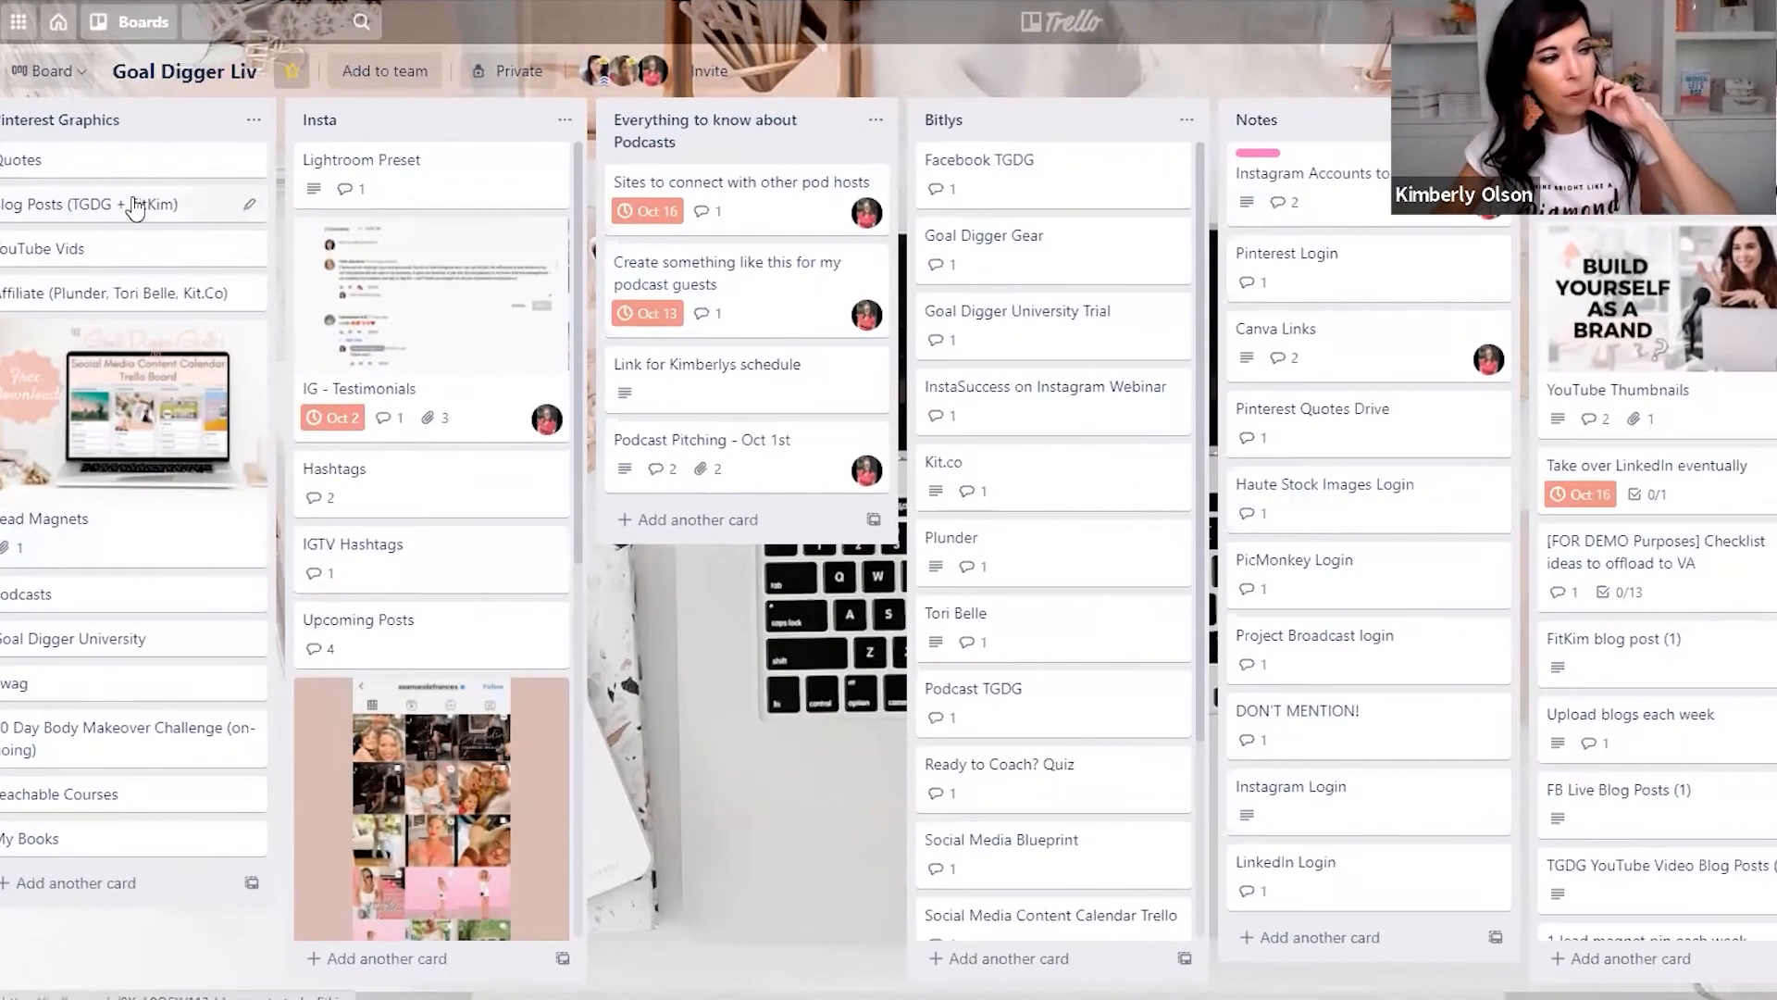
{"action": "mouse_move", "coordinate": [128, 807]}
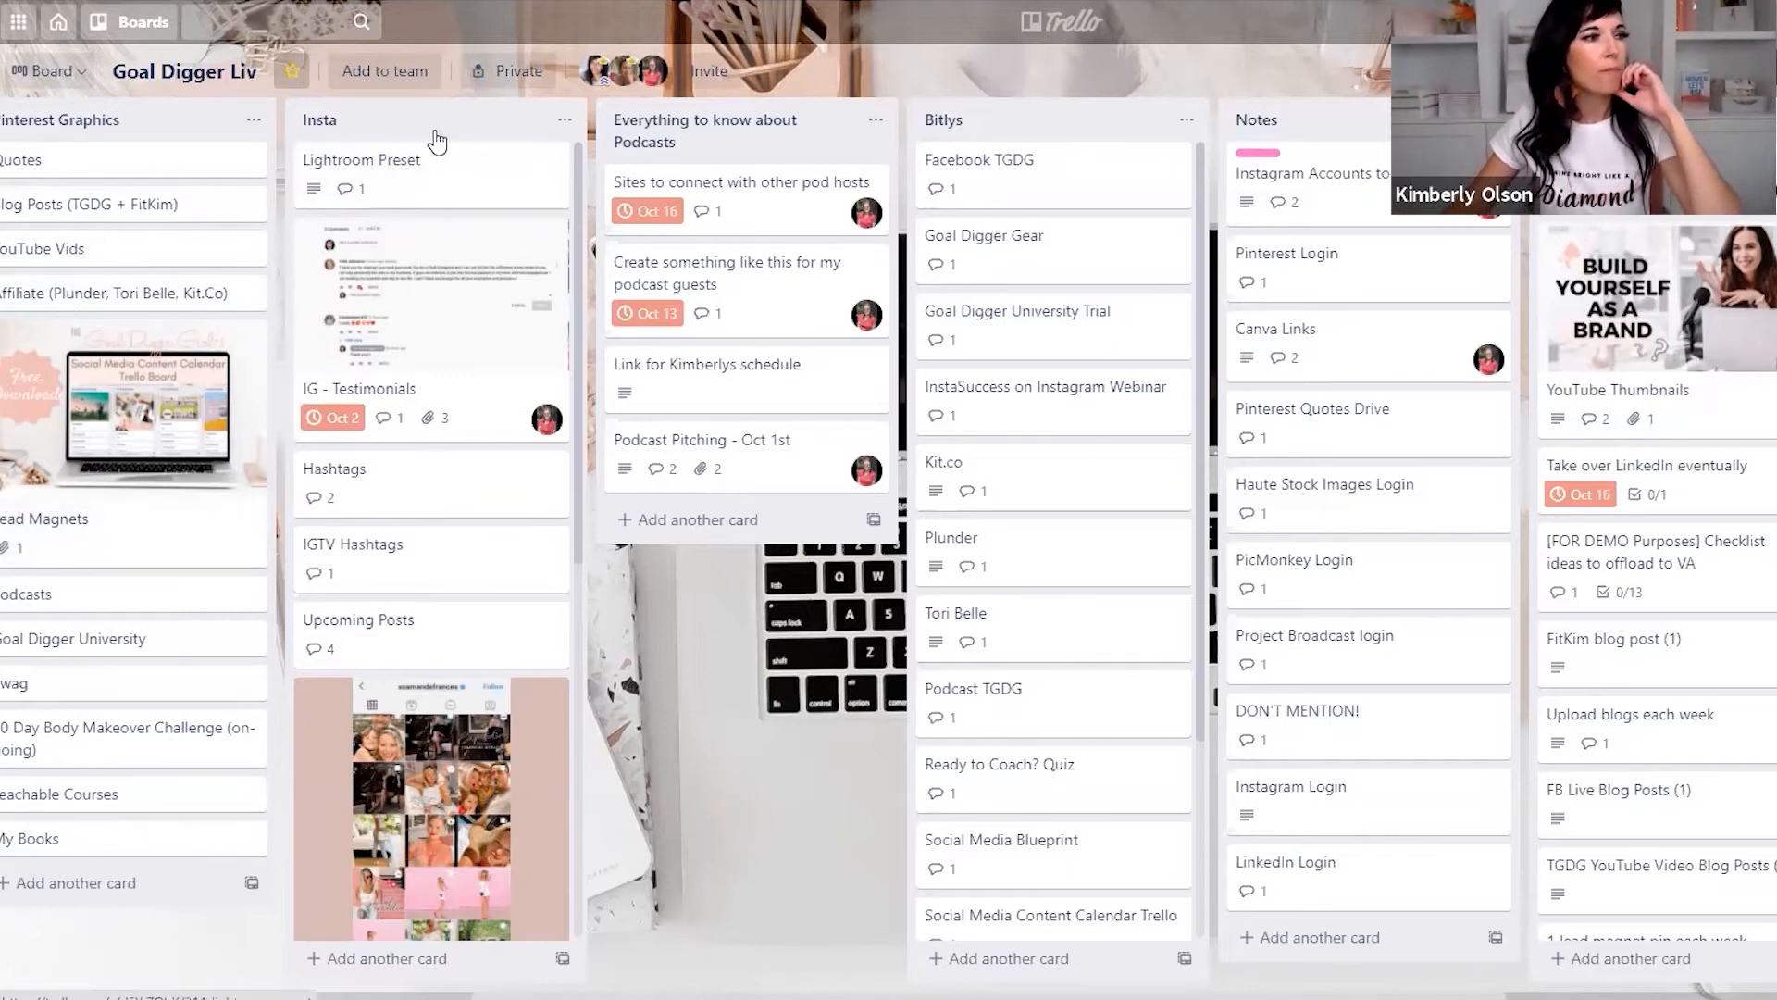
{"action": "mouse_move", "coordinate": [450, 312]}
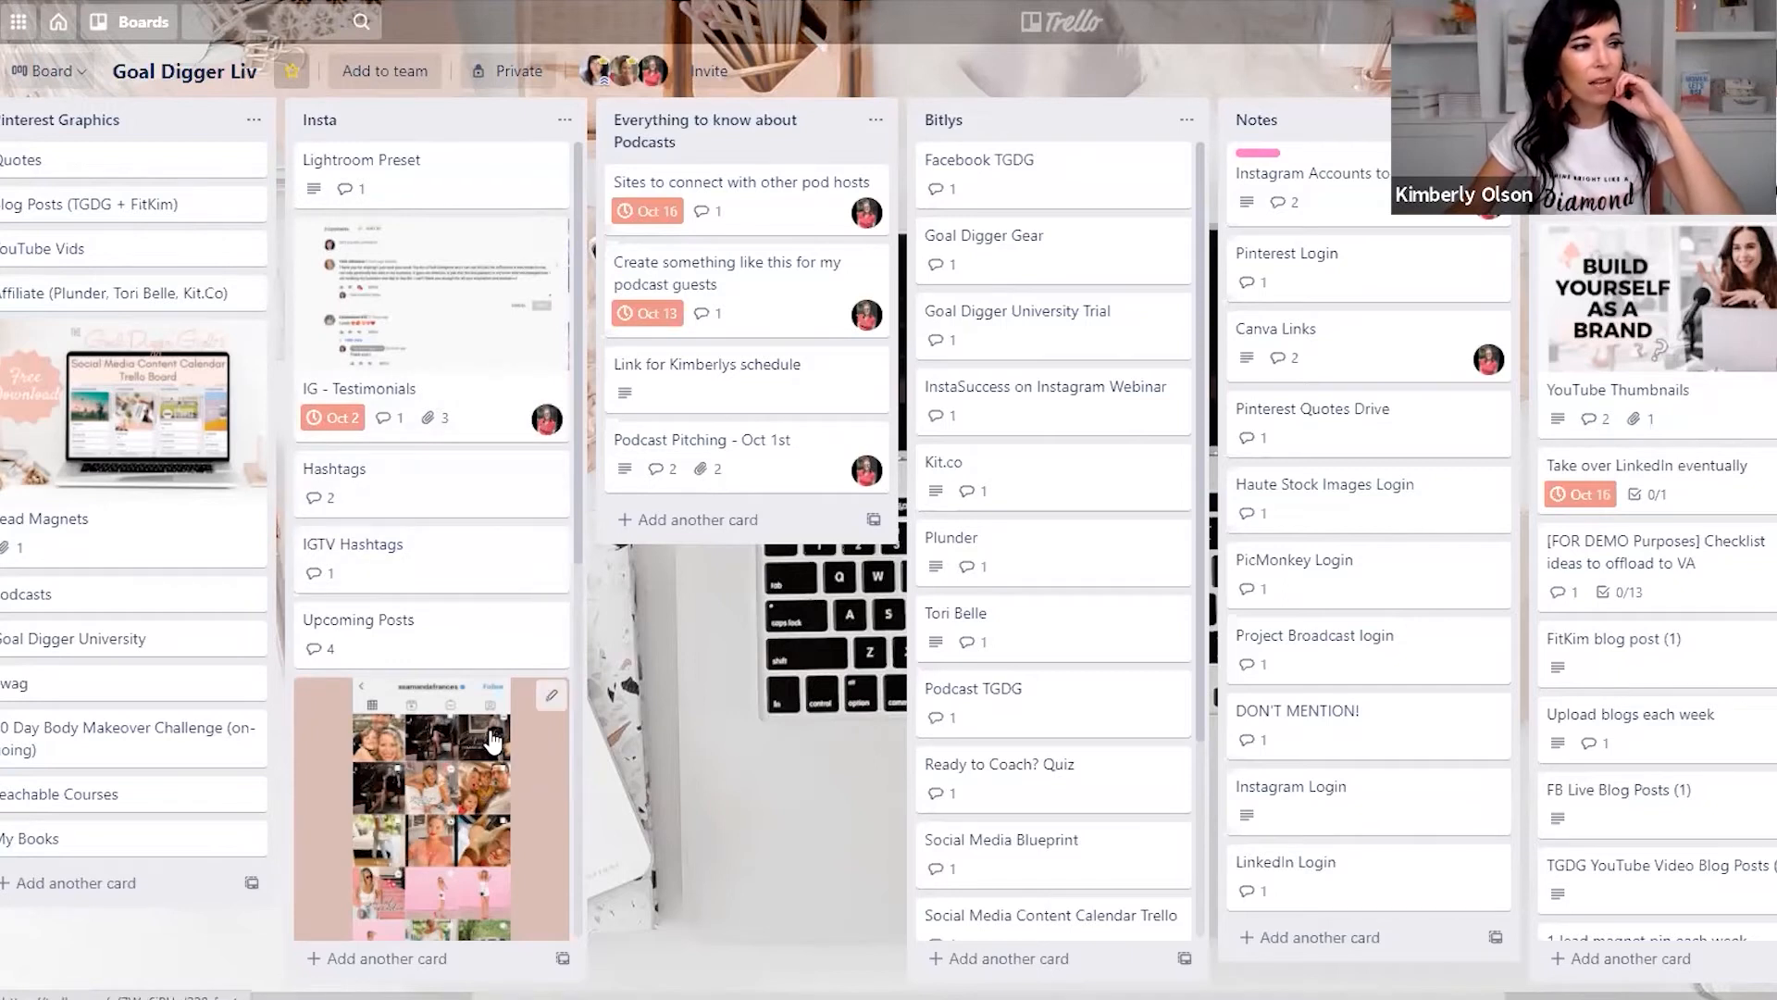
{"action": "scroll", "scroll_direction": "down", "scroll_amount": 3}
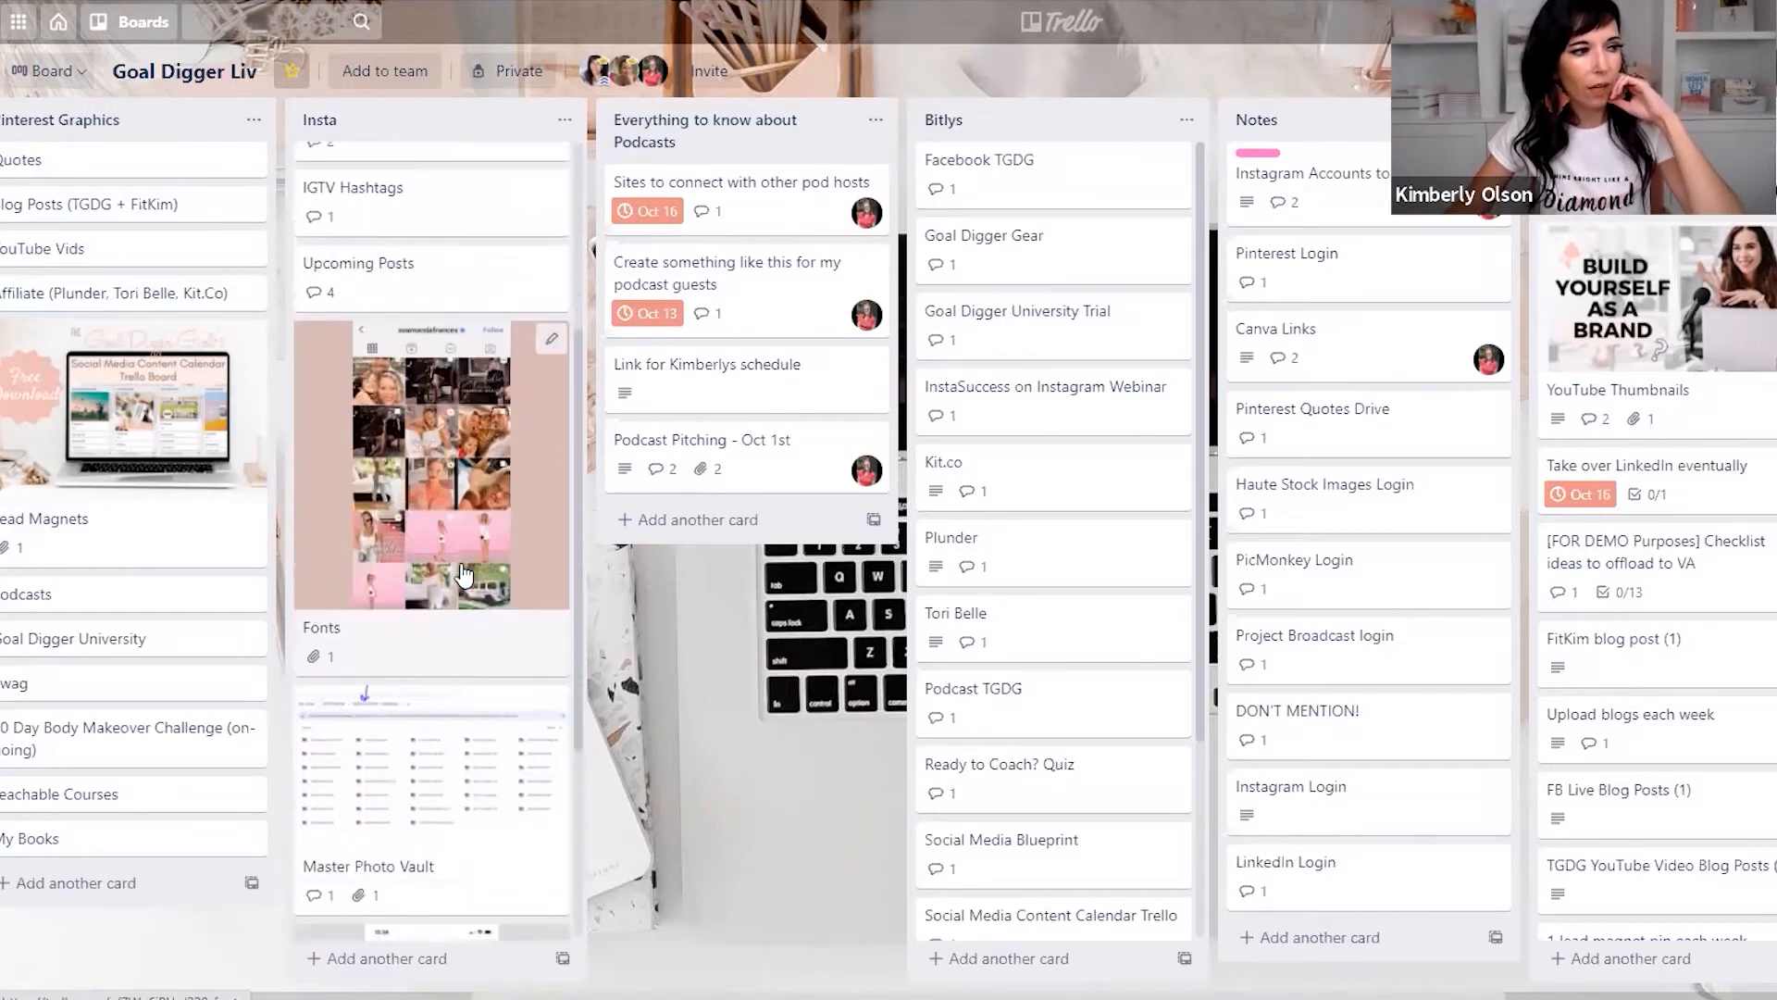
{"action": "scroll", "scroll_direction": "down", "scroll_amount": 3}
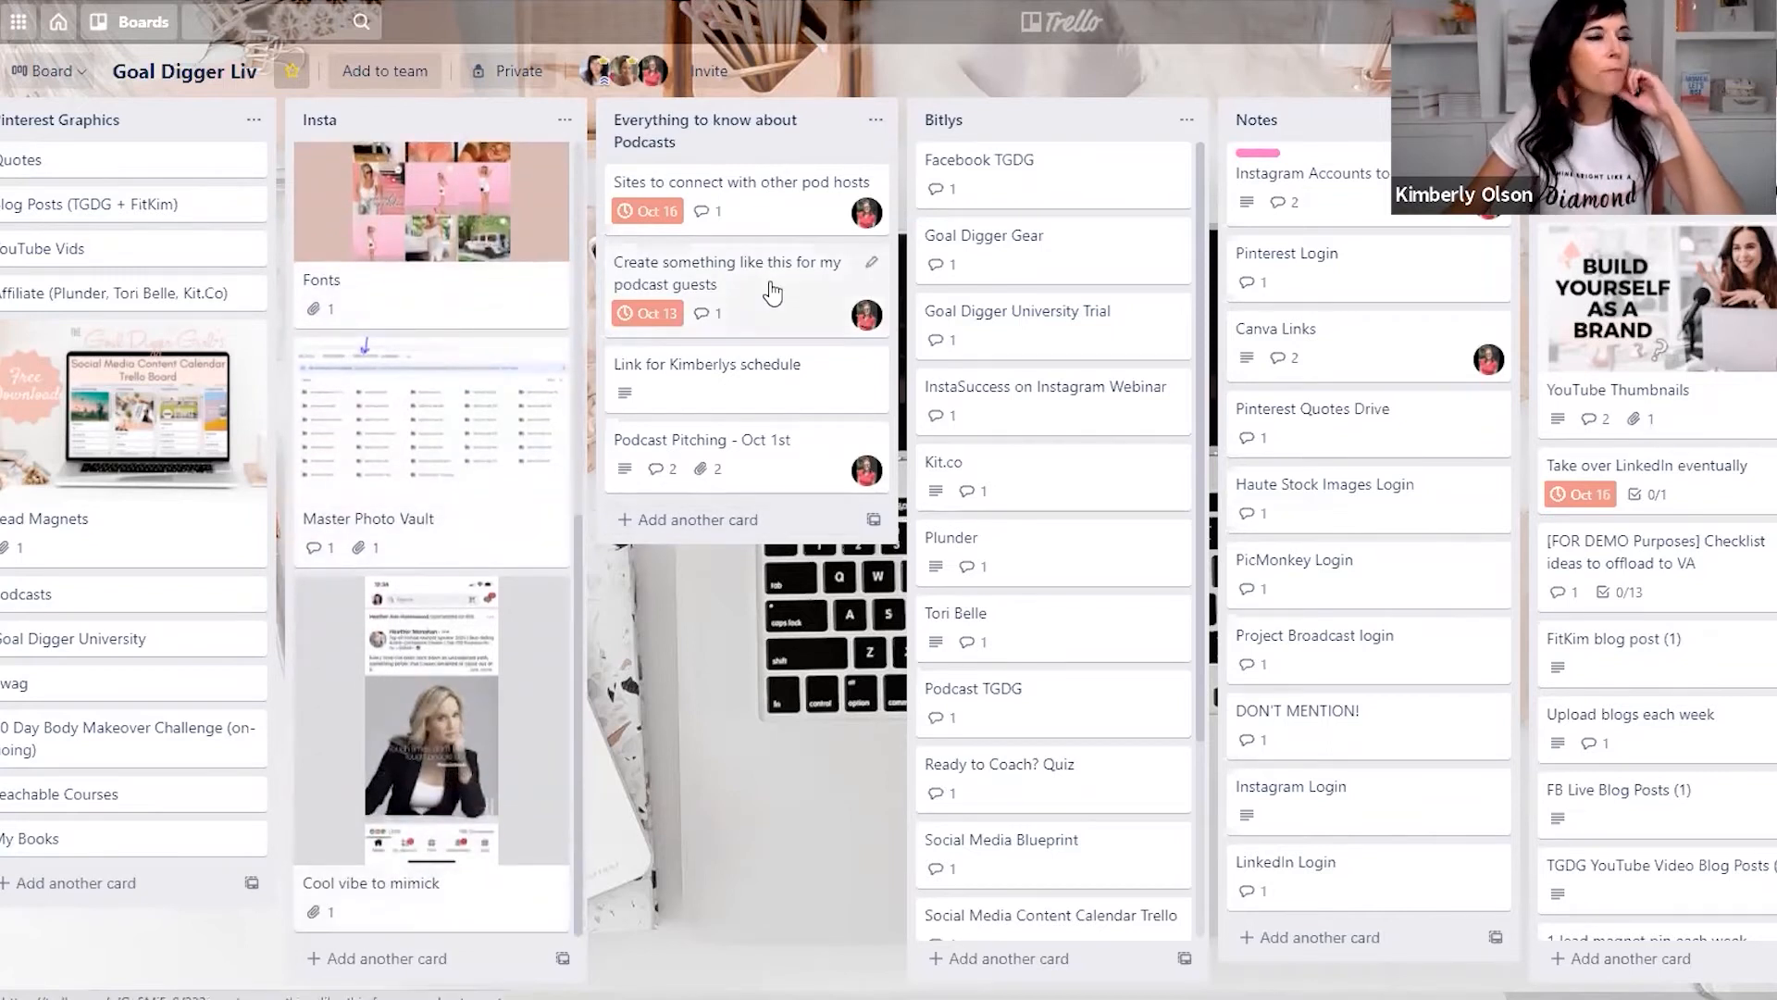
{"action": "mouse_move", "coordinate": [1025, 162]}
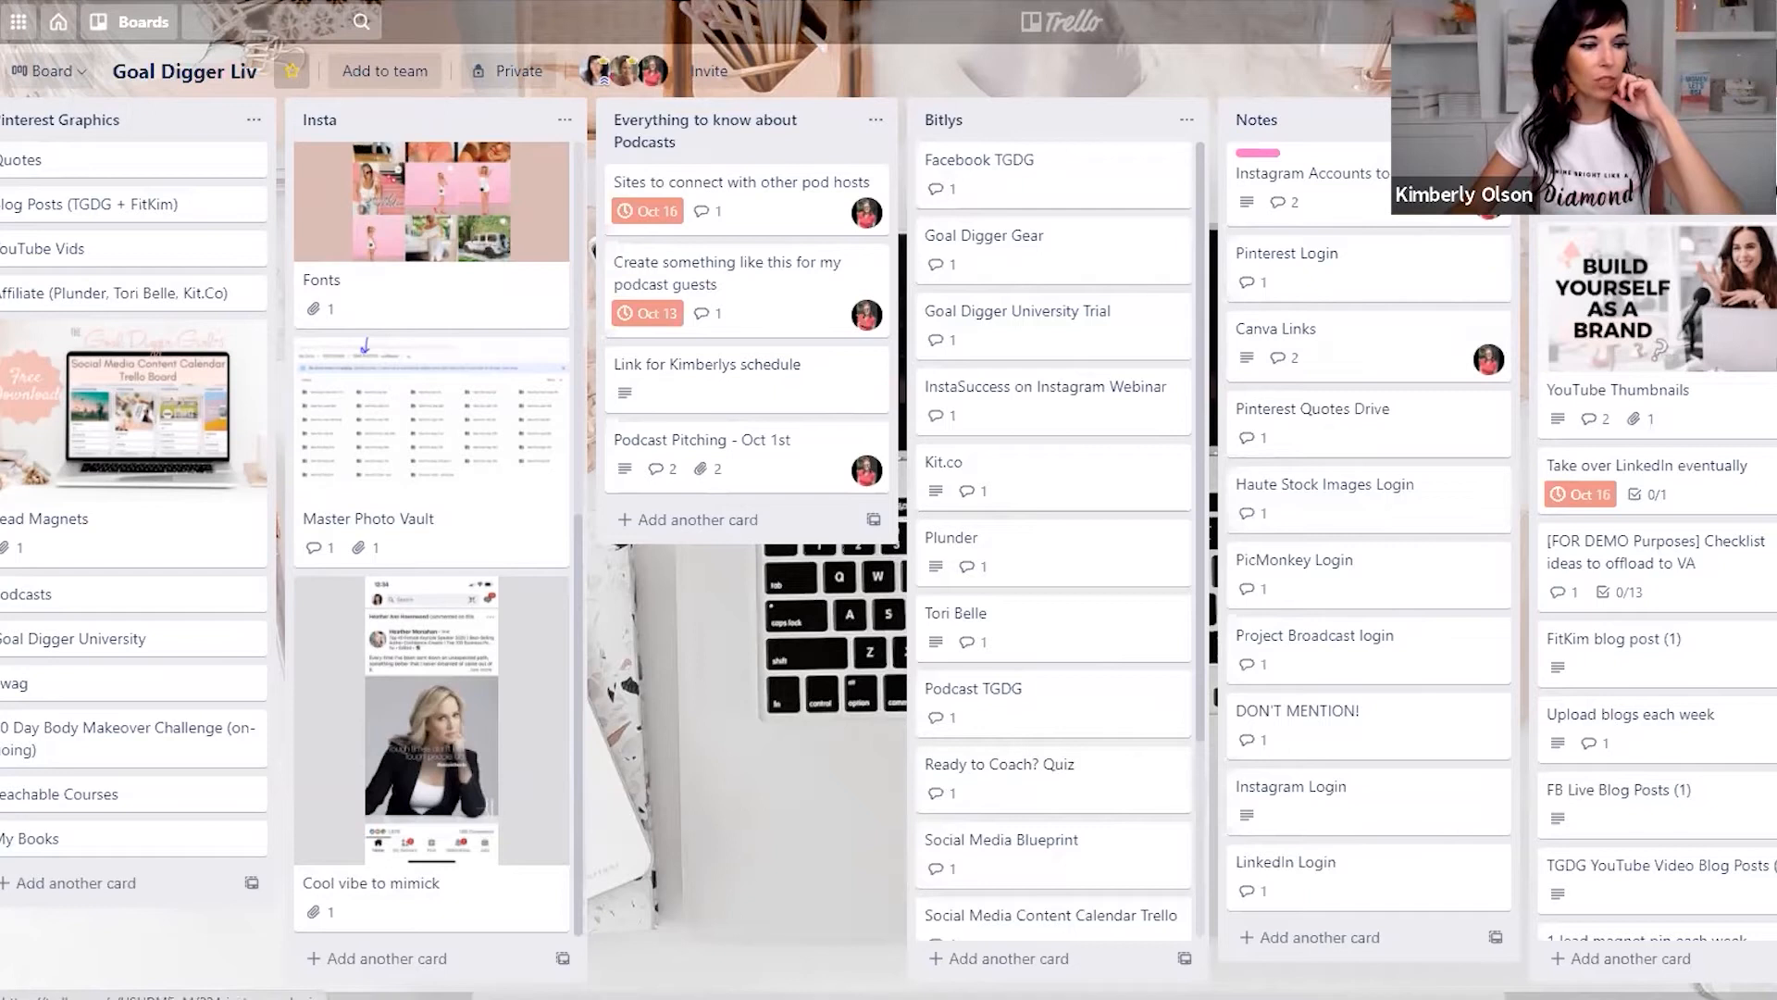
{"action": "scroll", "scroll_direction": "right", "scroll_amount": 3}
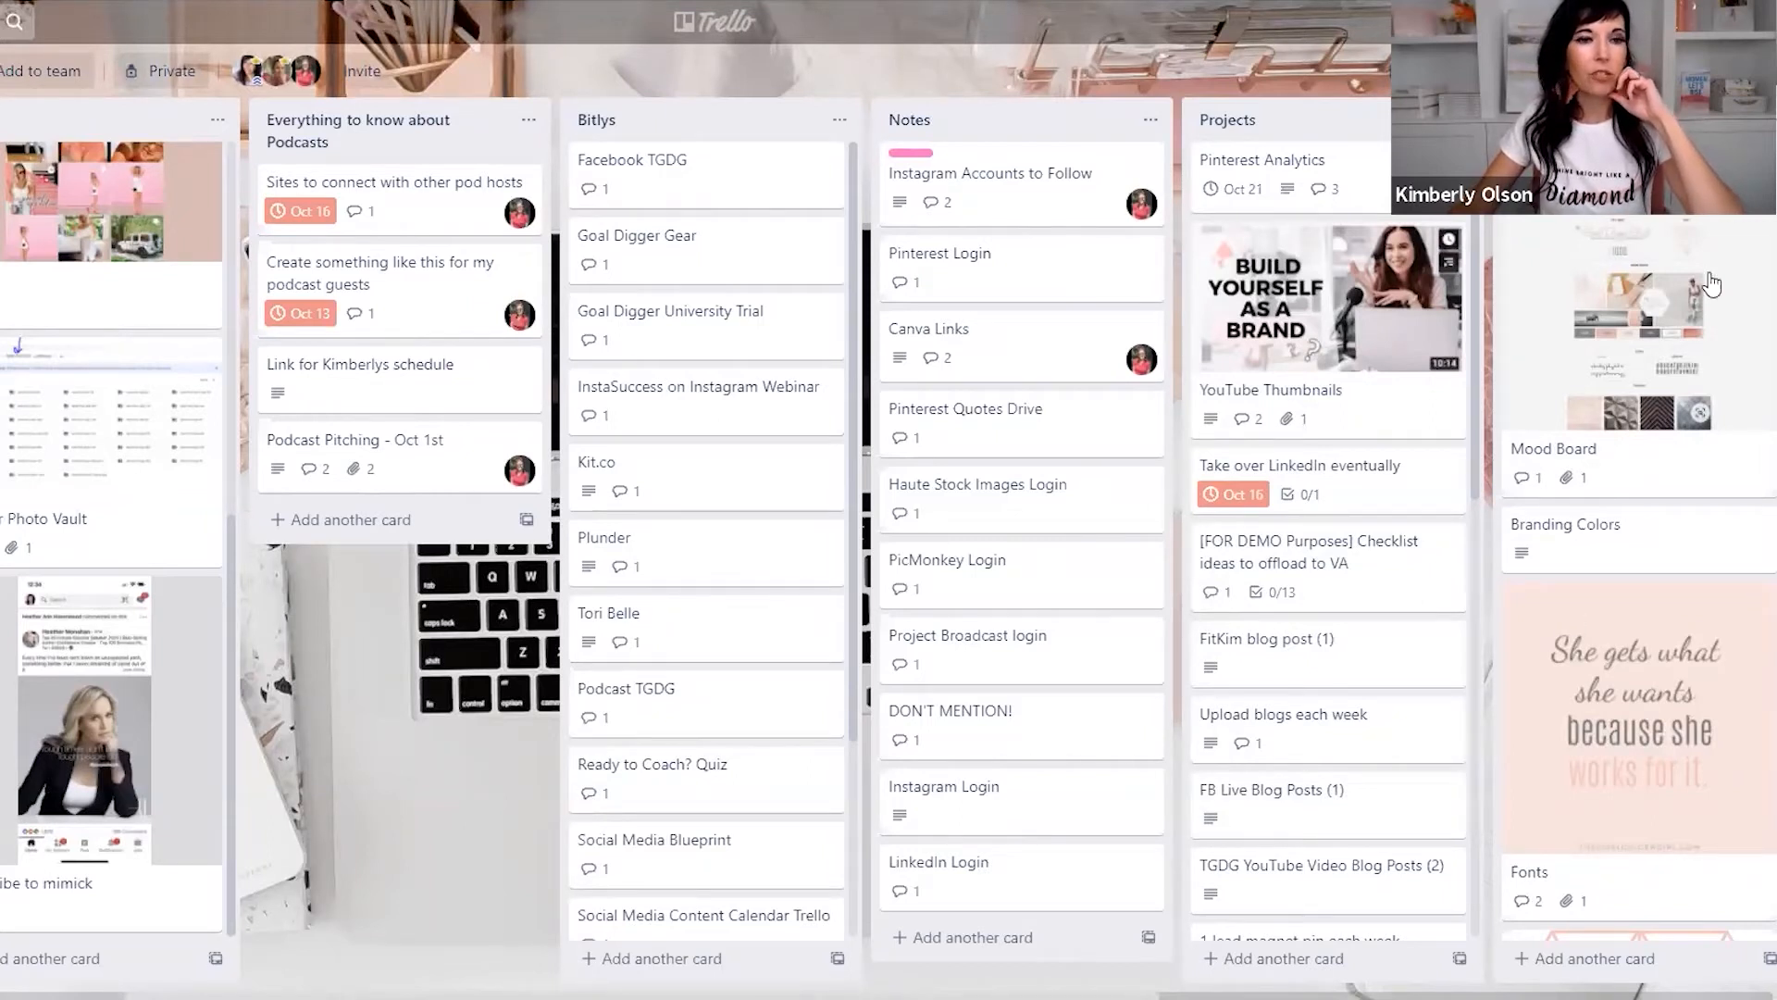
{"action": "left_click", "coordinate": [1553, 448]}
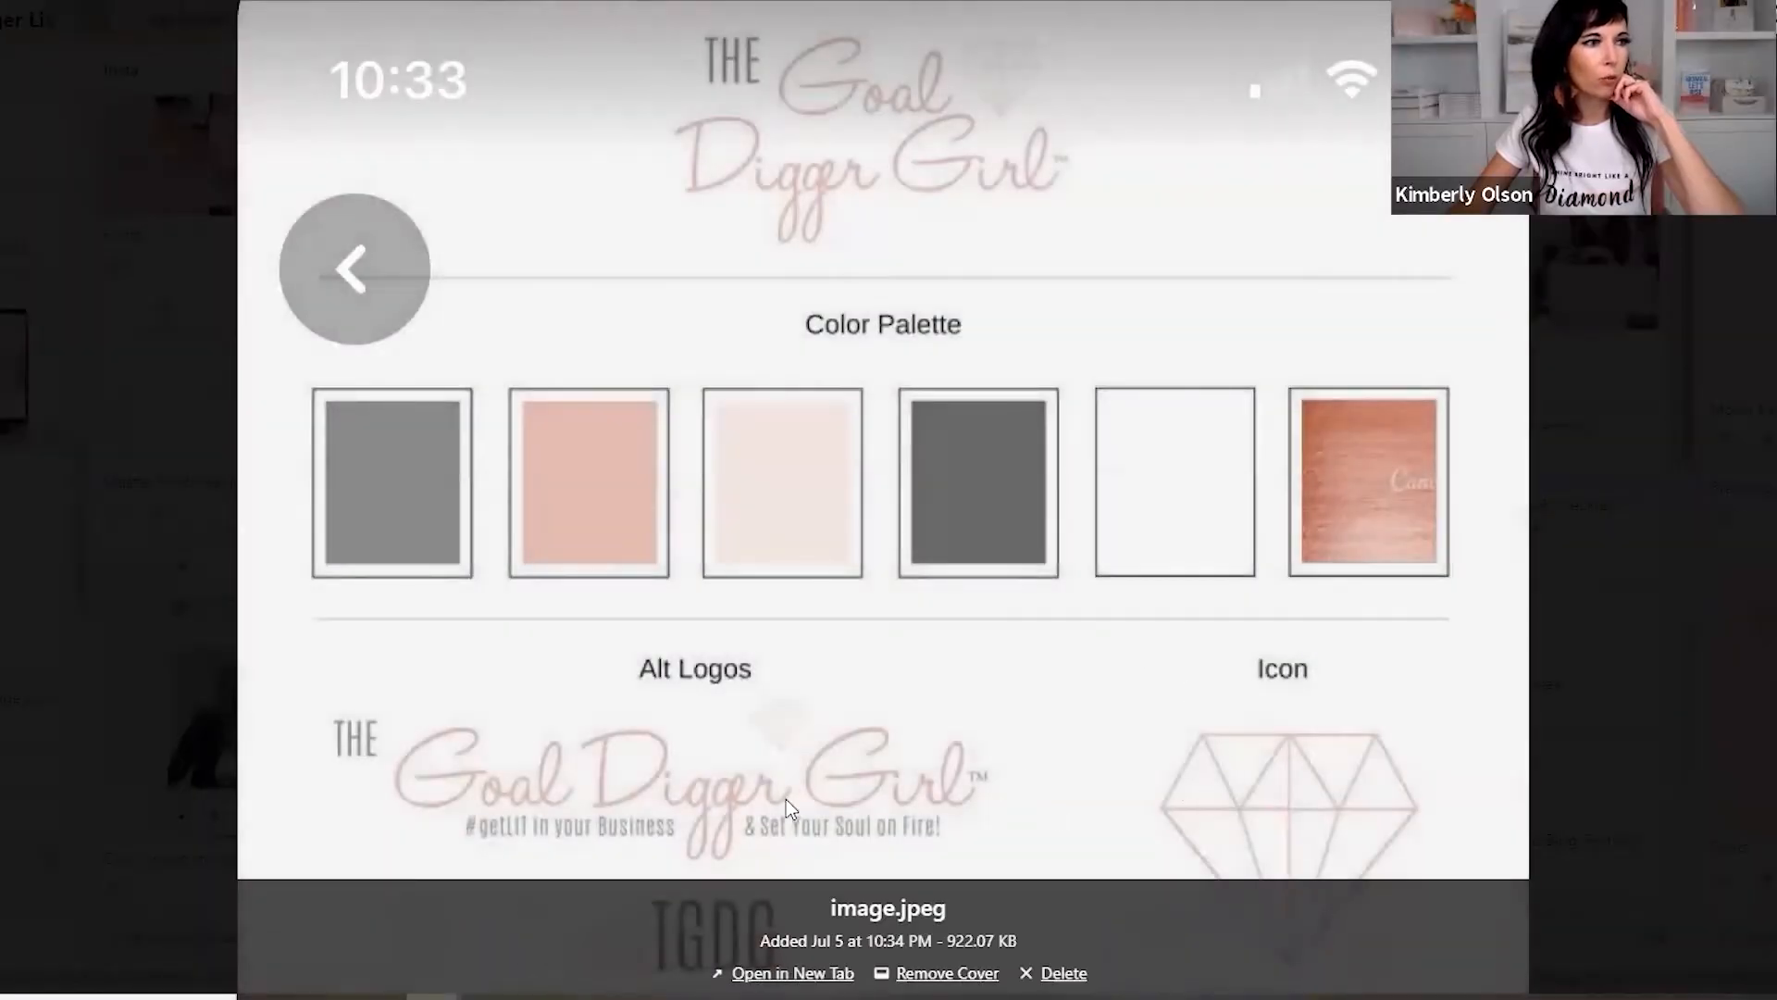
{"action": "mouse_move", "coordinate": [1030, 435]}
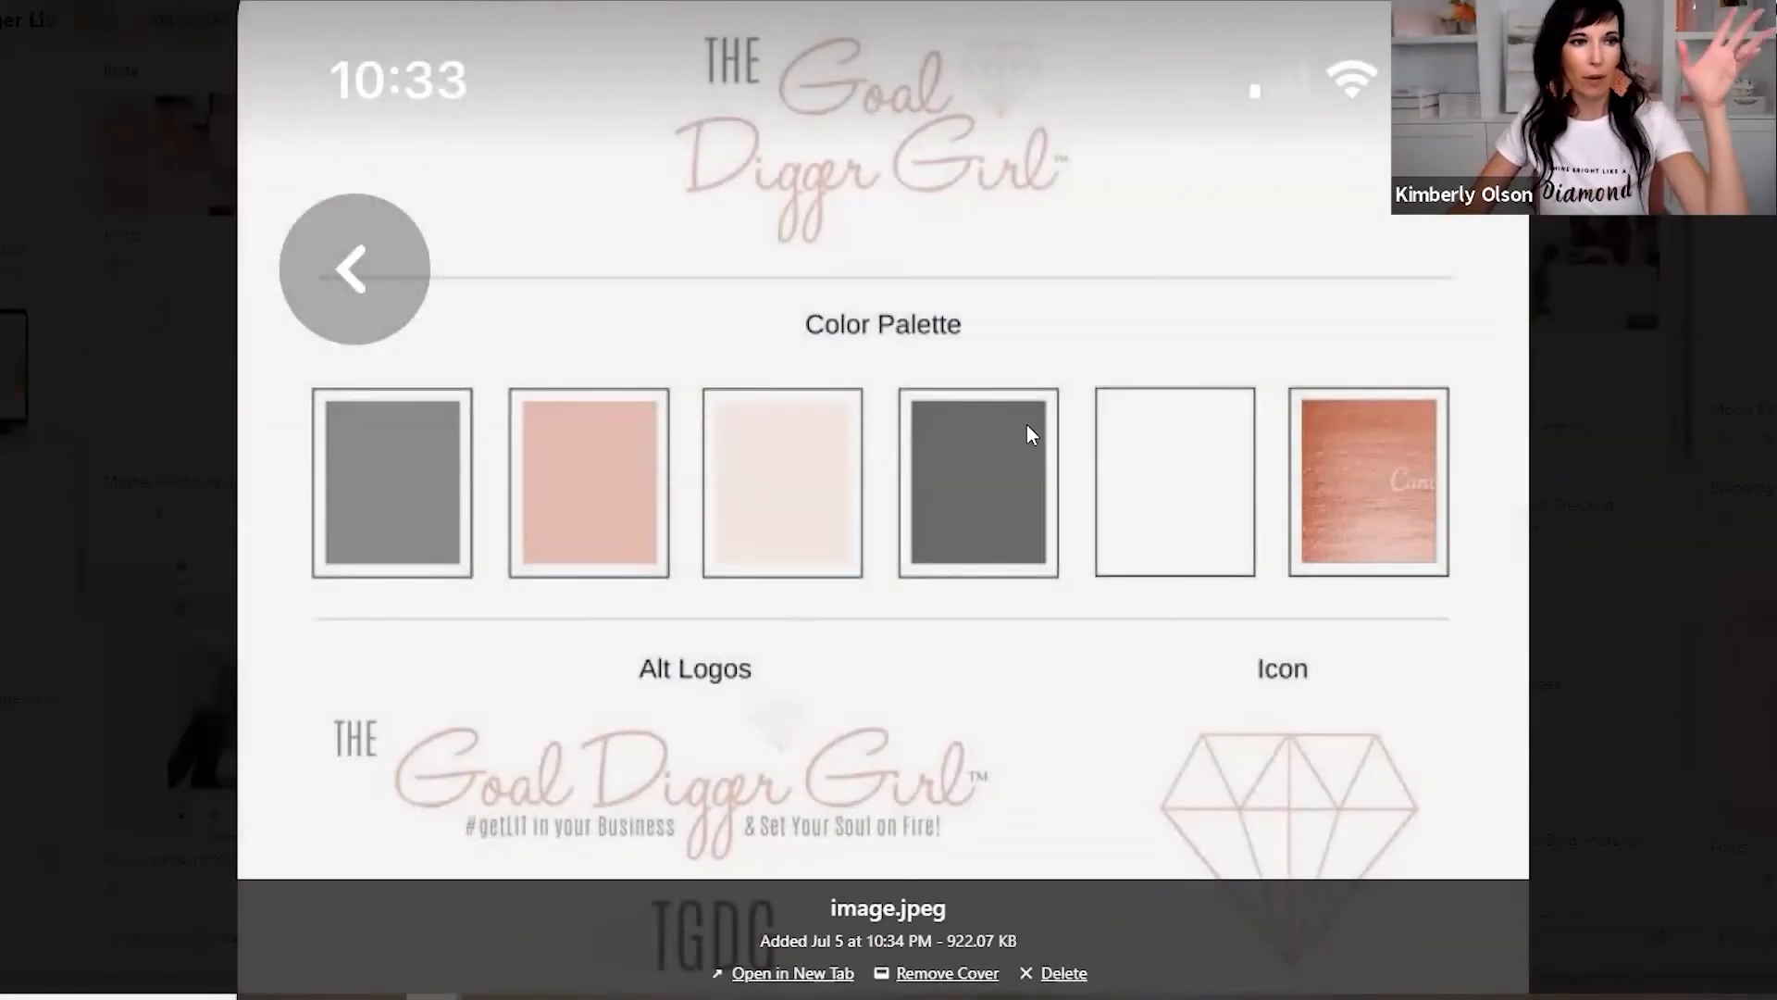
{"action": "mouse_move", "coordinate": [1277, 778]}
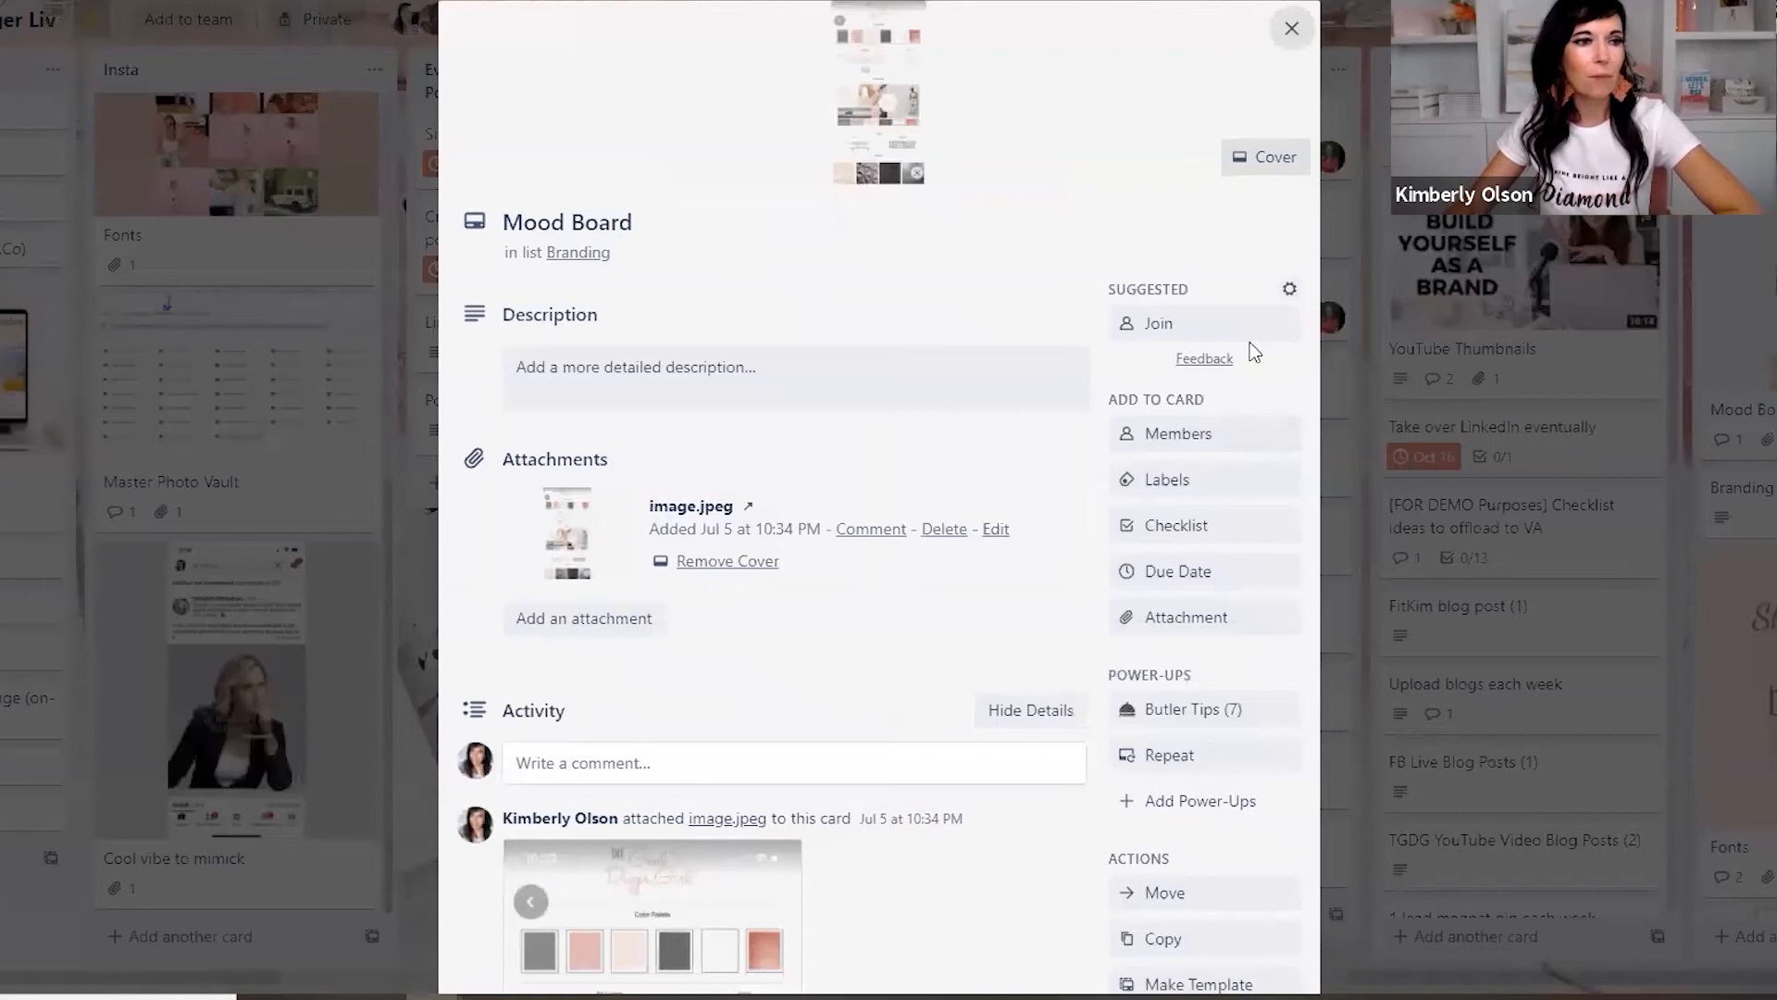
{"action": "mouse_move", "coordinate": [884, 556]}
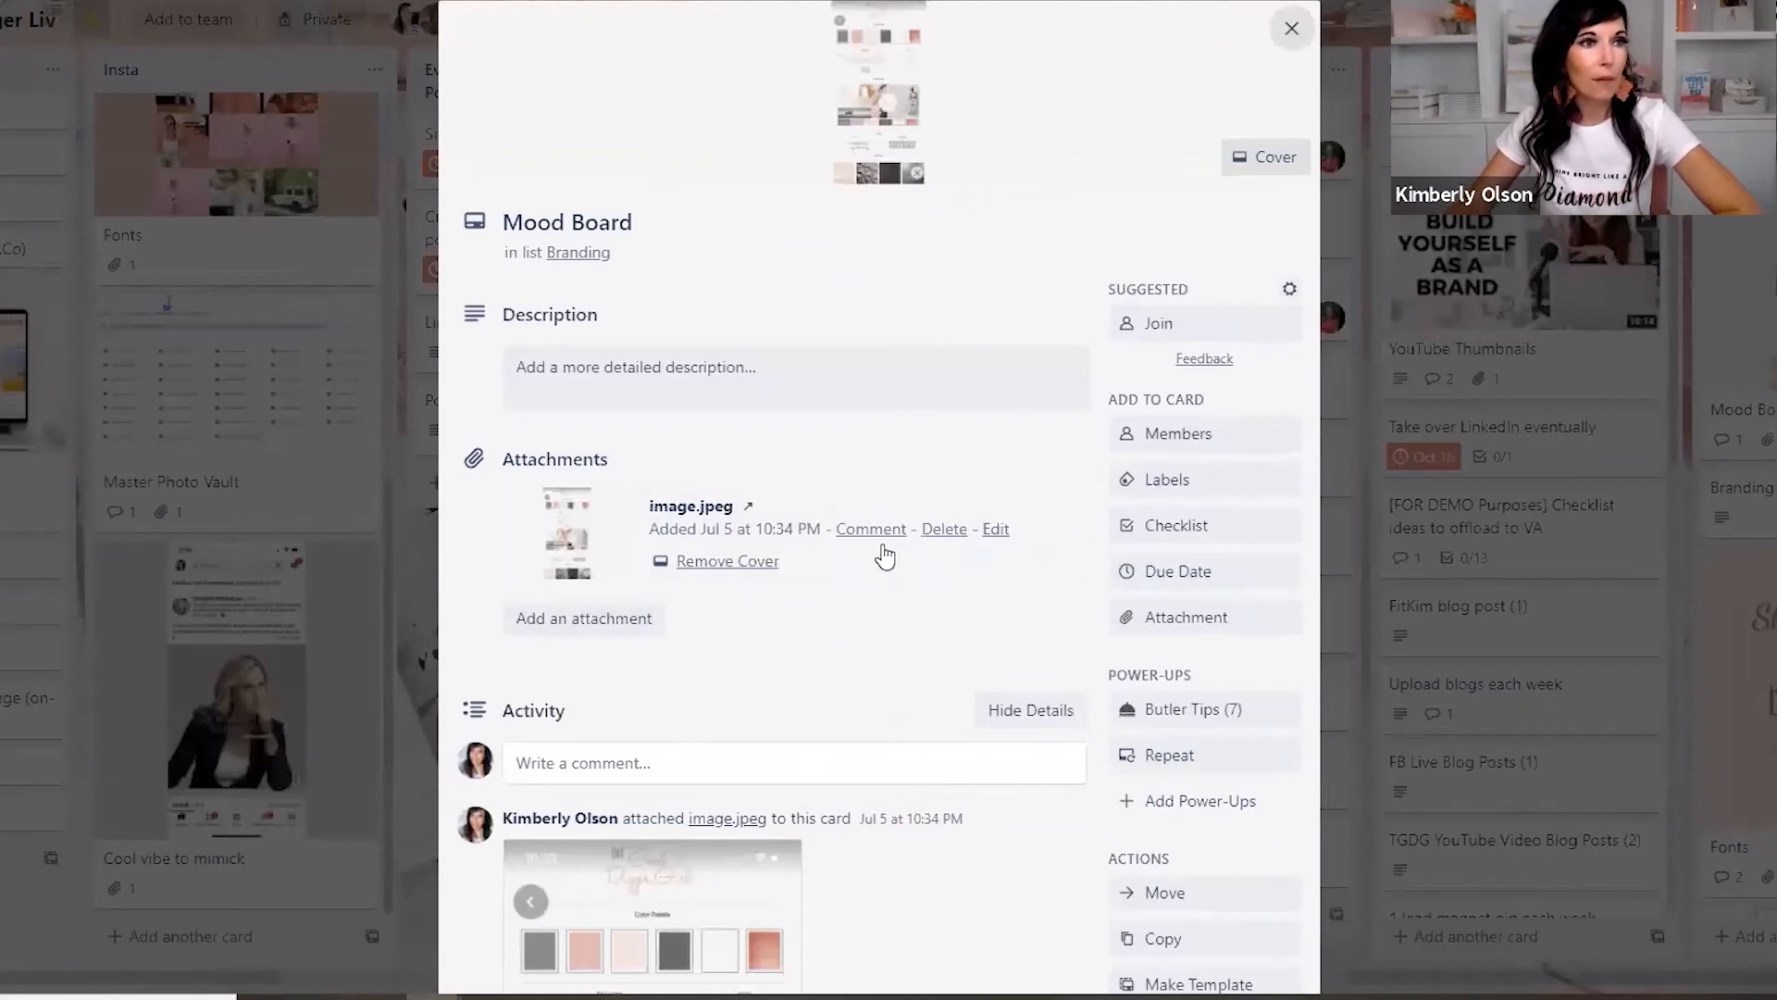
{"action": "mouse_move", "coordinate": [884, 116]}
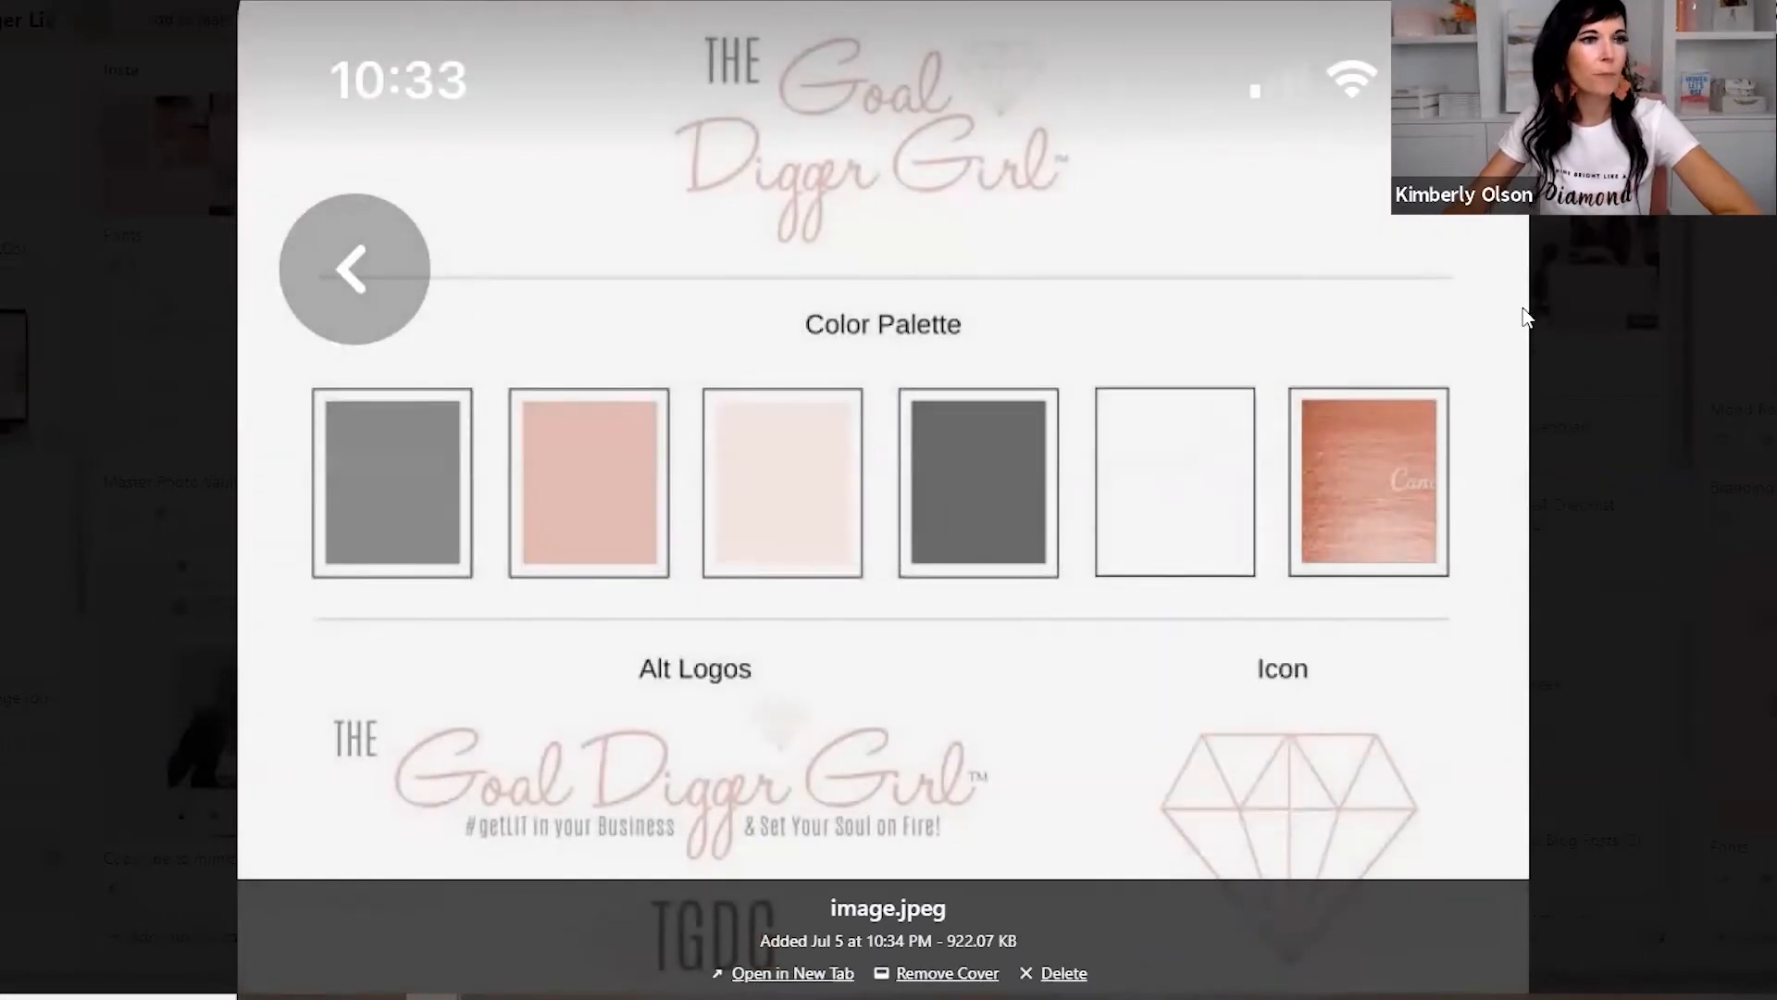
{"action": "left_click", "coordinate": [354, 268]}
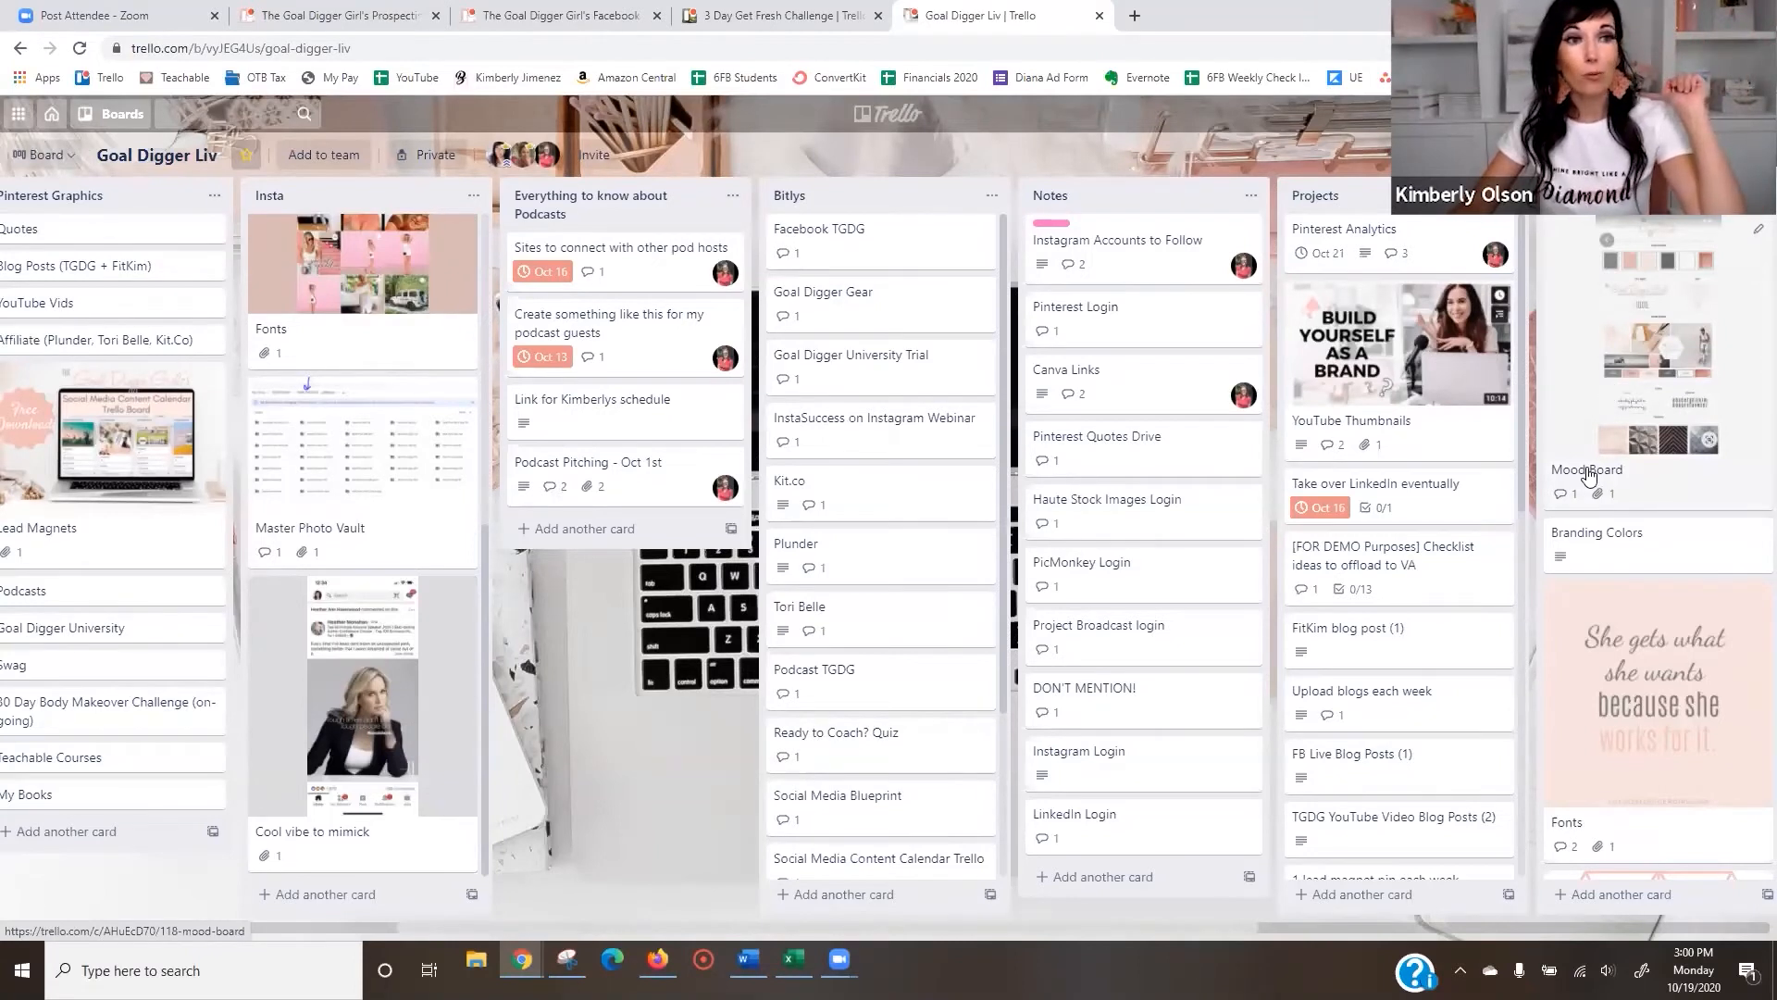
Append a 'DEMO PROJECT' card beneath the existing Projects cards on Goal Digger Liv.
{"action": "scroll", "scroll_direction": "down", "scroll_amount": 3}
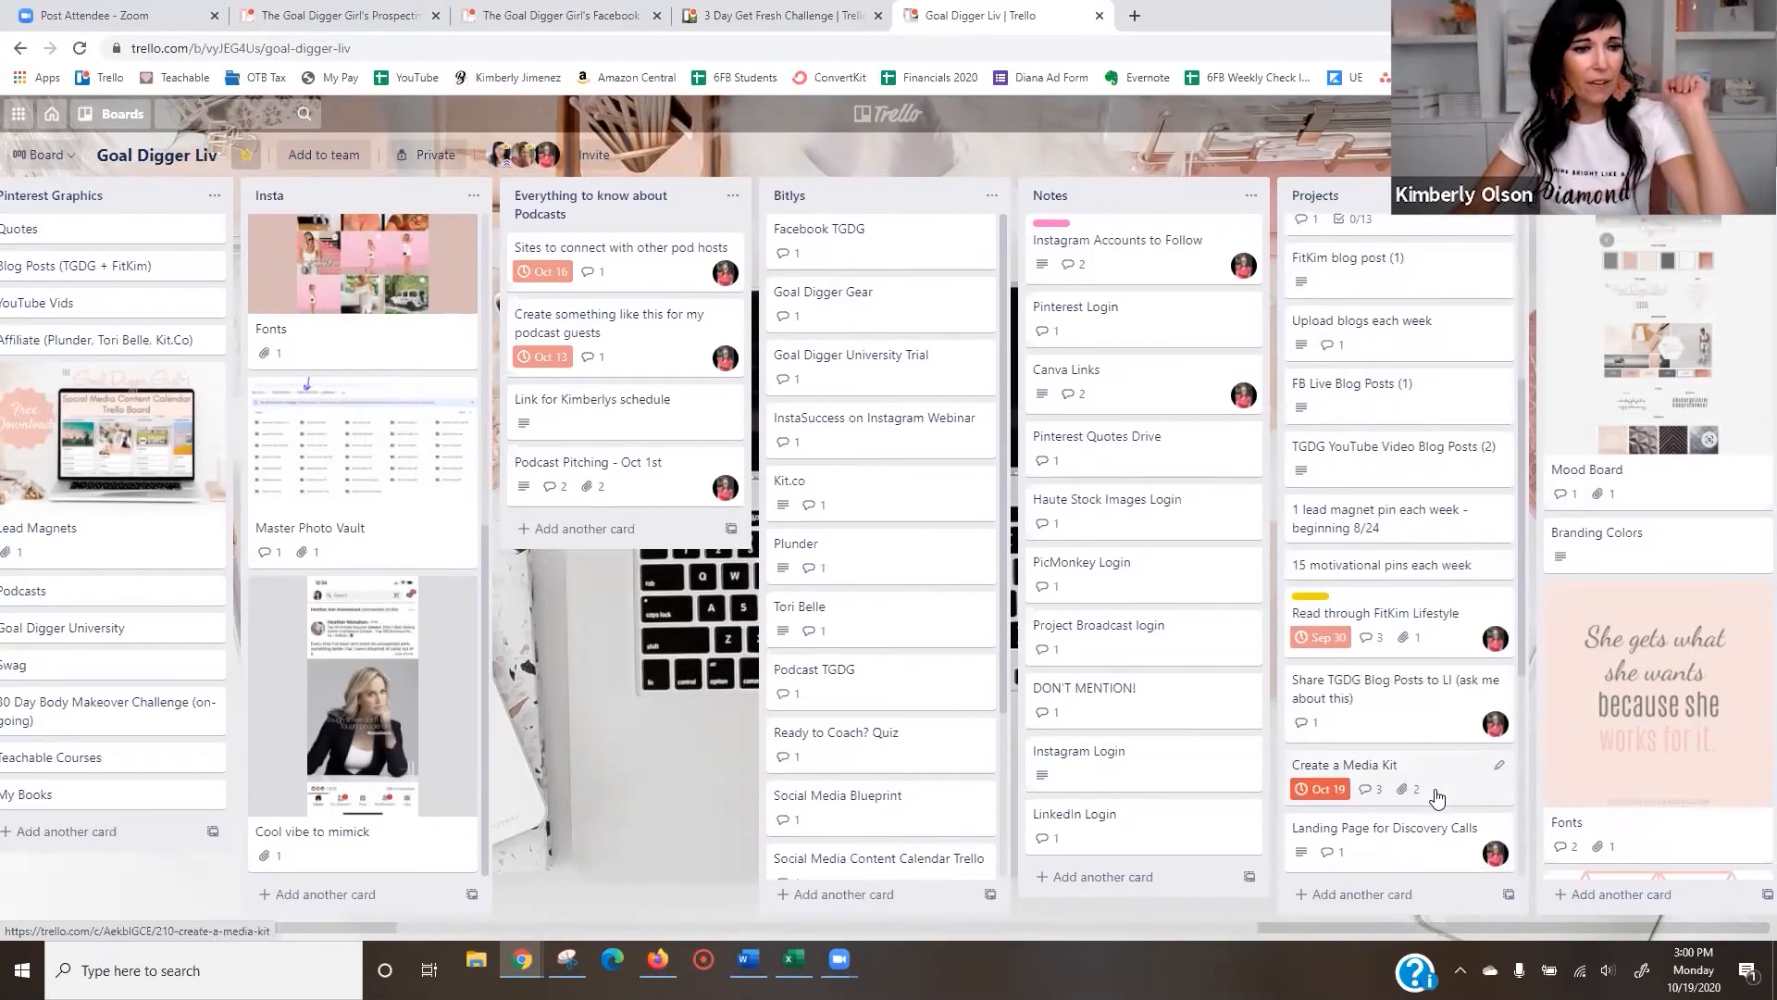
{"action": "scroll", "scroll_direction": "down", "scroll_amount": 3}
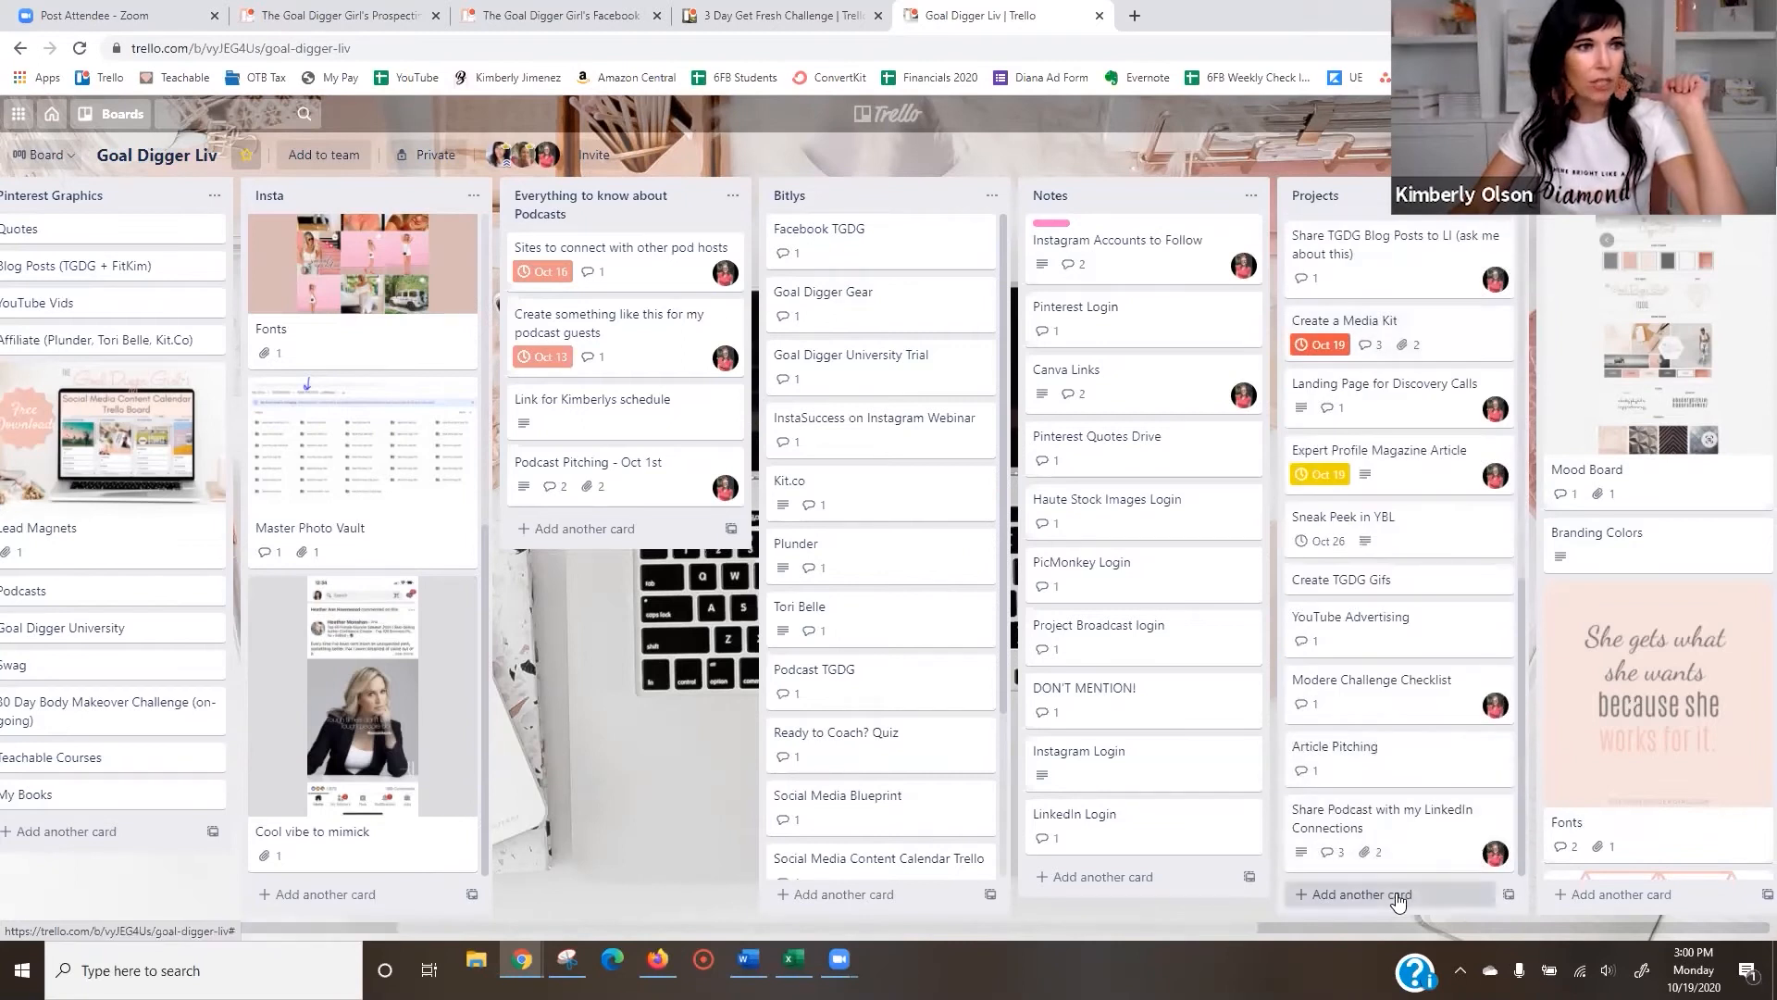
{"action": "left_click", "coordinate": [1385, 894]}
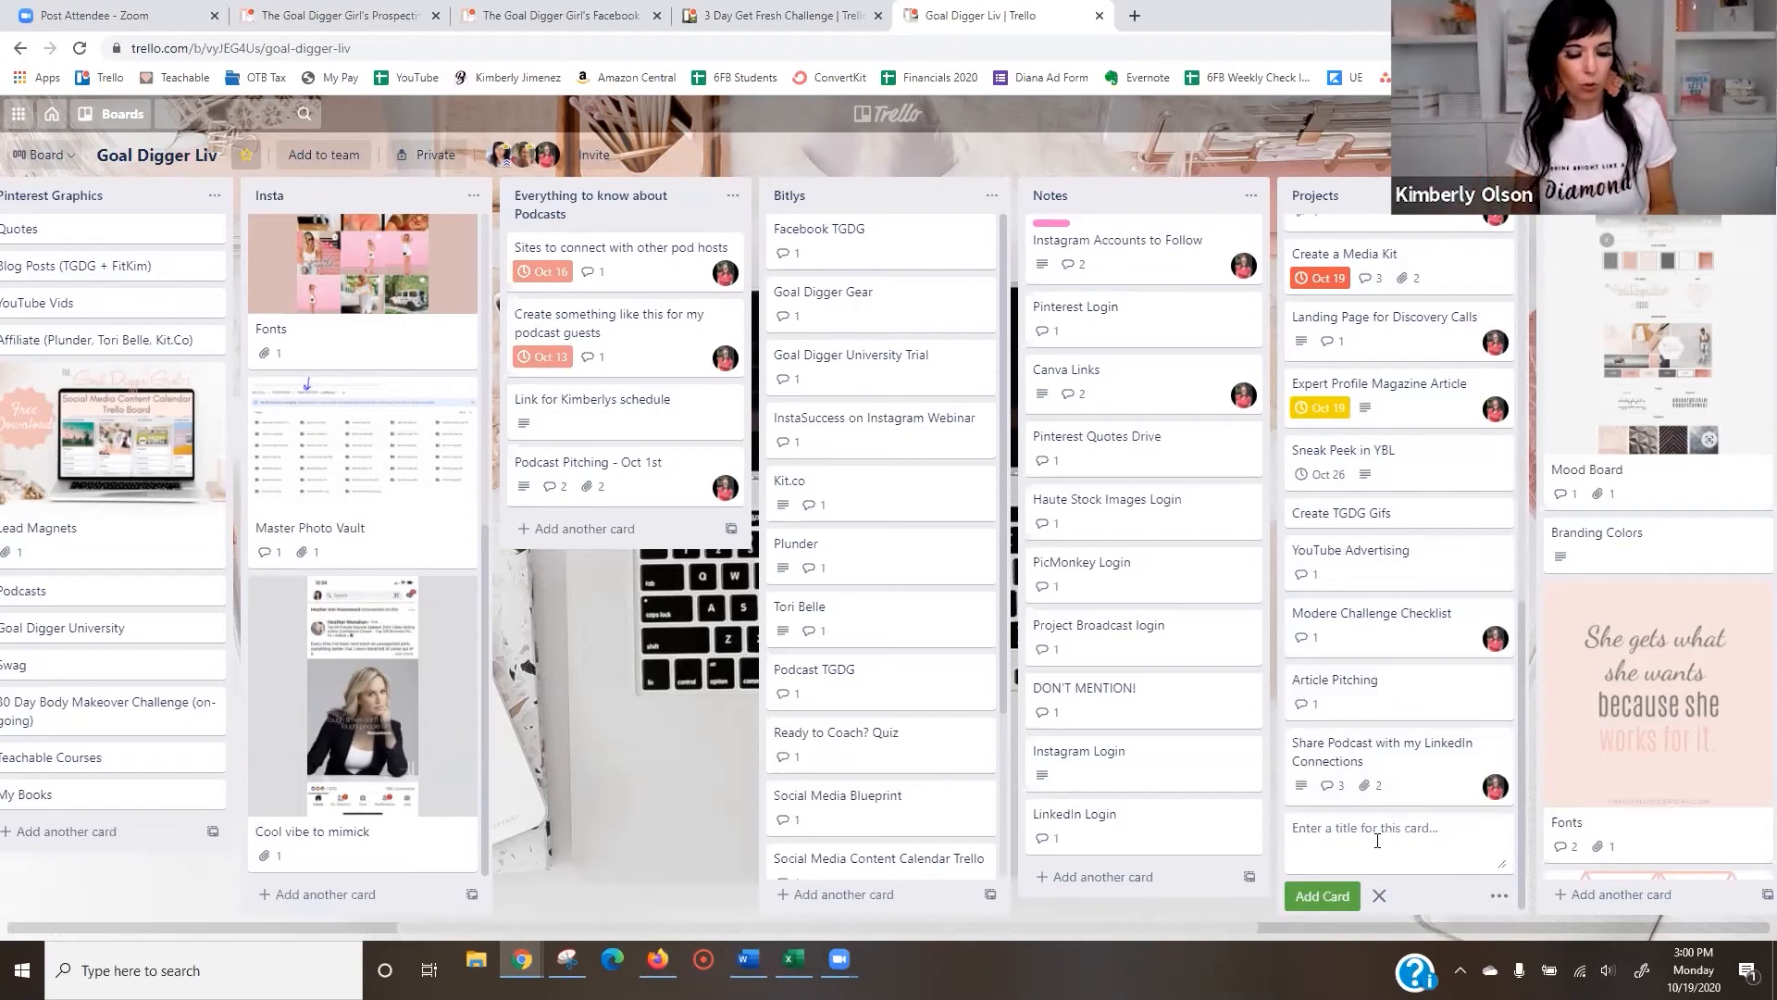
{"action": "type", "text": "DEMO PROJECT"}
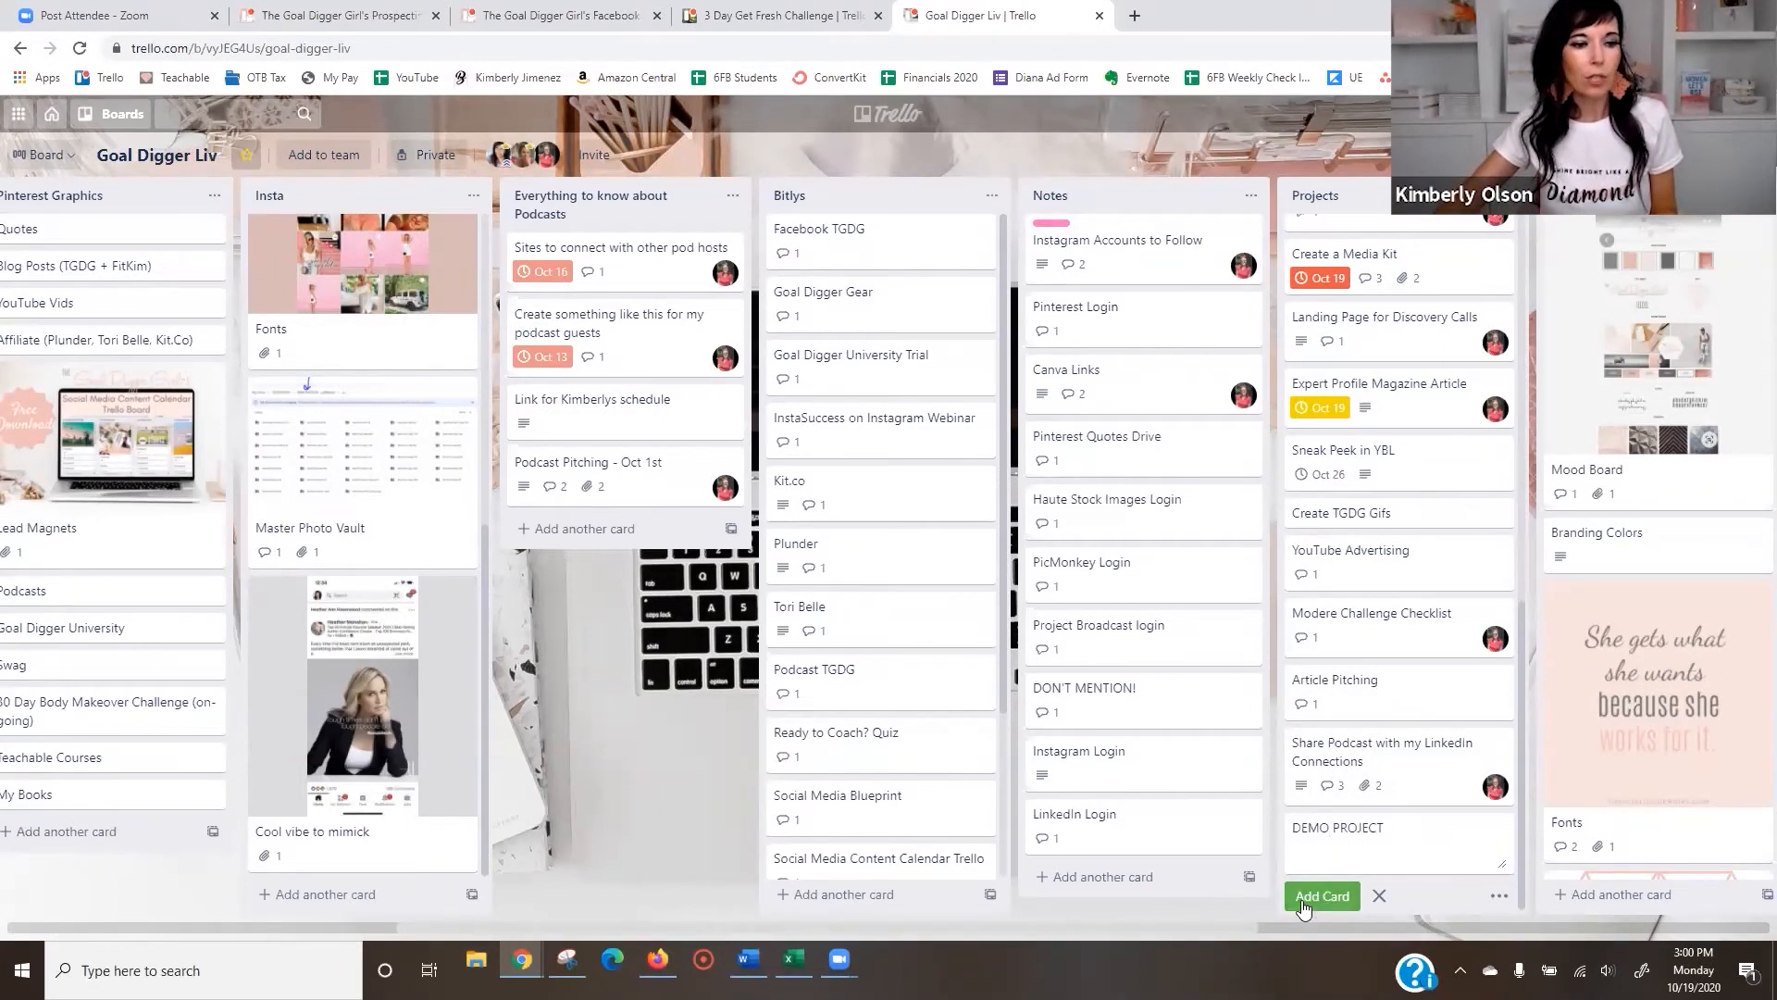
{"action": "left_click", "coordinate": [1338, 785]}
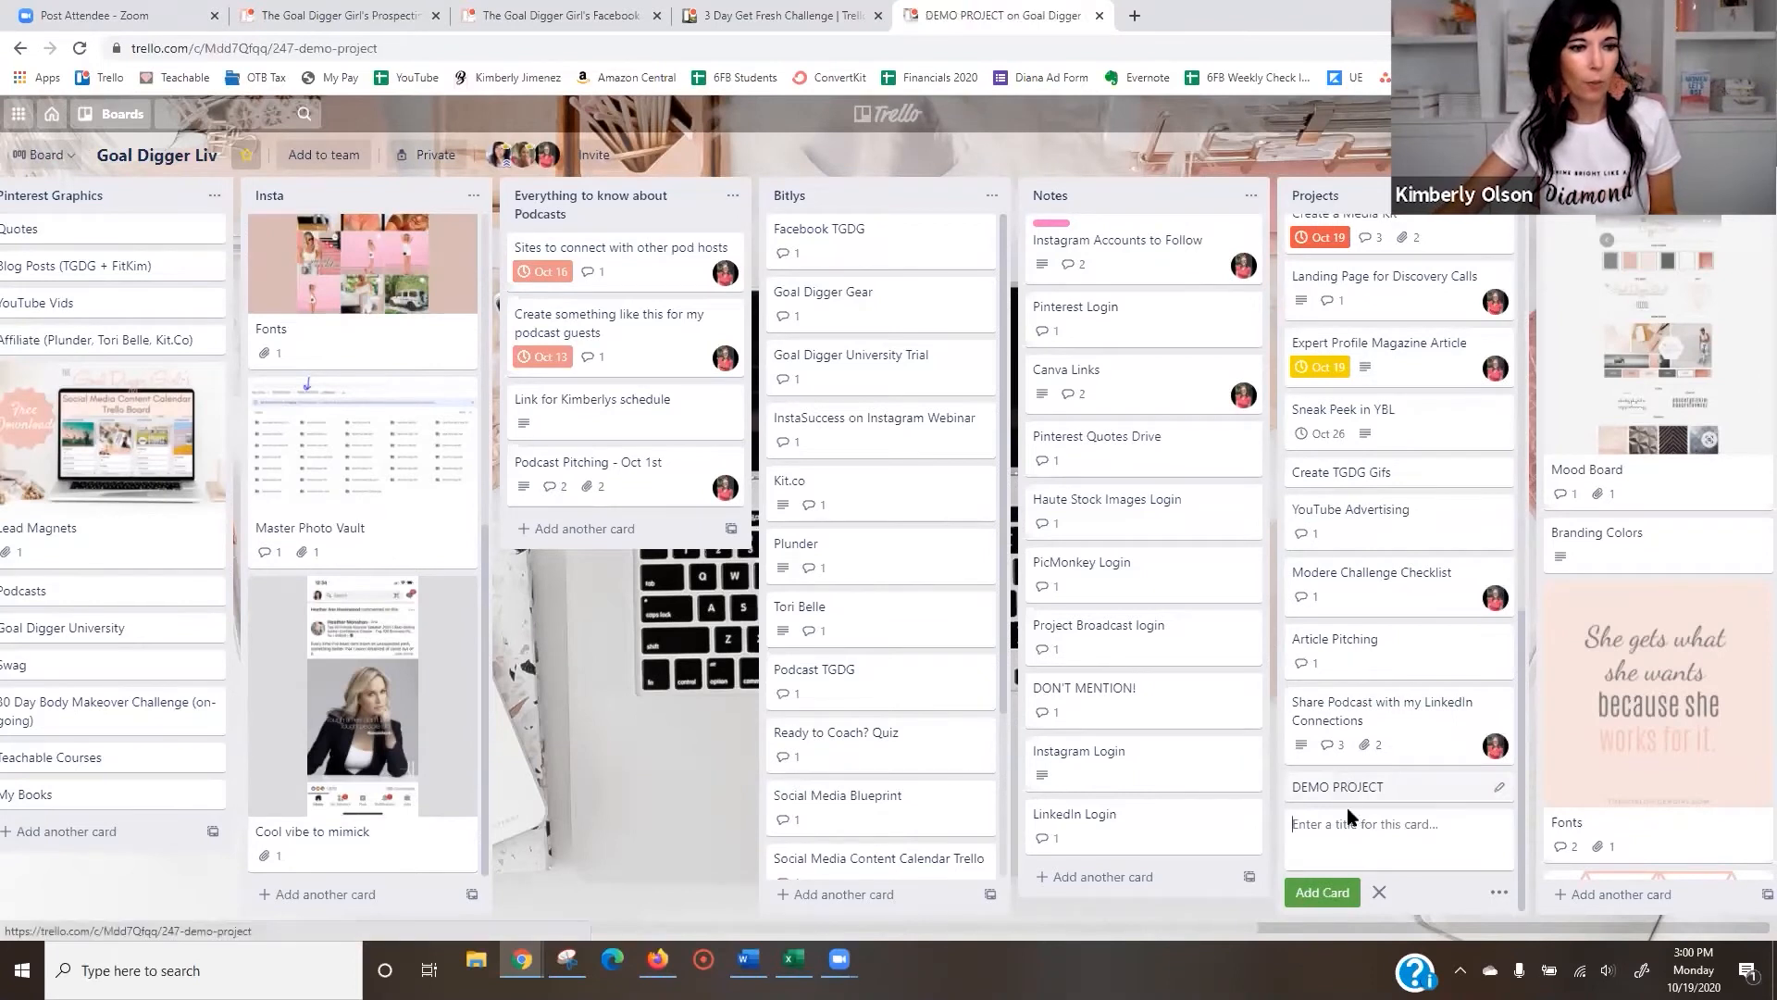
{"action": "left_click", "coordinate": [1177, 249]}
{"action": "type", "text": "@"}
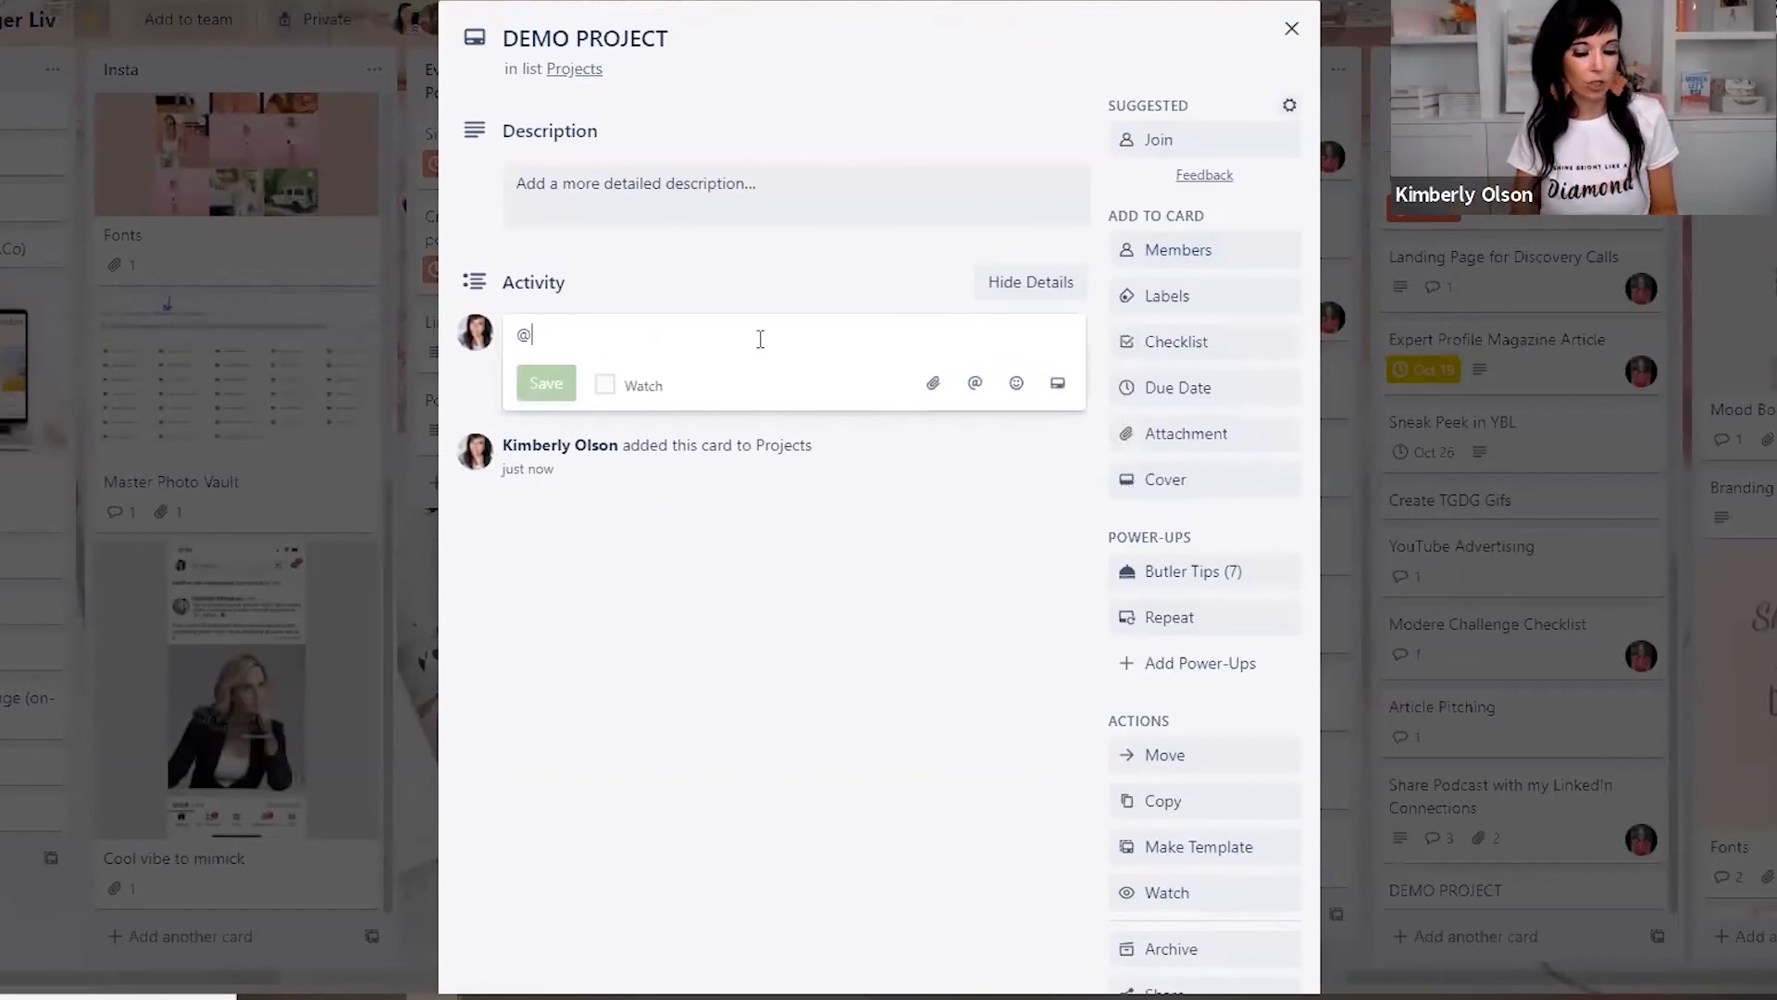
{"action": "type", "text": "ol"}
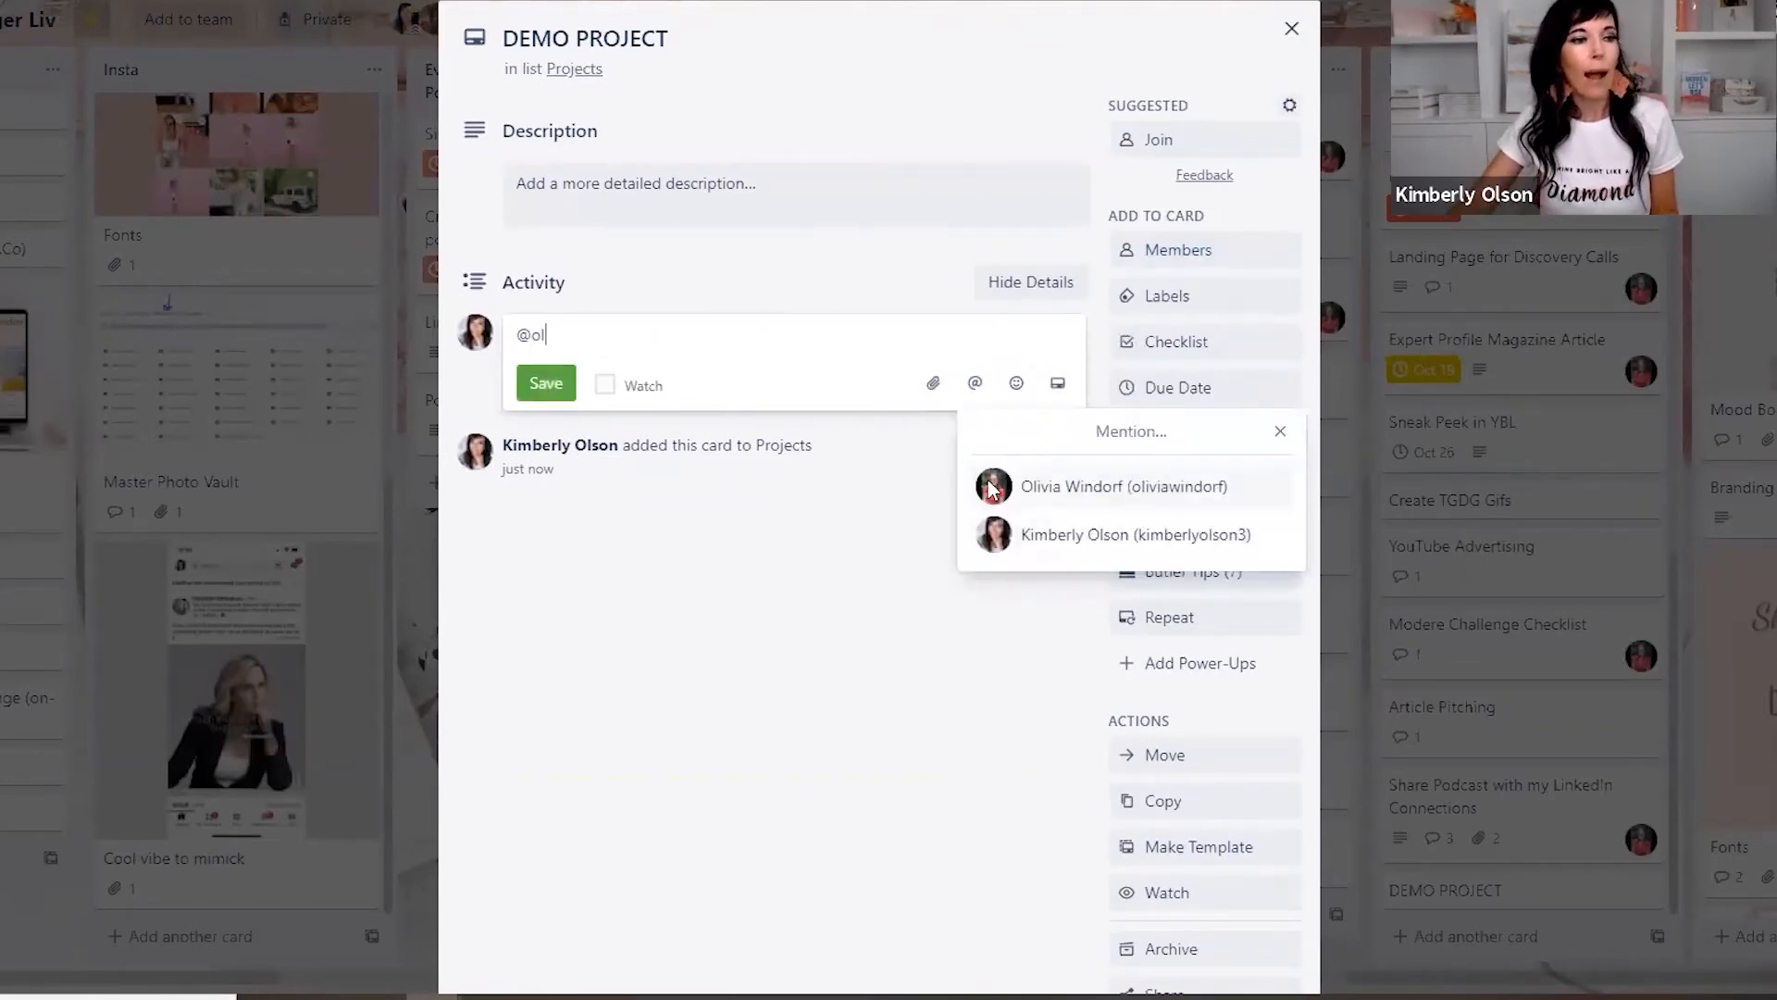
{"action": "left_click", "coordinate": [1122, 486]}
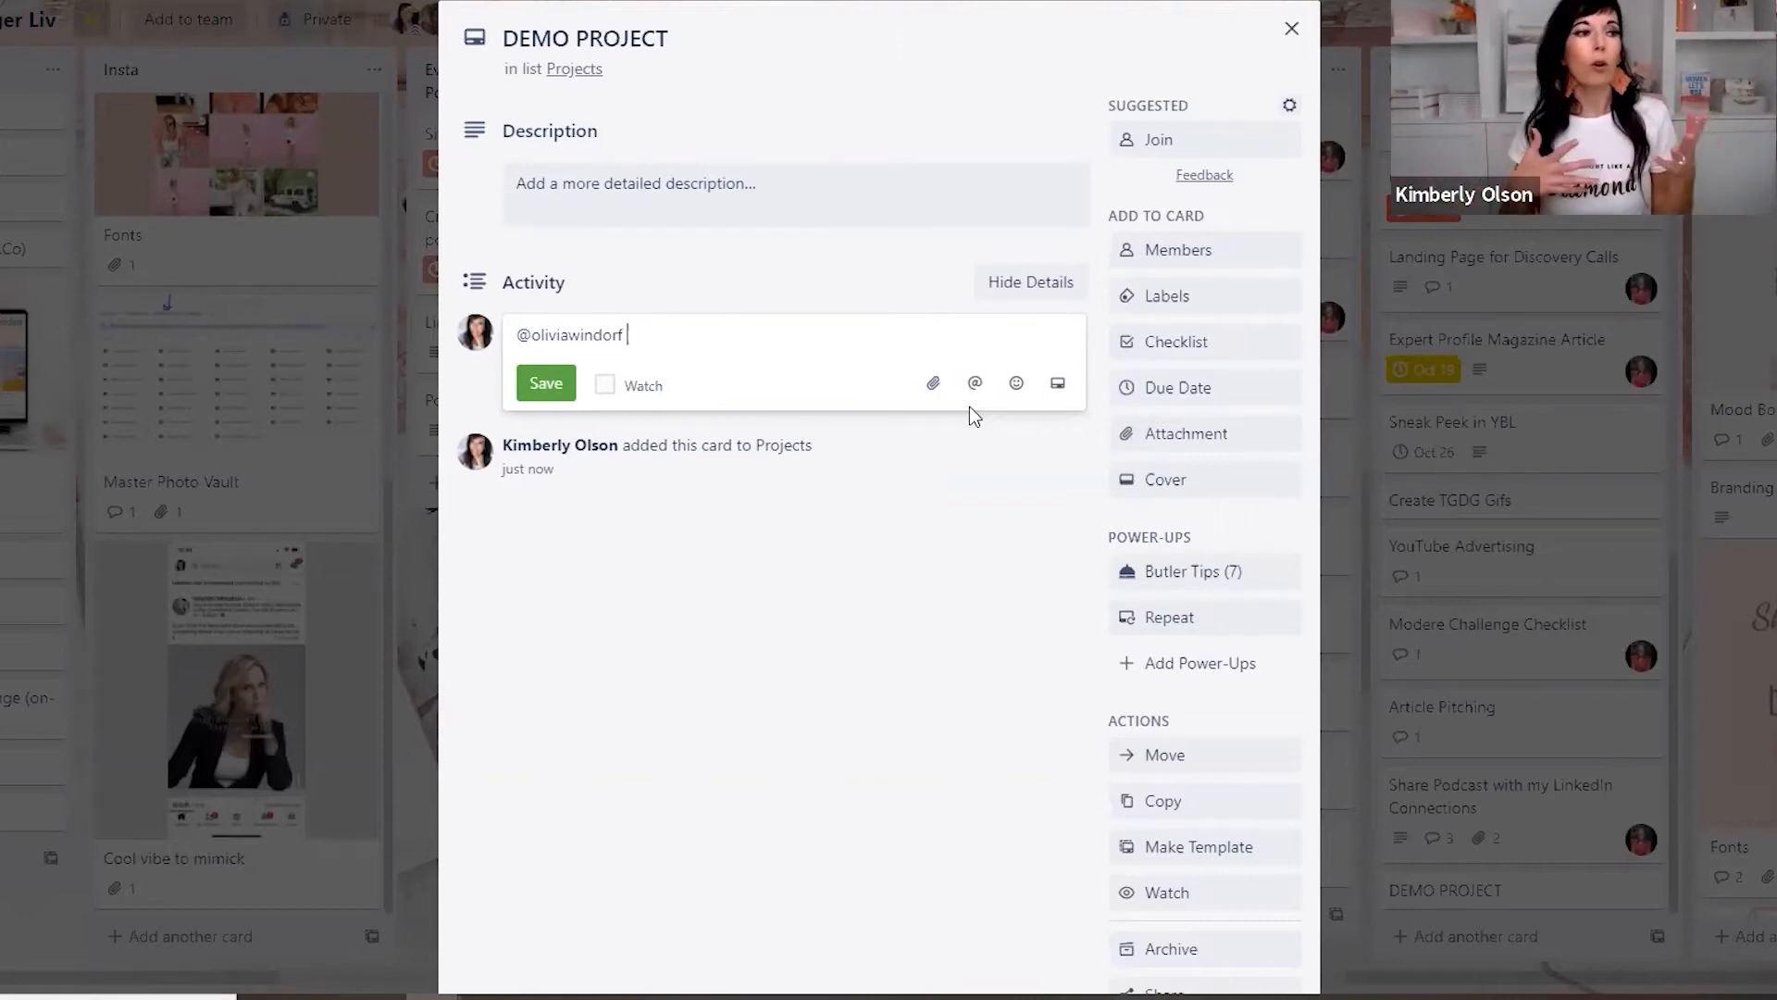
{"action": "mouse_move", "coordinate": [765, 571]}
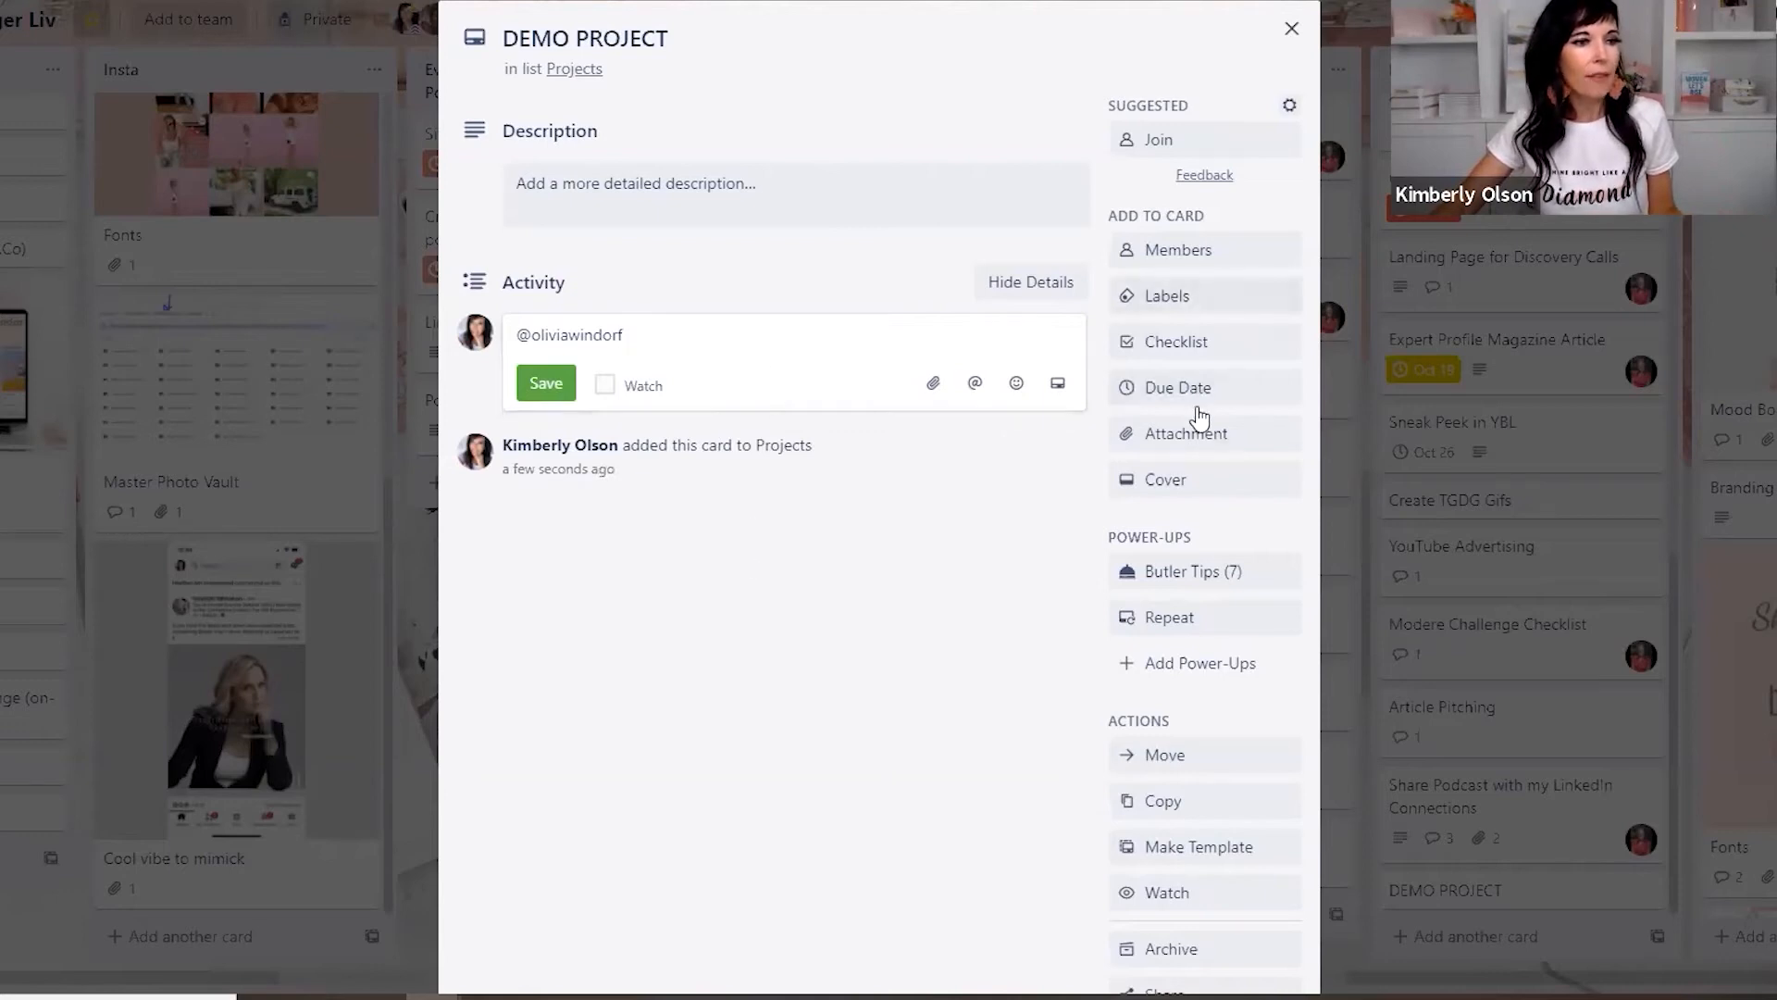
{"action": "mouse_move", "coordinate": [1186, 433]}
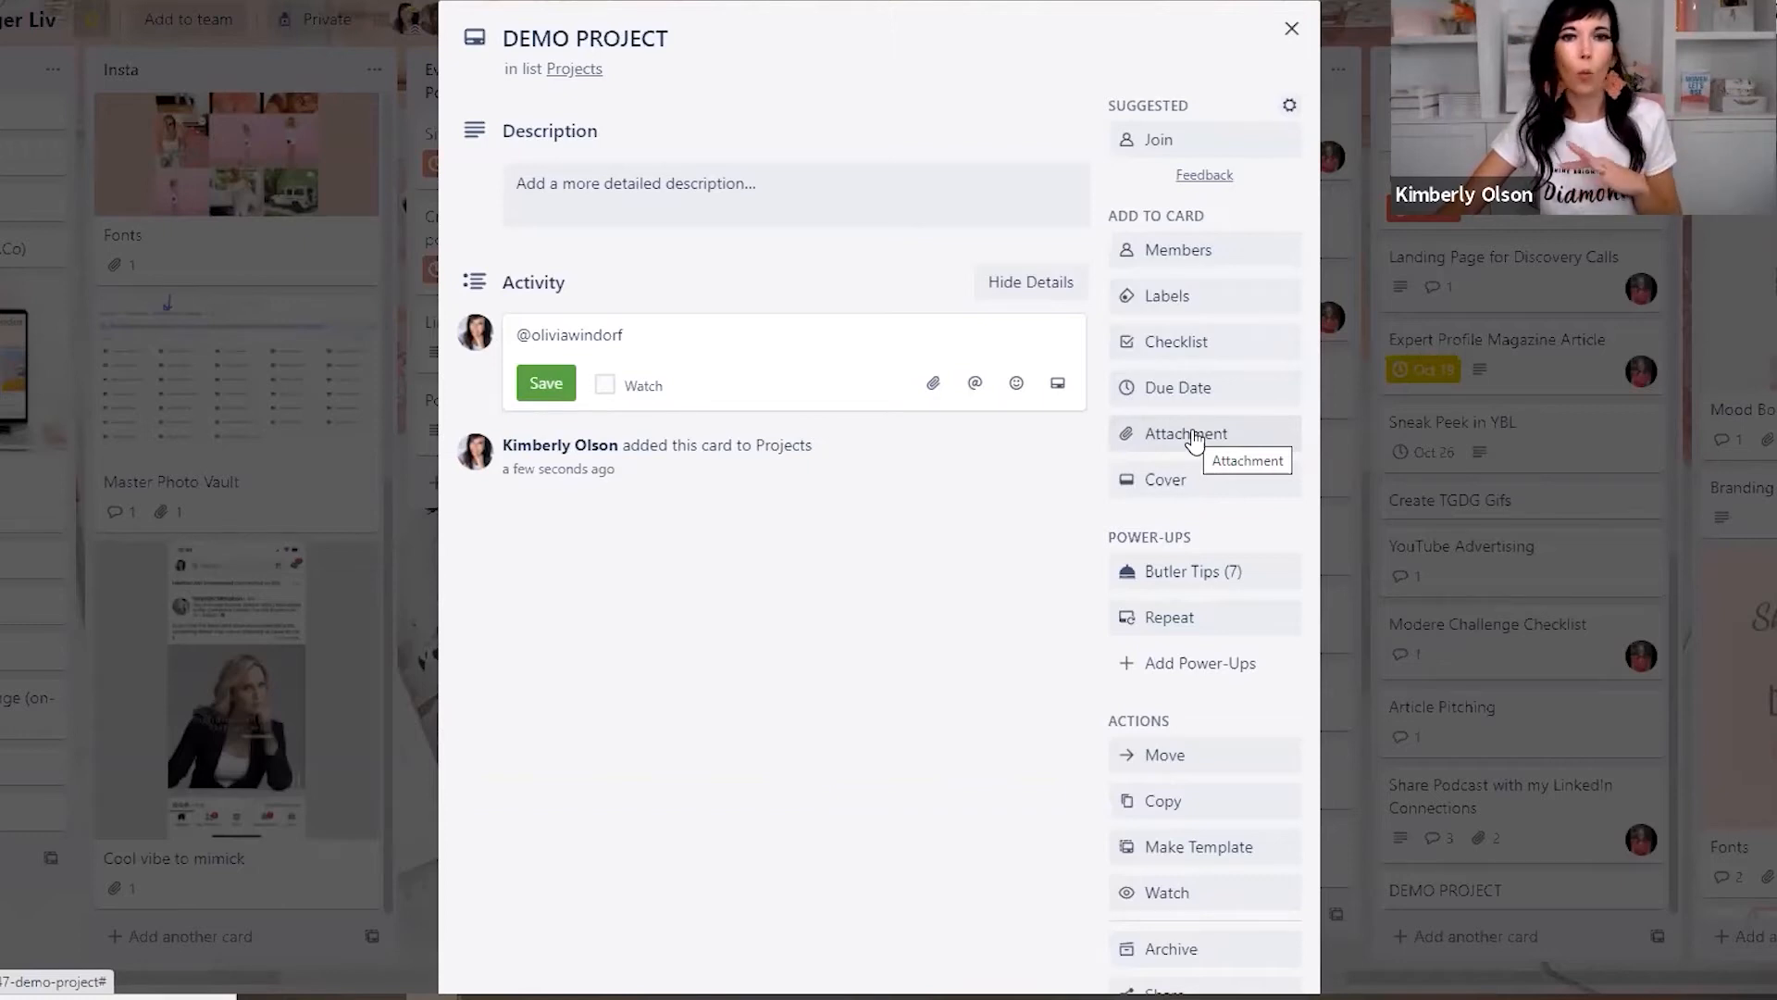
{"action": "mouse_move", "coordinate": [674, 321]}
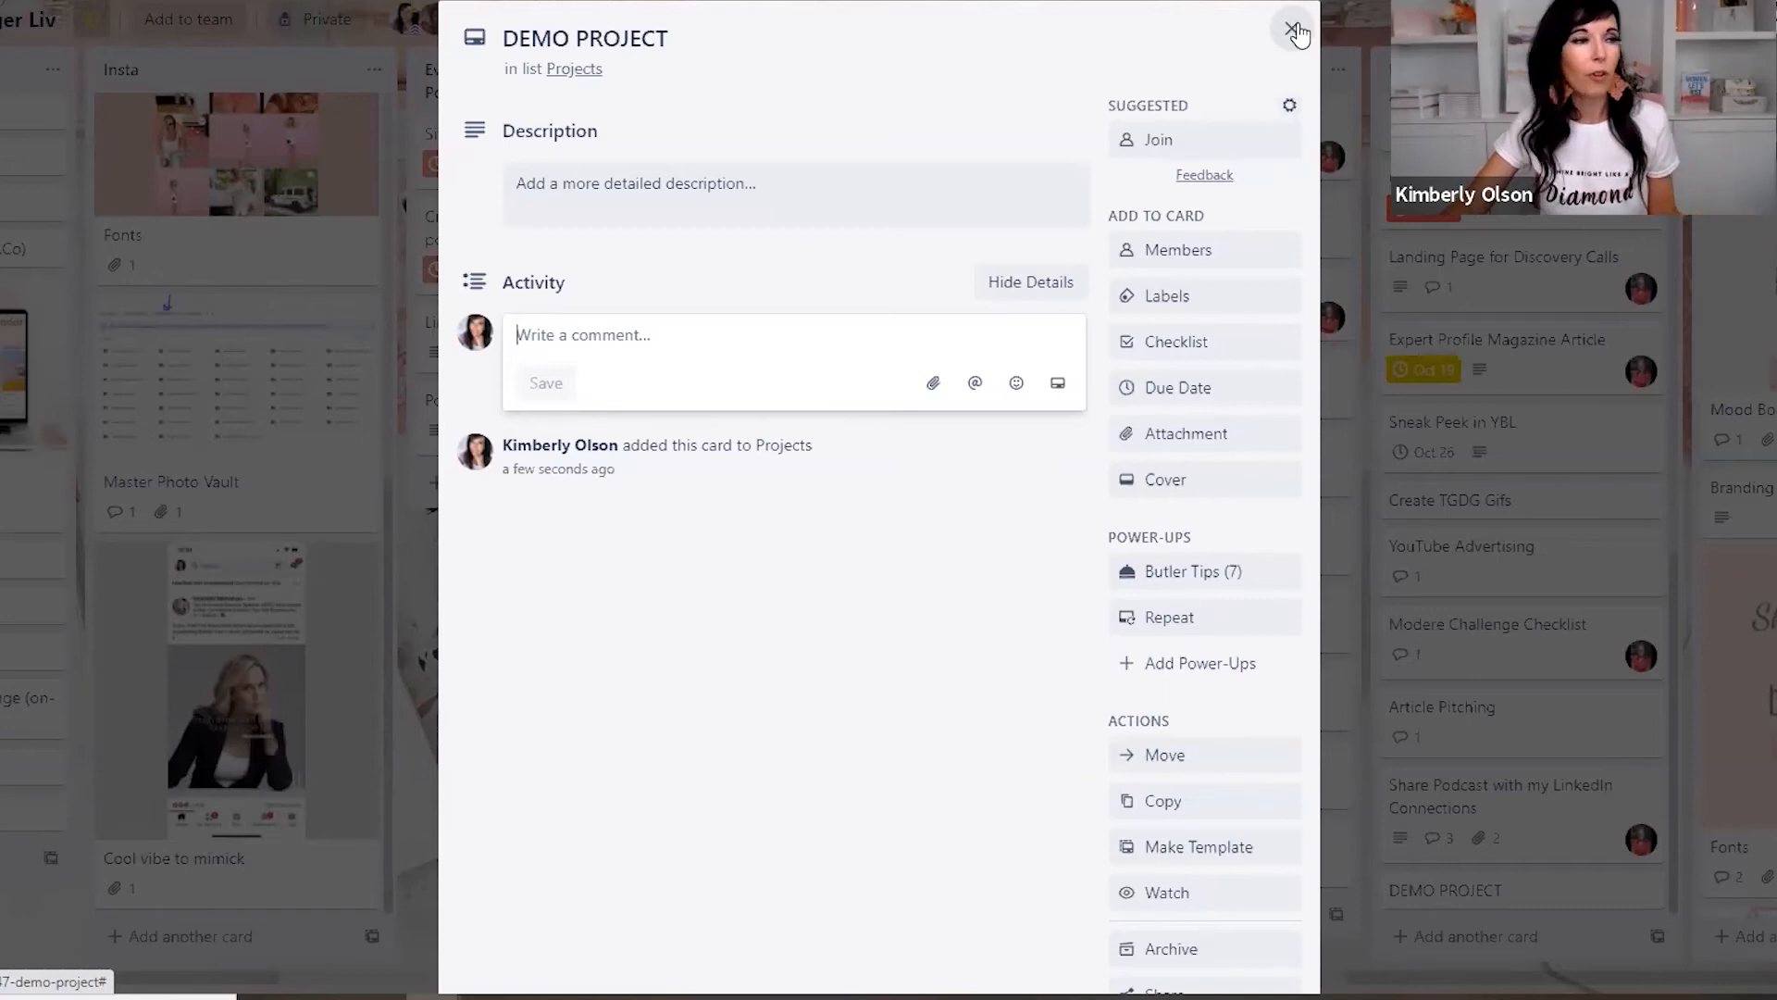
{"action": "left_click", "coordinate": [1297, 30]}
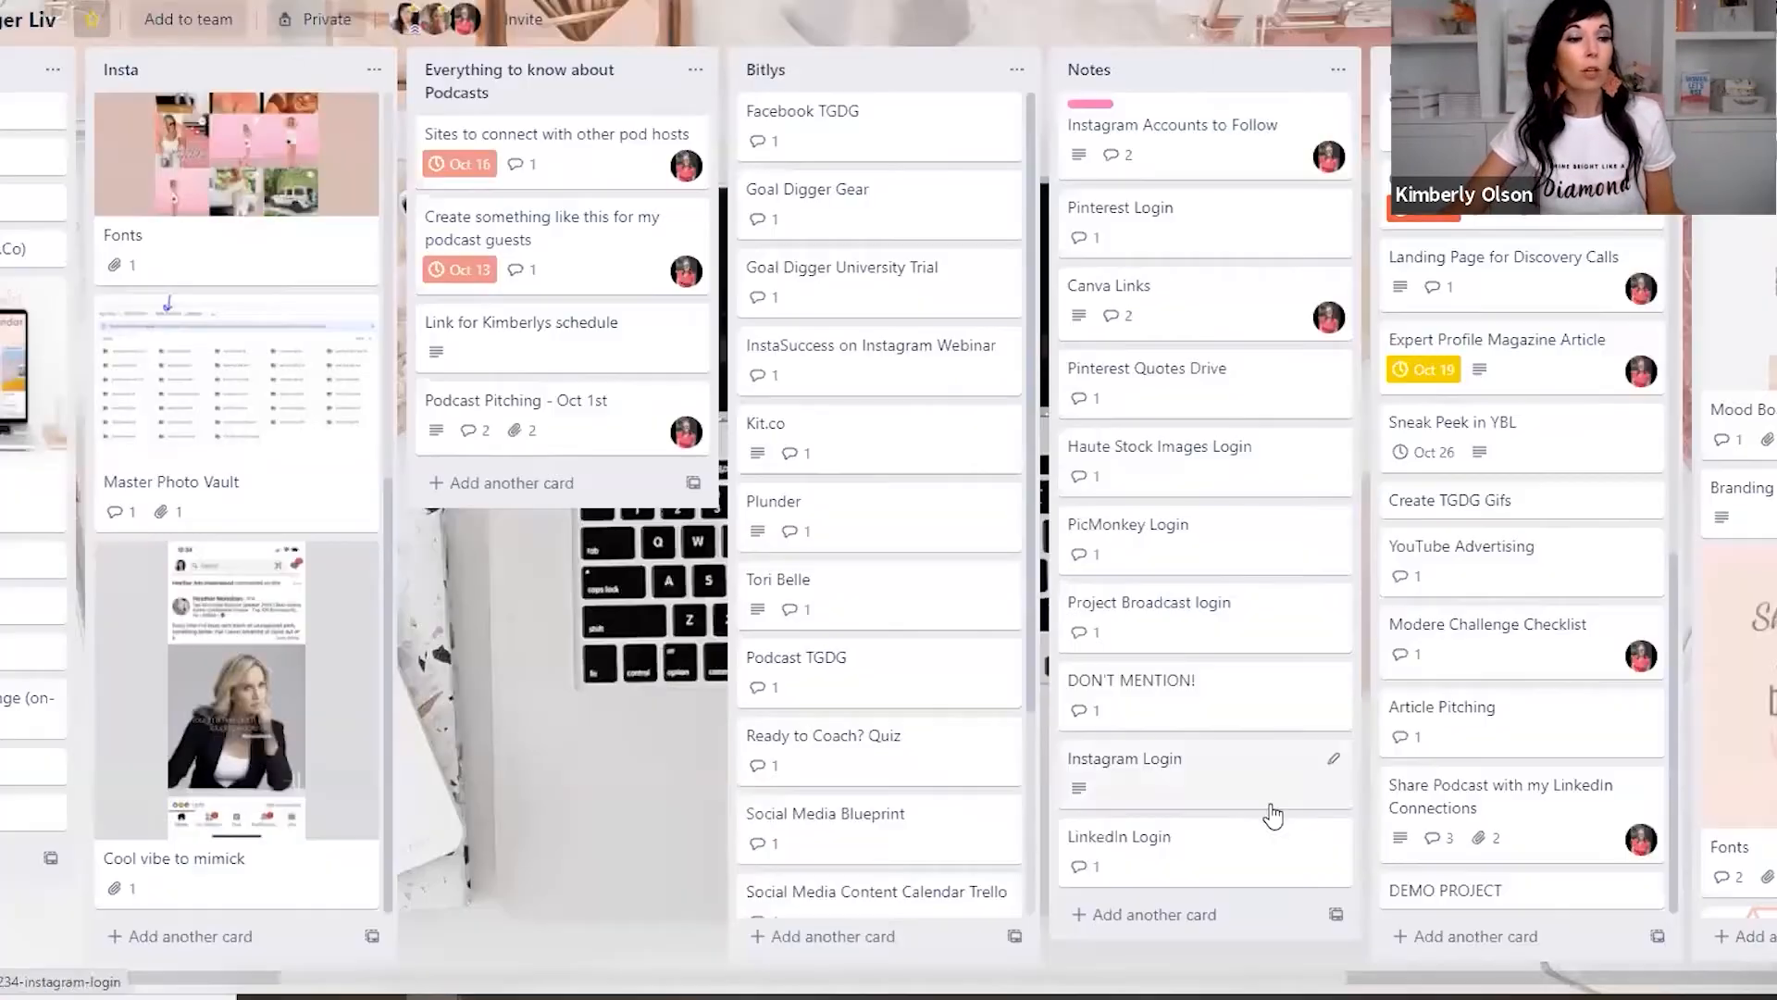